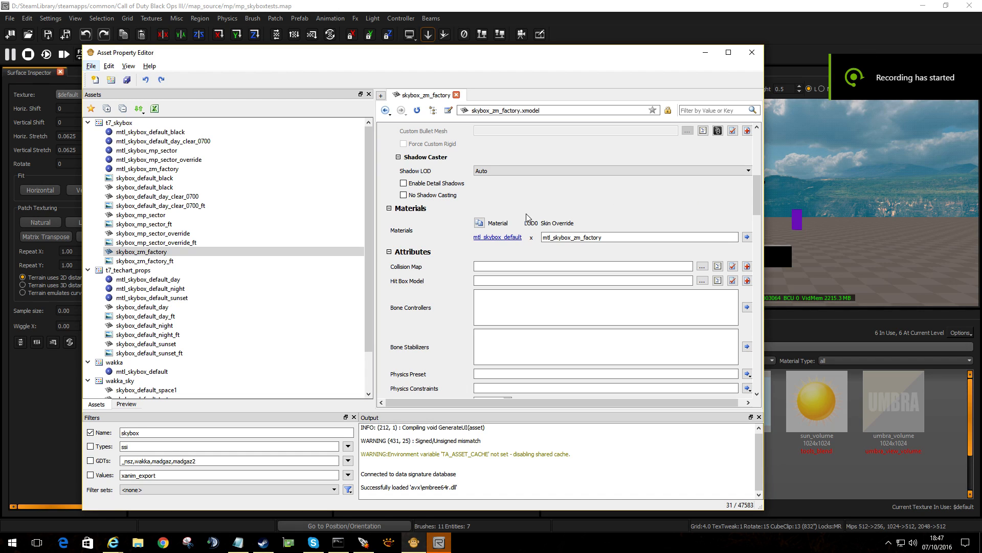
mouse_move(372, 189)
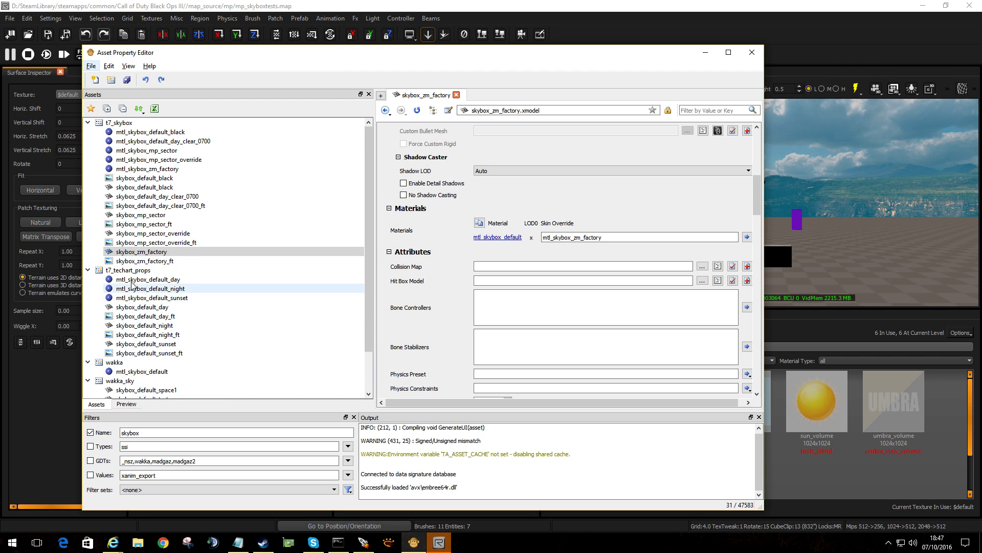
Duplicate the skybox_zm_factory model as skybox_wakka, replacing 'factory' with 'wakka'.
left_click(140, 251)
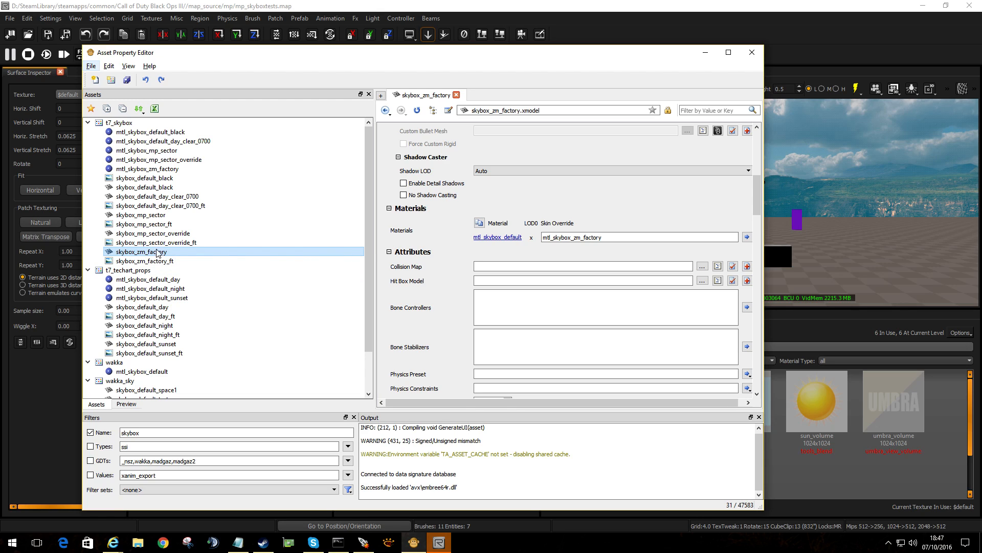
mouse_move(154, 254)
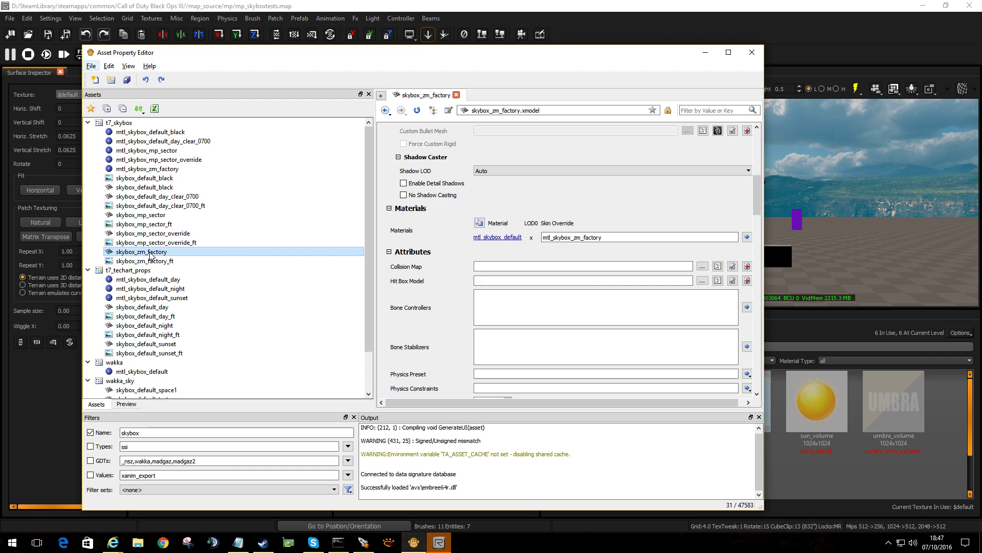
right_click(149, 251)
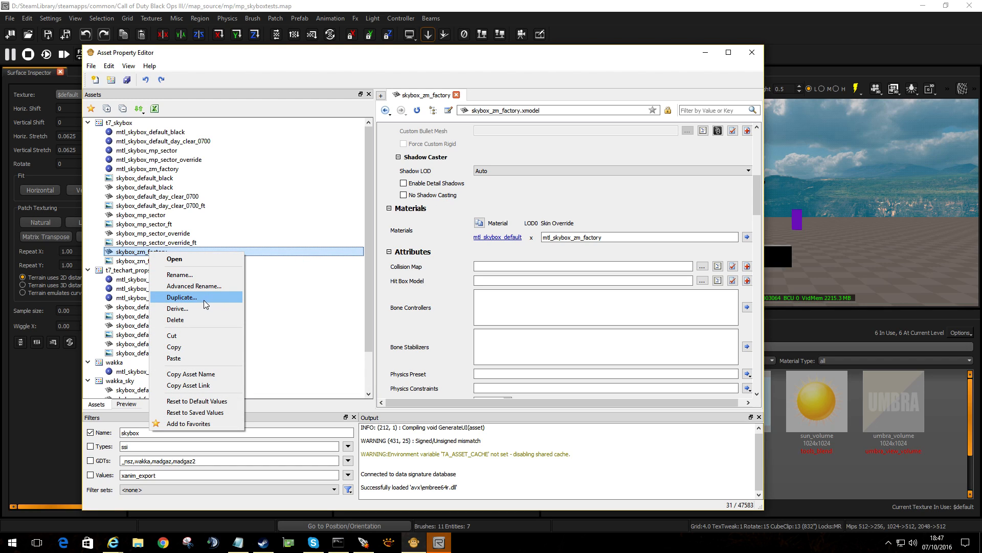
left_click(181, 296)
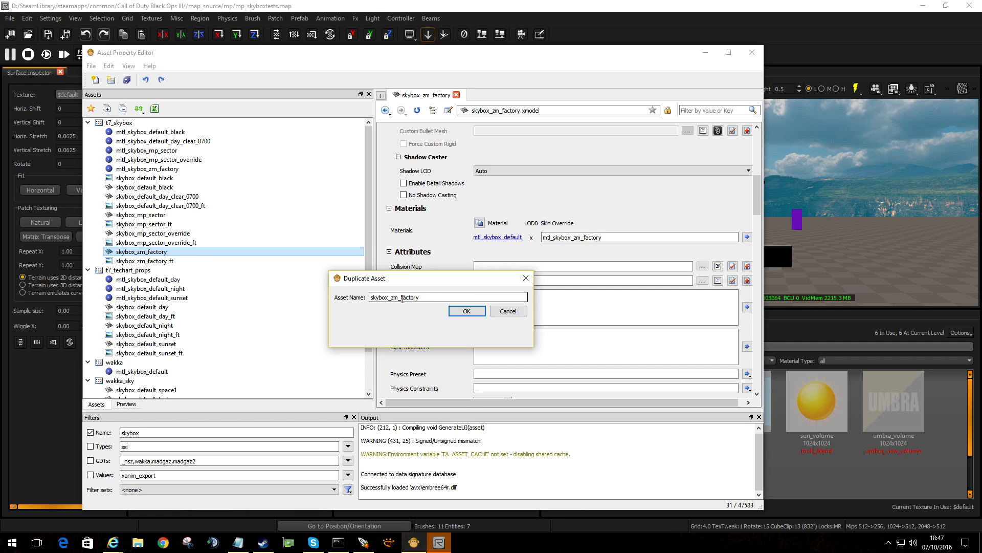
double_click(408, 297)
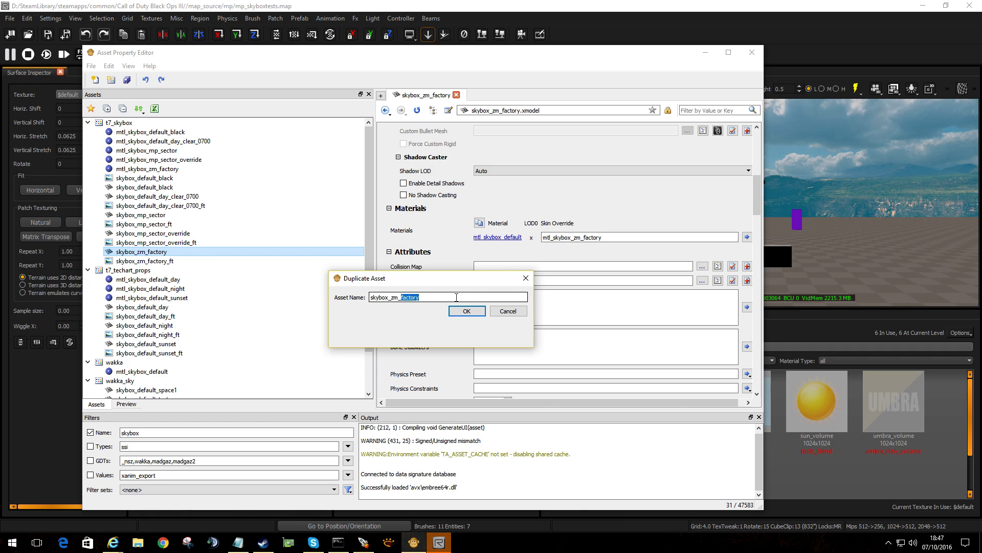
type("skybox_wa")
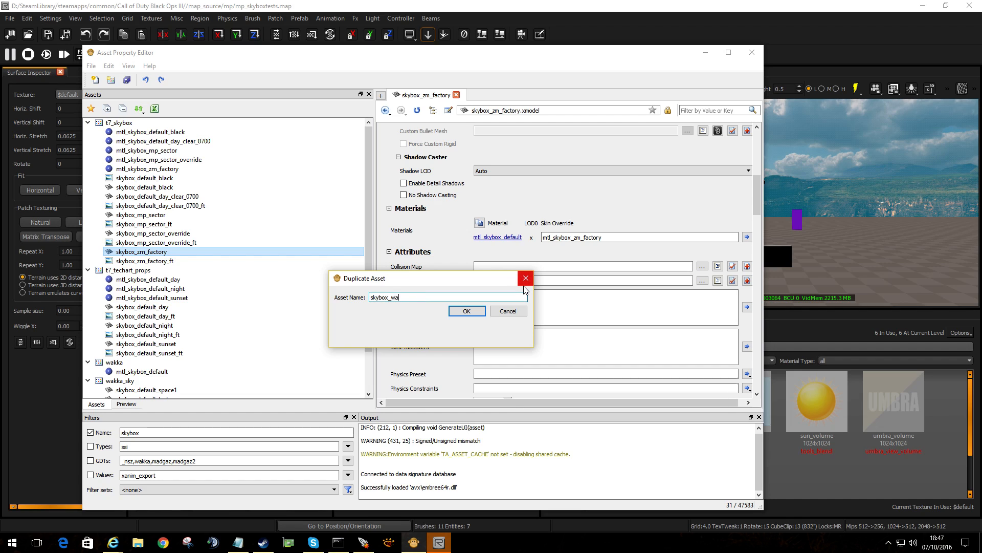
left_click(466, 310)
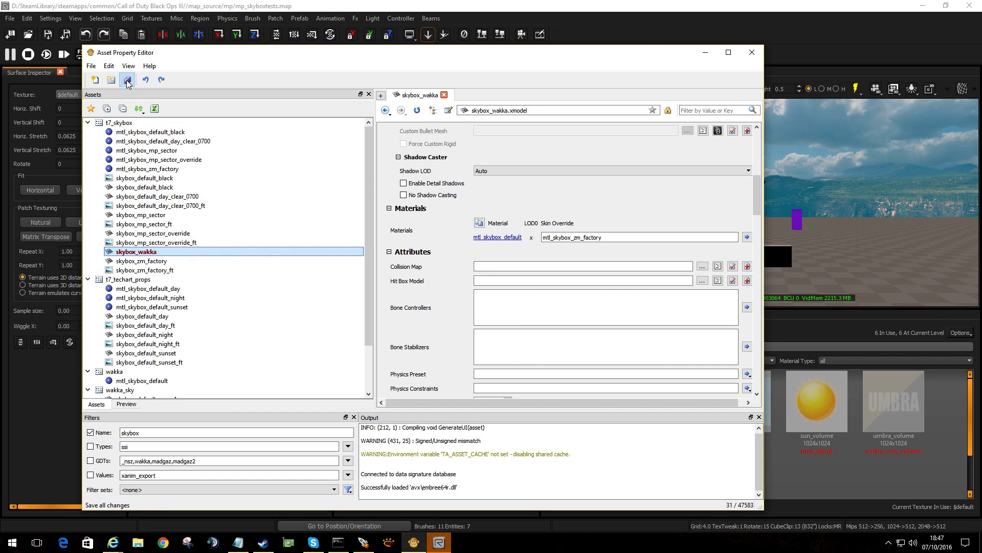
Save all assets, then review skybox_wakka's preview and its LOD 0 file property.
left_click(126, 403)
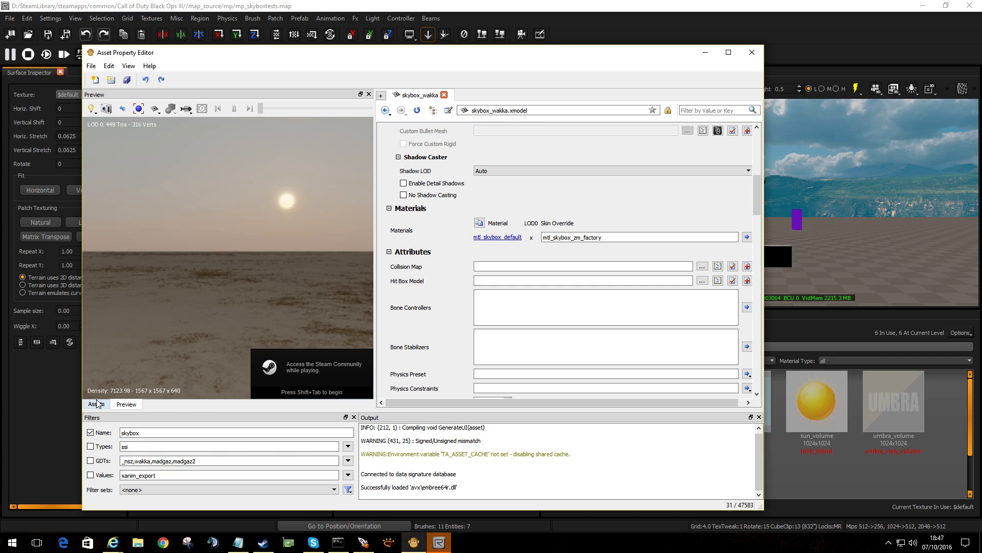
left_click(96, 403)
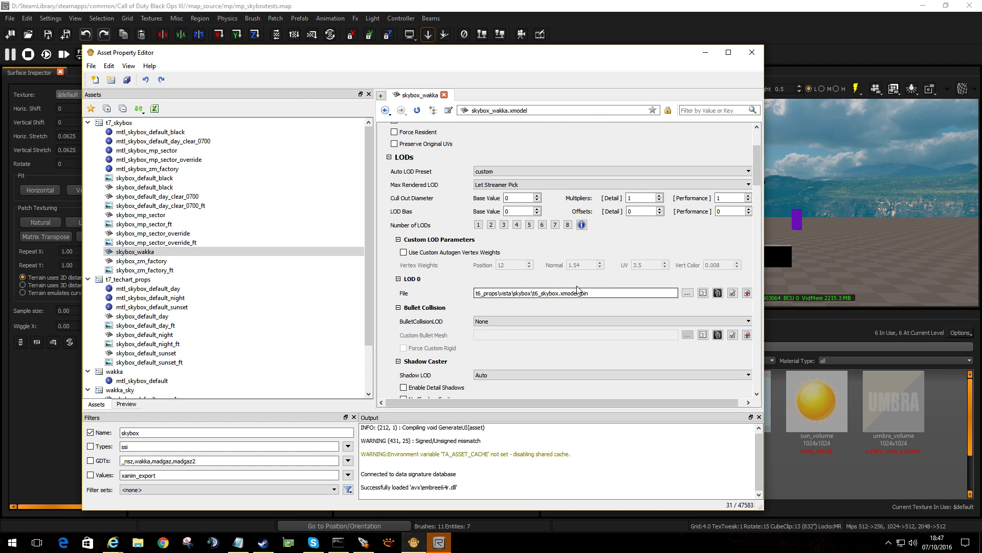
scroll("up", 3)
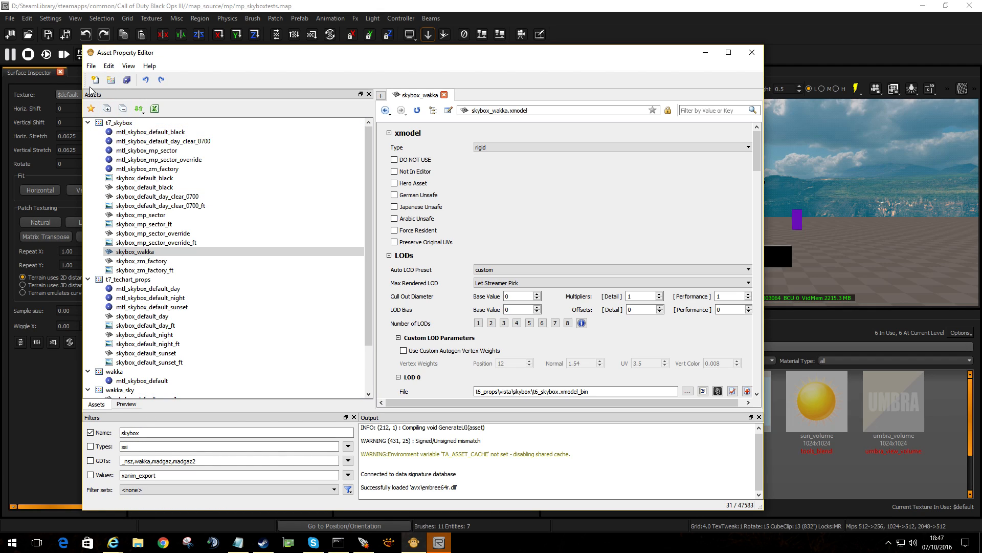
mouse_move(111, 79)
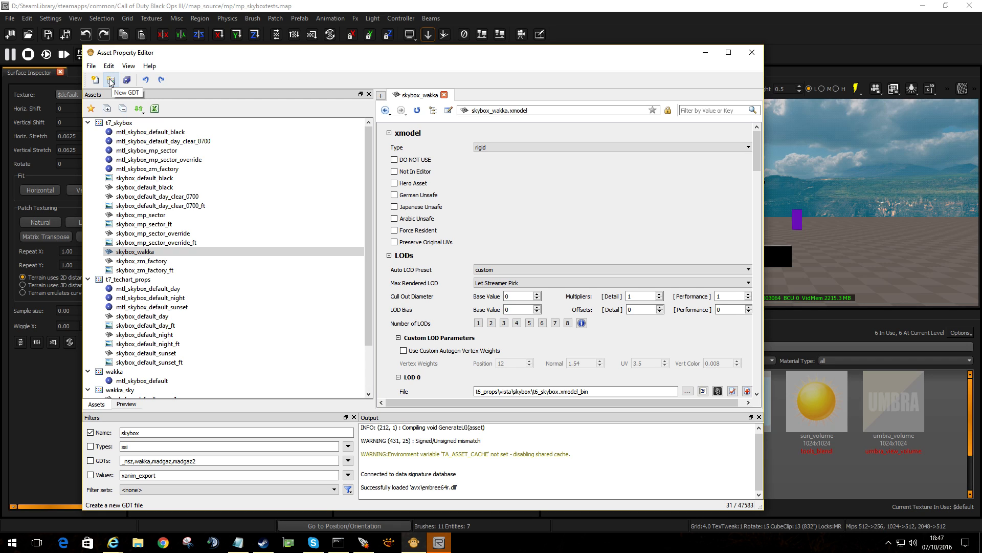
Start a new GDT and create an rdv_skyboxes folder under model_export.
left_click(110, 79)
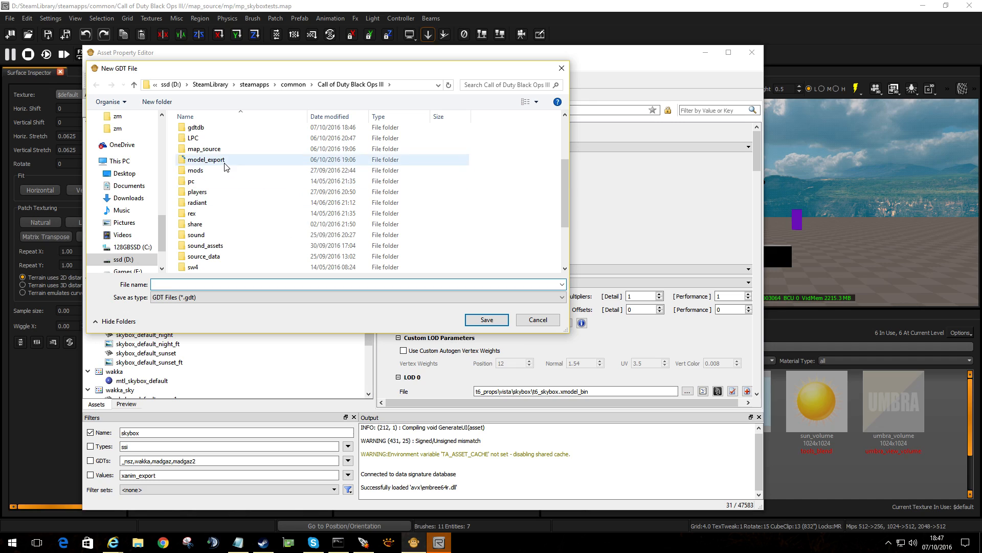
double_click(206, 159)
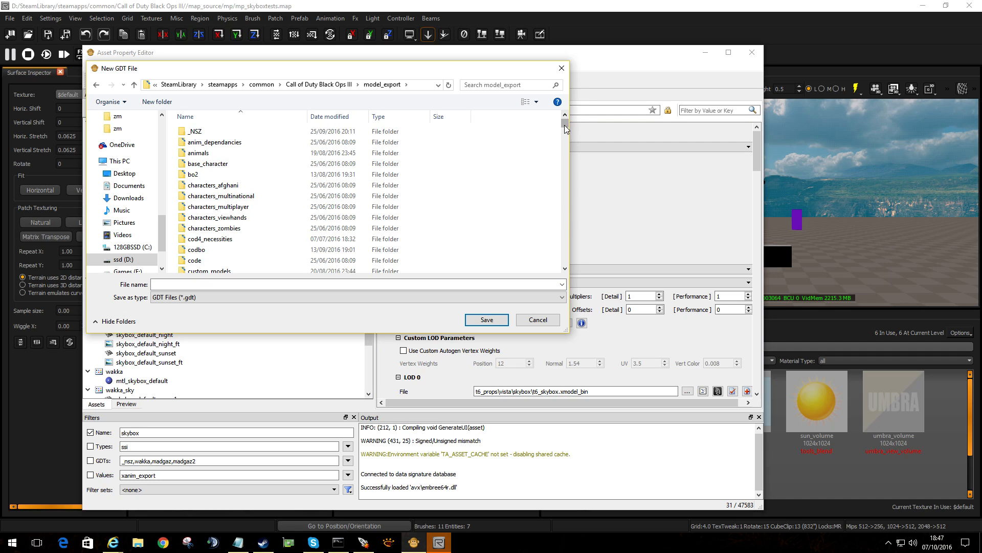
left_click(157, 102)
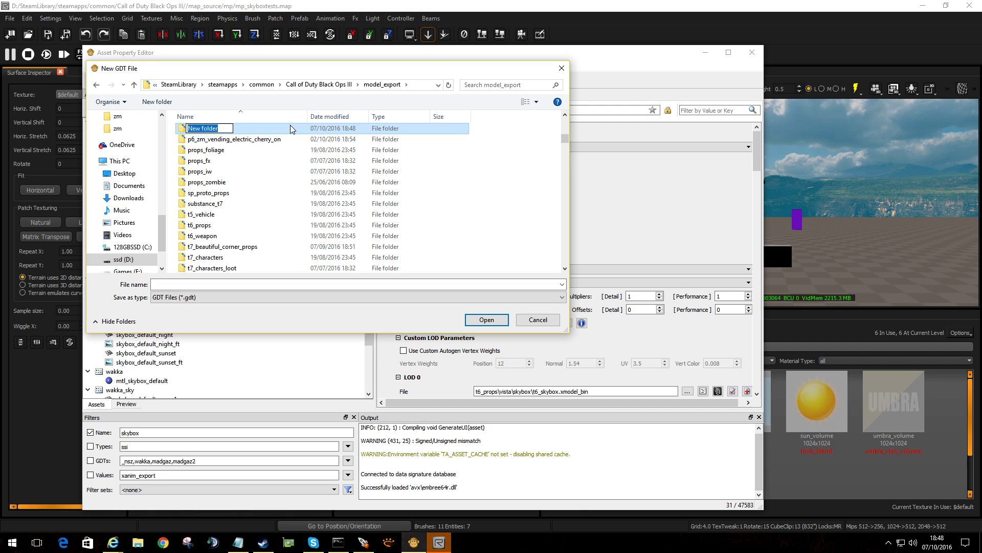
type("rdv_")
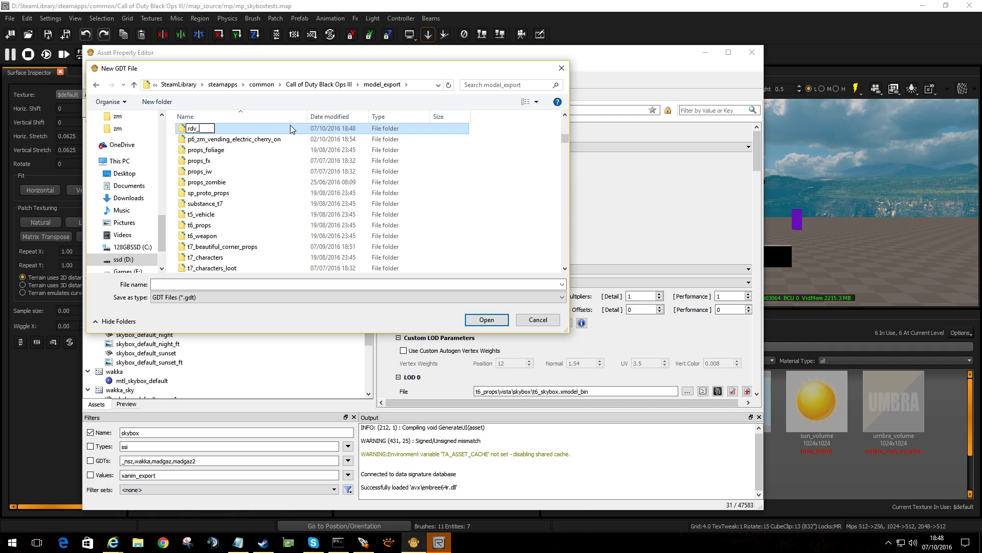
type("skyboxes")
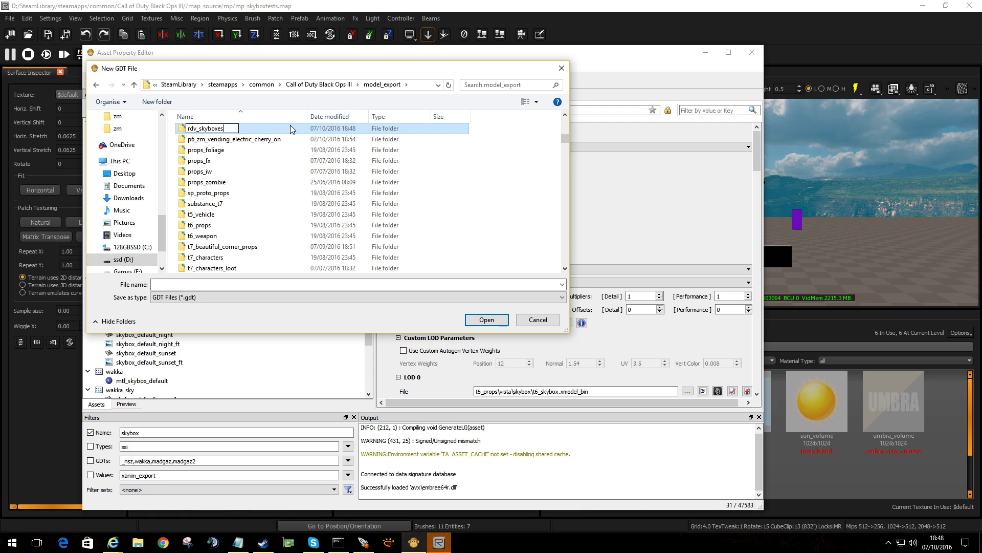
Save the new GDT as rdvskyboxes inside the rdv_skyboxes folder.
double_click(210, 128)
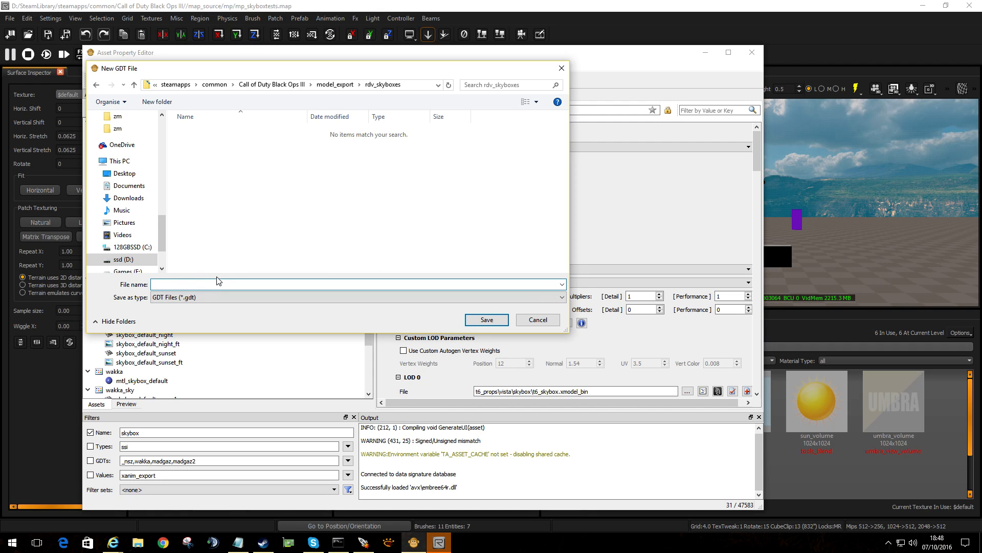
type("rdf")
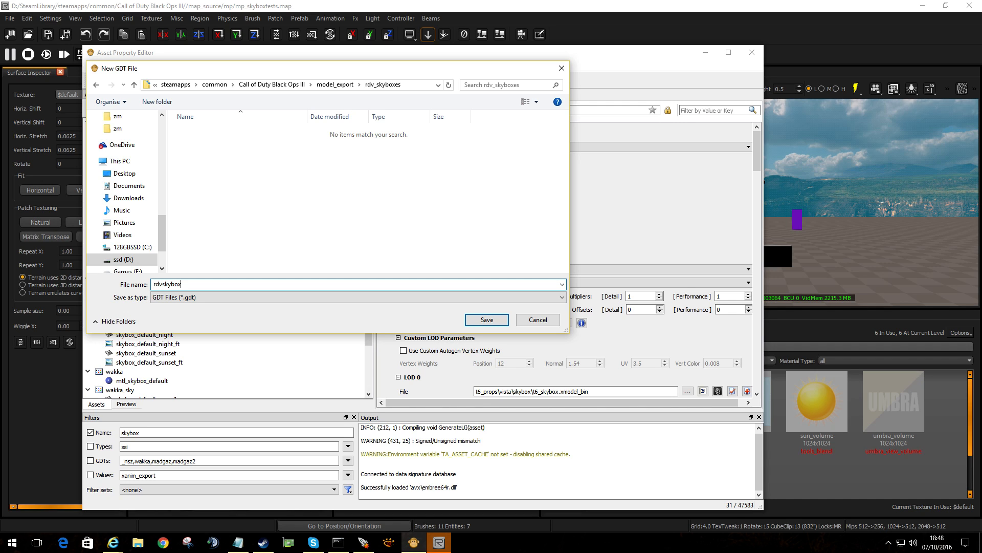
left_click(486, 320)
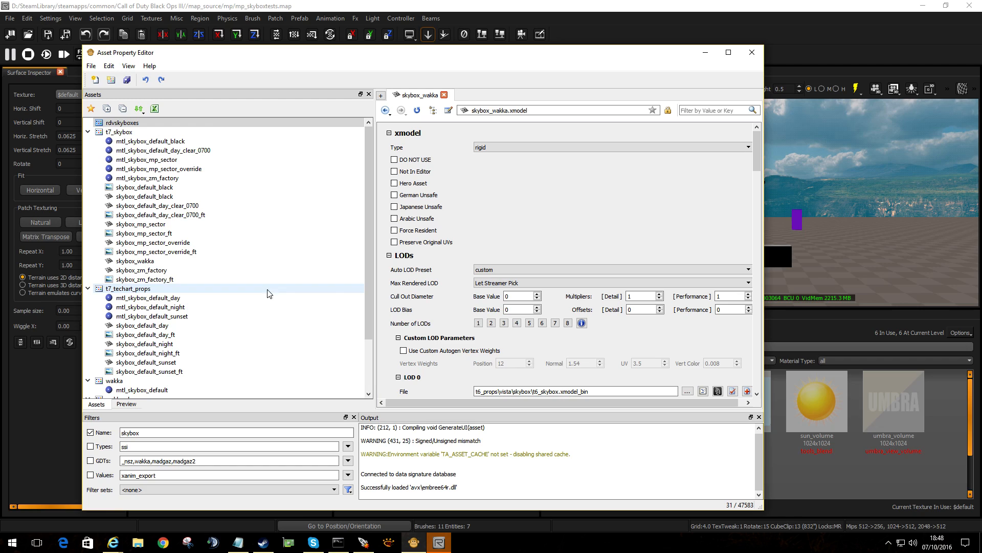
Drag skybox_wakka from t7_skybox into the rdvskyboxes GDT and select rdvskyboxes.
left_click(142, 270)
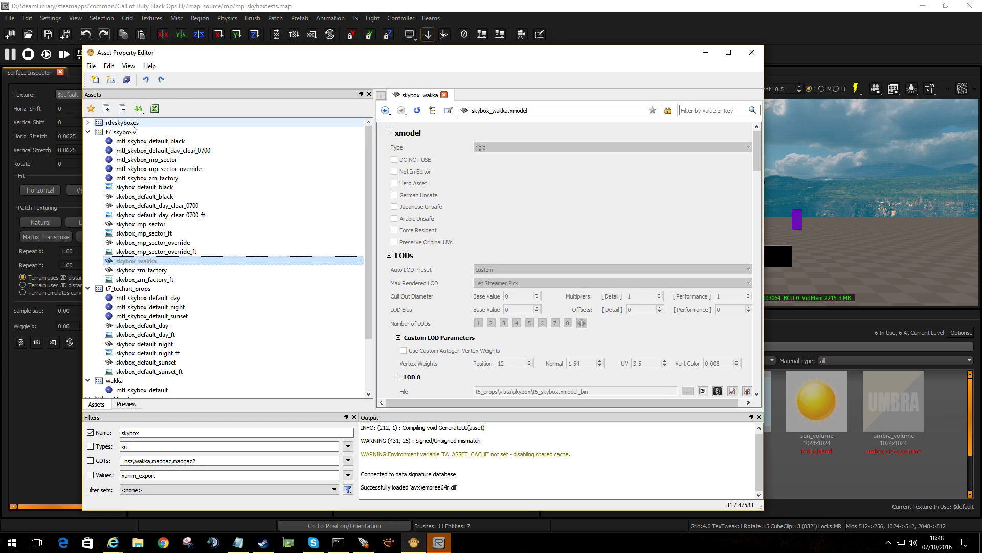
left_click(87, 132)
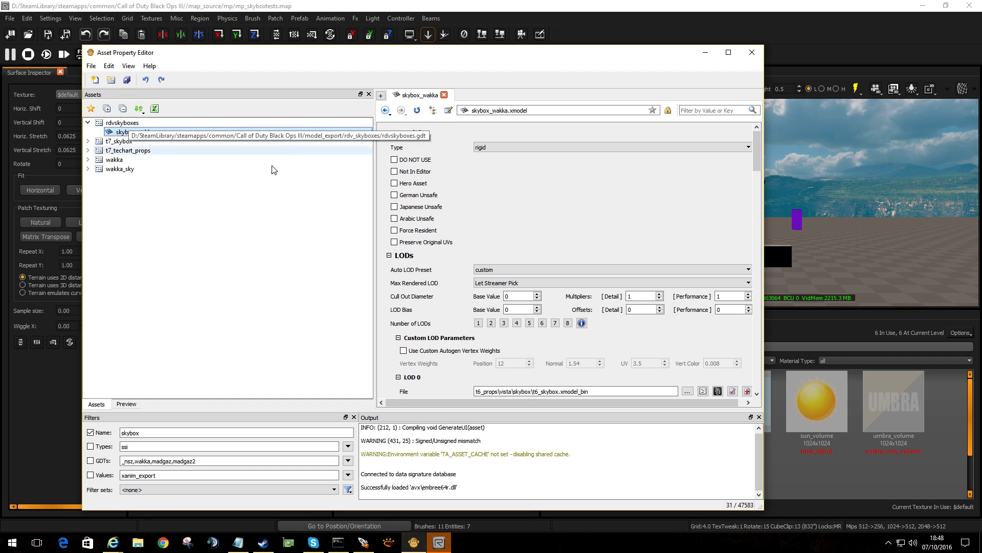
left_click(123, 122)
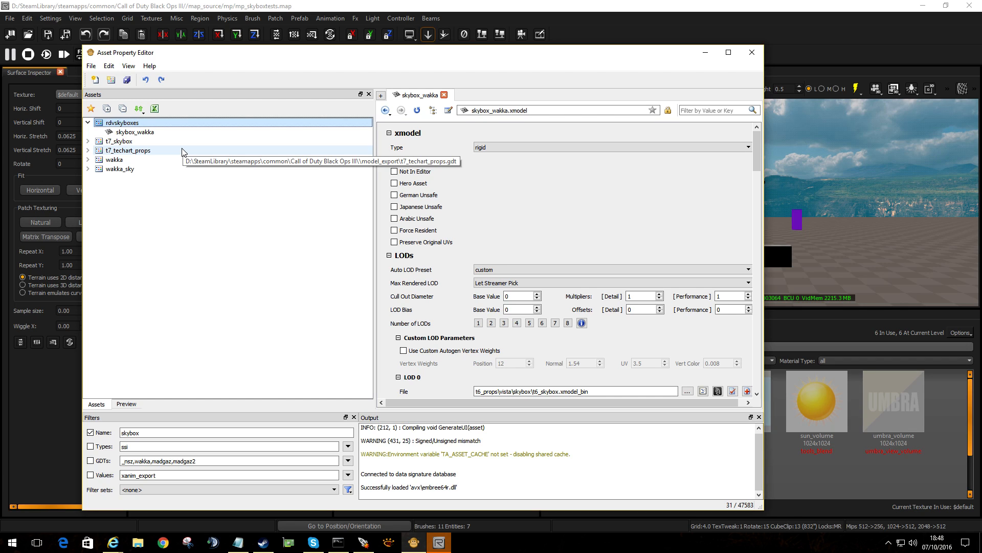
scroll("down", 3)
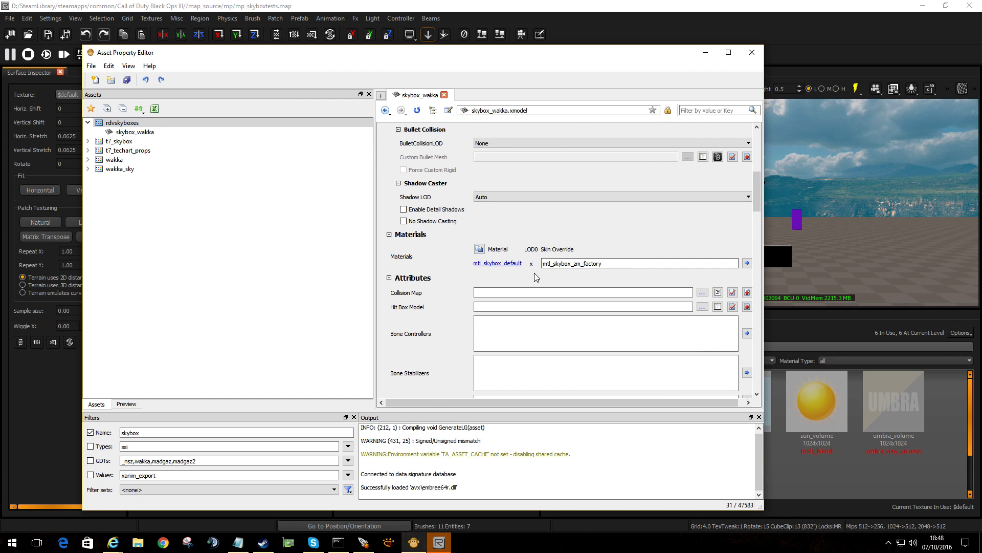
left_click(639, 263)
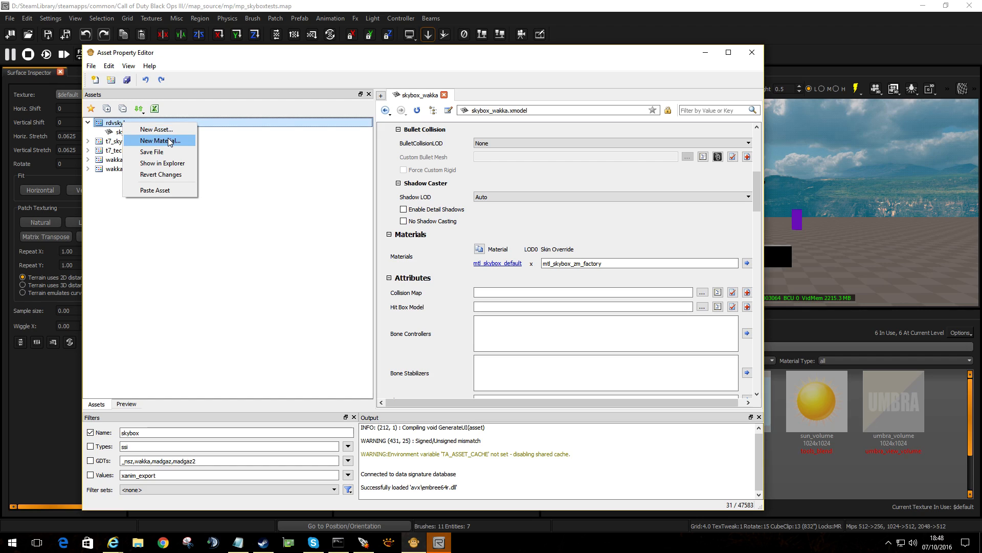
Add a material asset named rdv_skybox1 to the rdvskyboxes GDT.
left_click(155, 129)
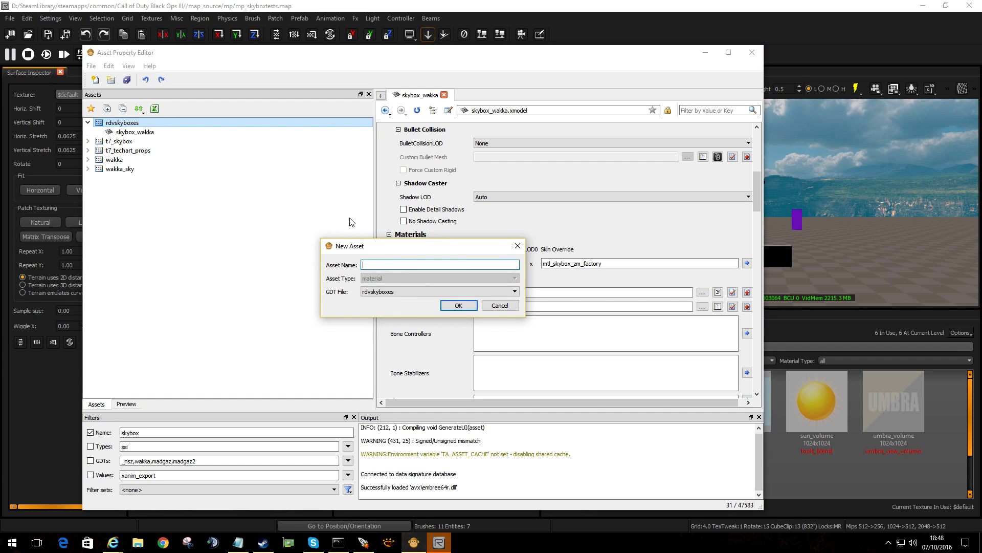
mouse_move(401, 265)
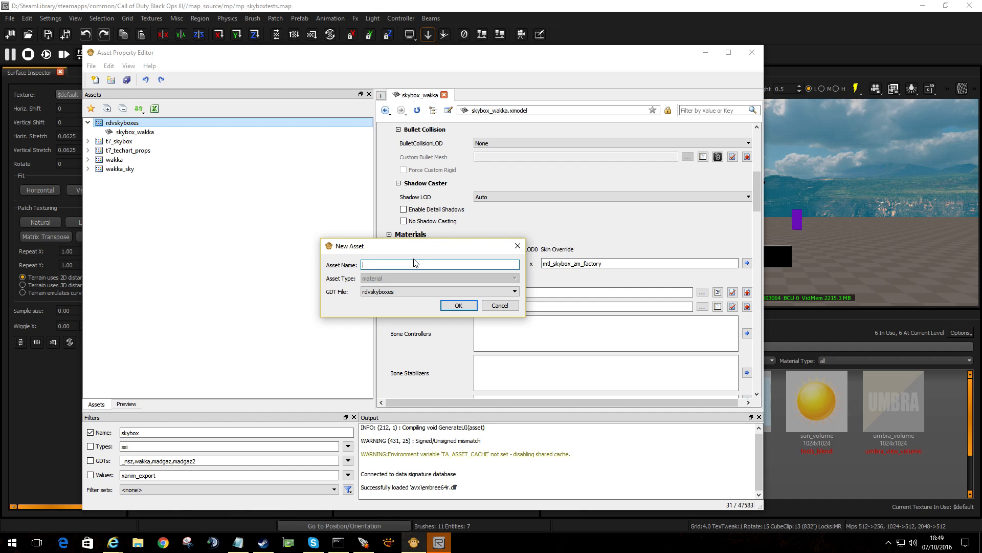
type("rdb")
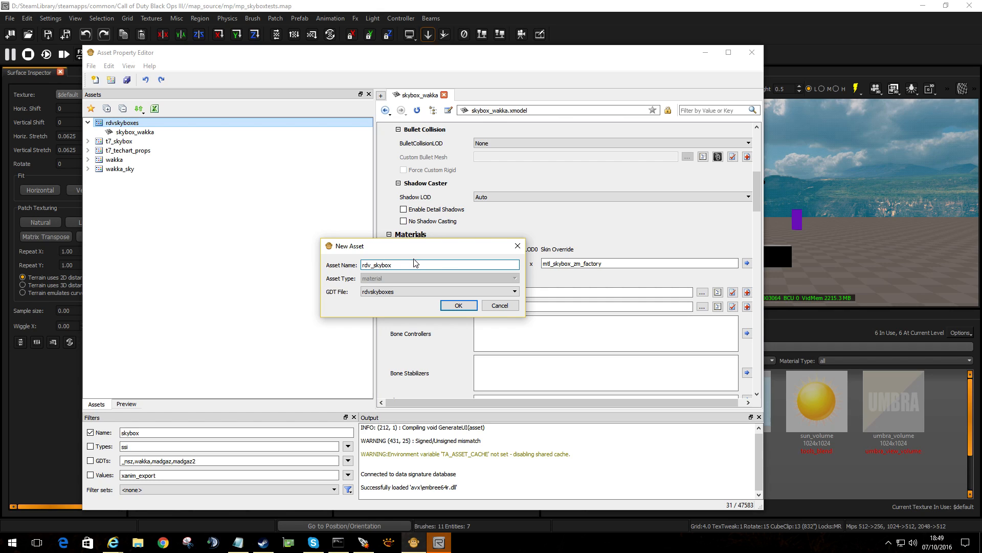
type("1")
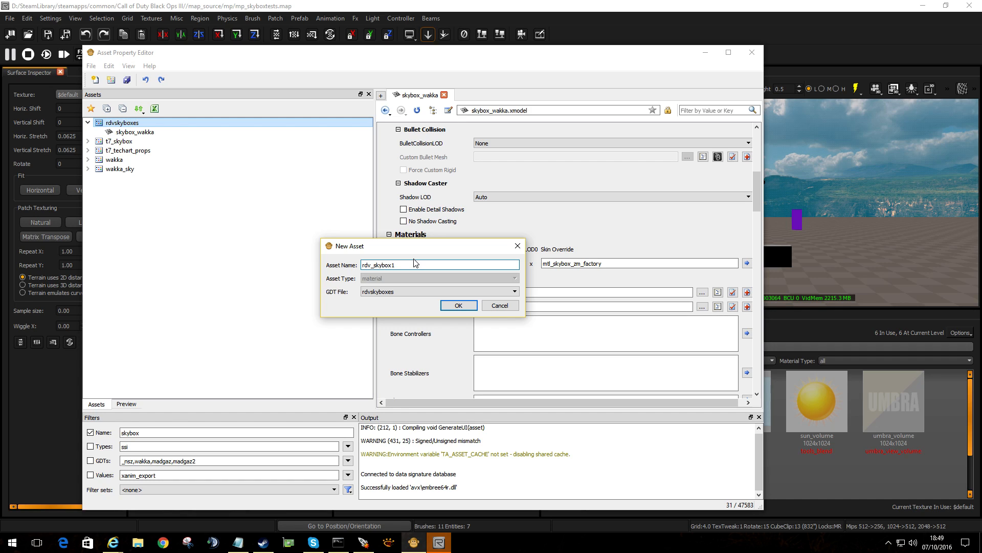
left_click(457, 305)
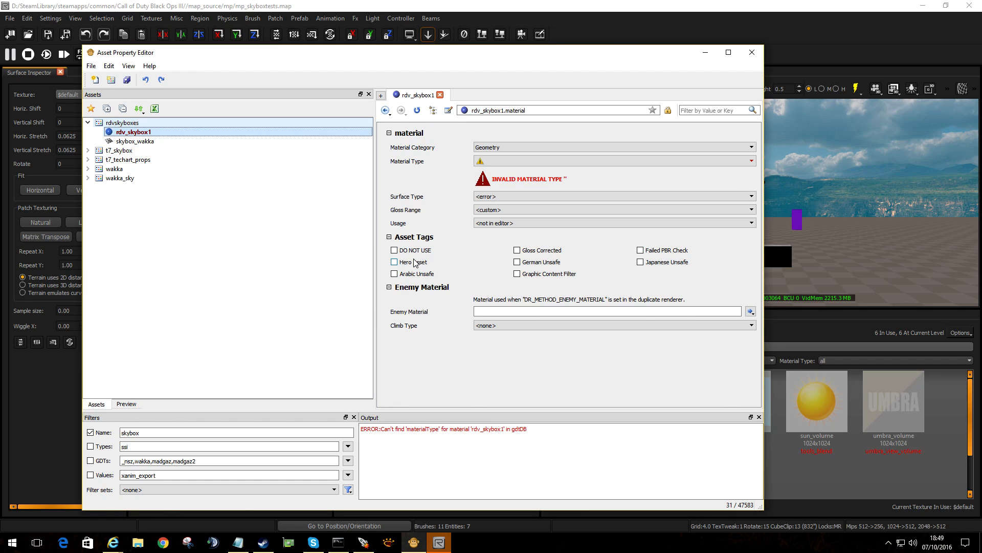
mouse_move(482, 140)
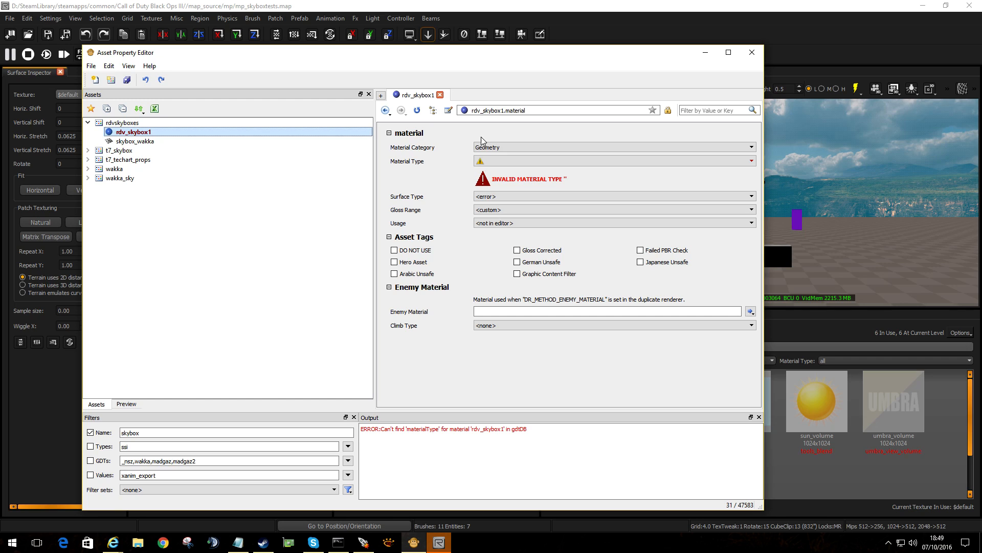
Set rdv_skybox1's Material Type to sky_latlong_hdr and scroll to its Color Map.
left_click(750, 161)
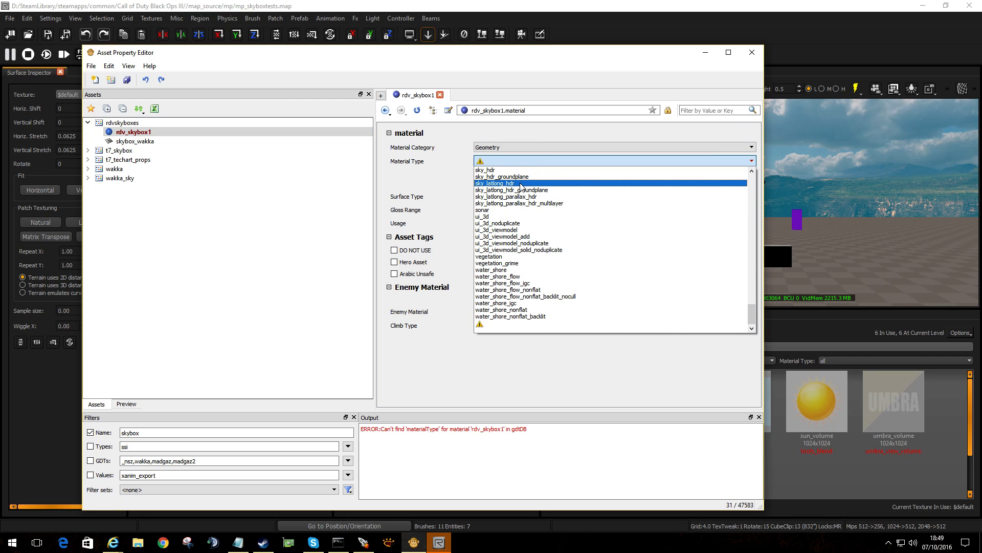
left_click(494, 183)
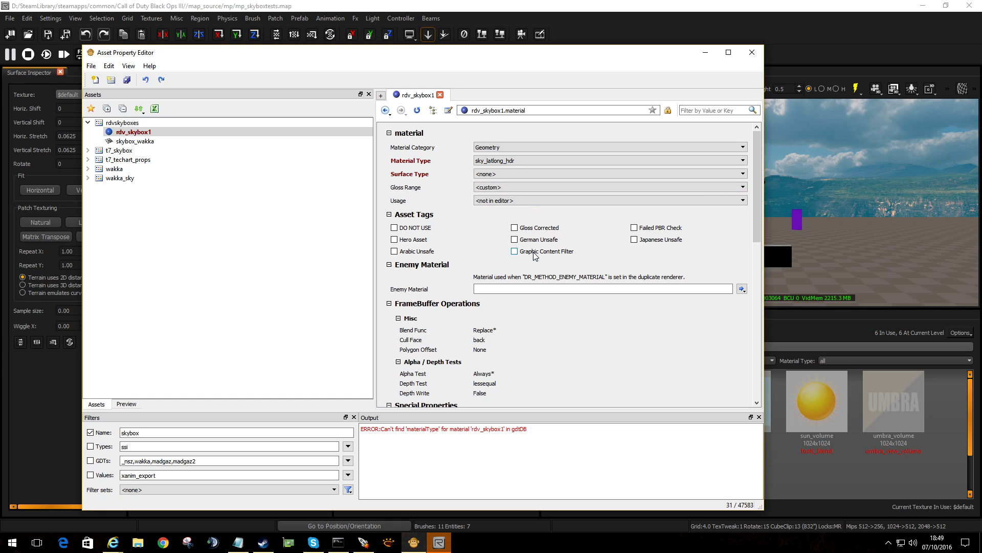
mouse_move(533, 255)
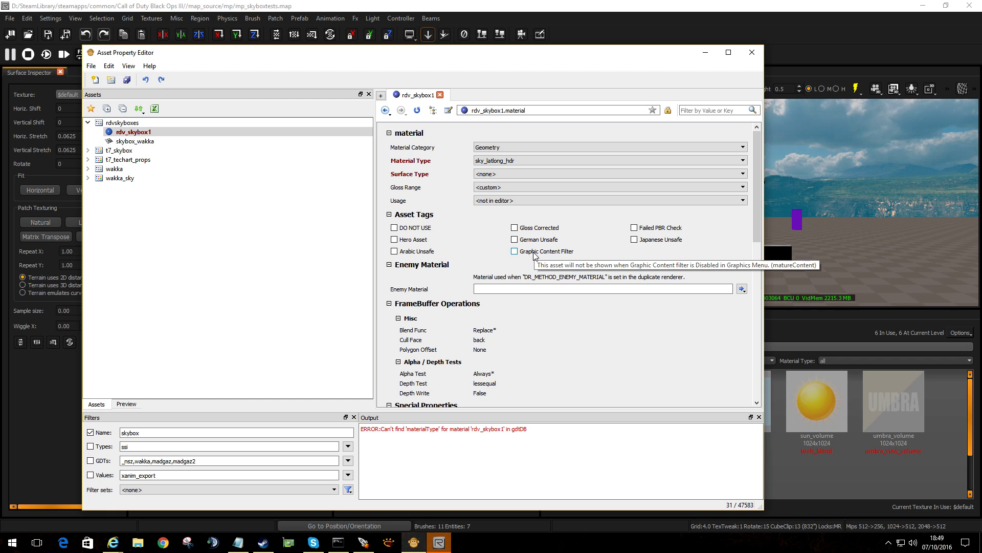
scroll("down", 3)
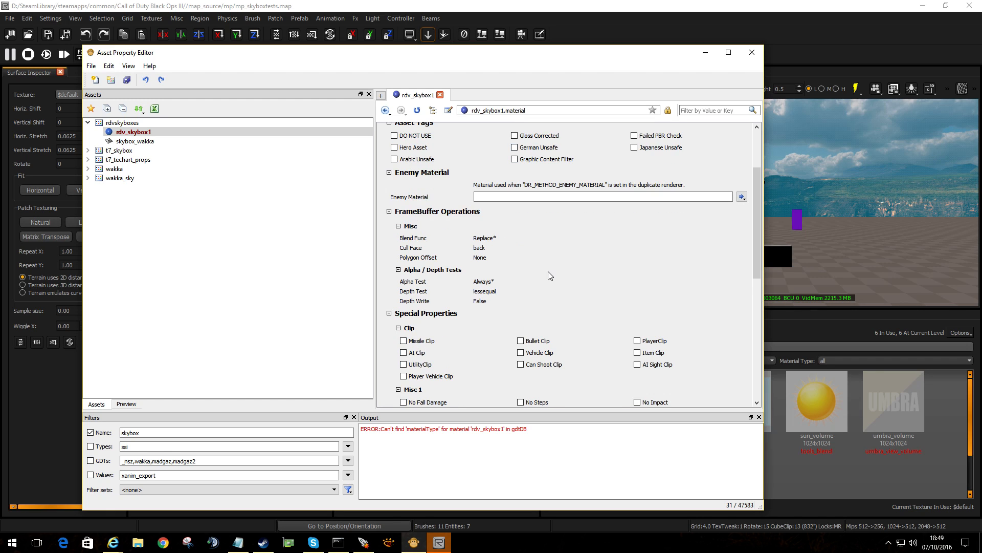
scroll("down", 3)
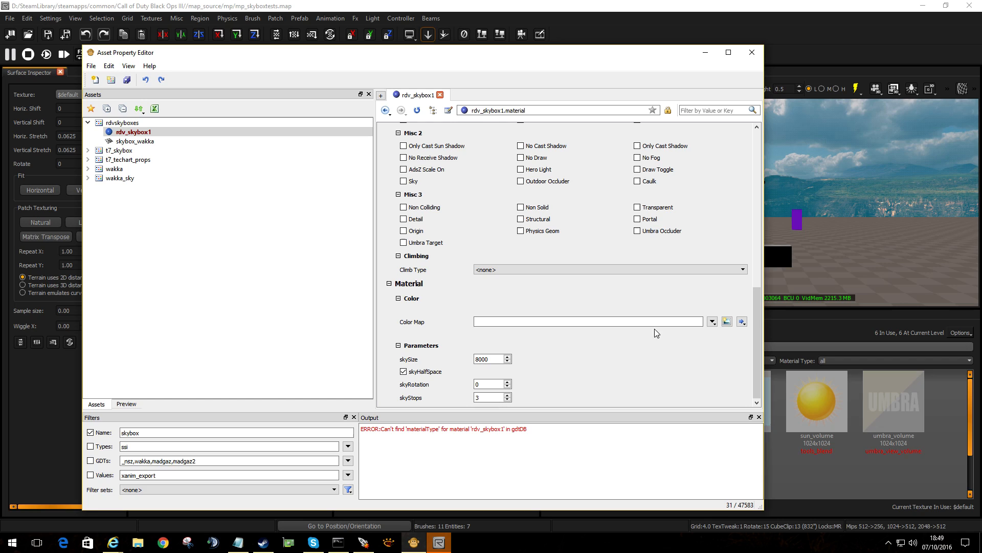
Create the i_rdv_skybox1 image asset in rdvskyboxes from the Color Map field.
left_click(816, 401)
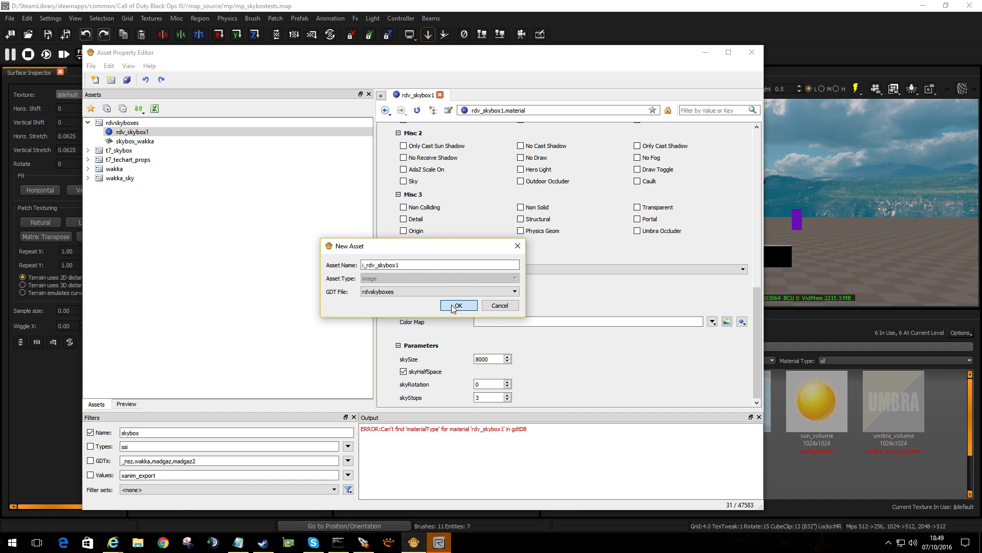
left_click(456, 306)
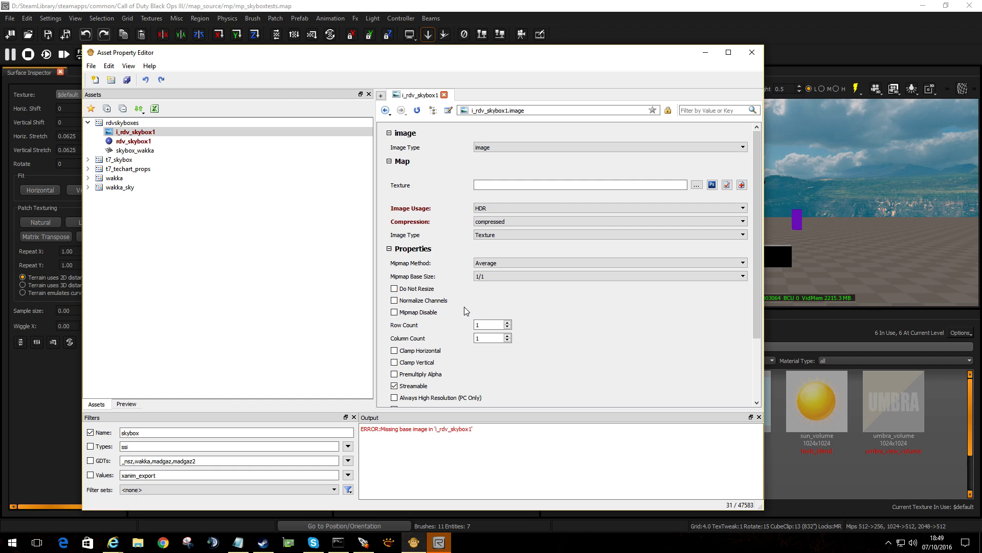
Select i_rdv_skybox1, browse for its texture, and switch to File Explorer.
left_click(133, 142)
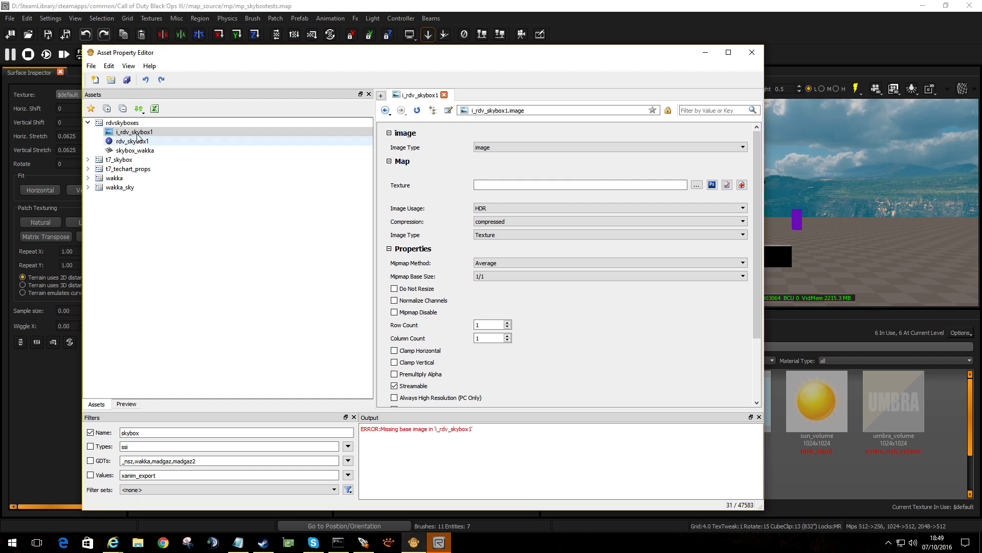
left_click(134, 132)
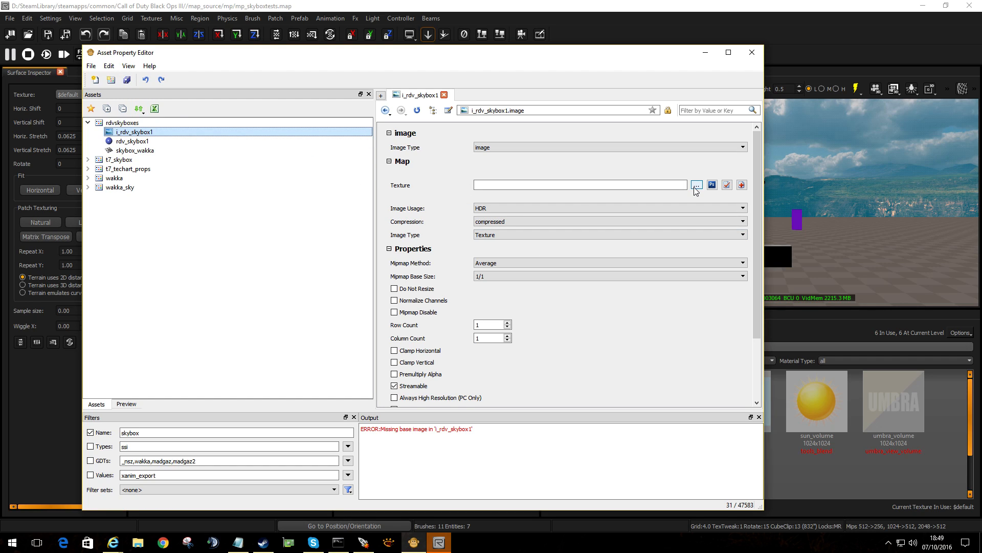
left_click(696, 184)
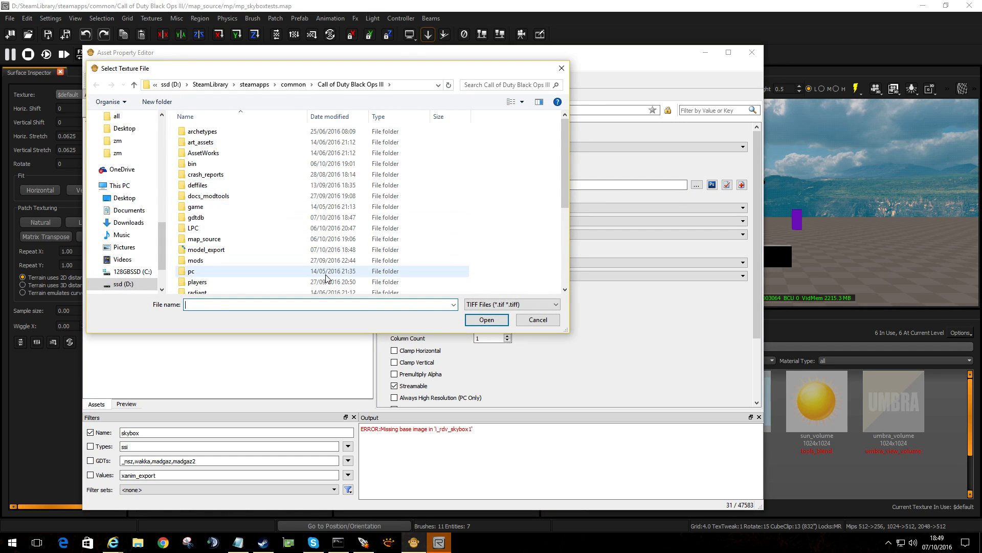
left_click(137, 542)
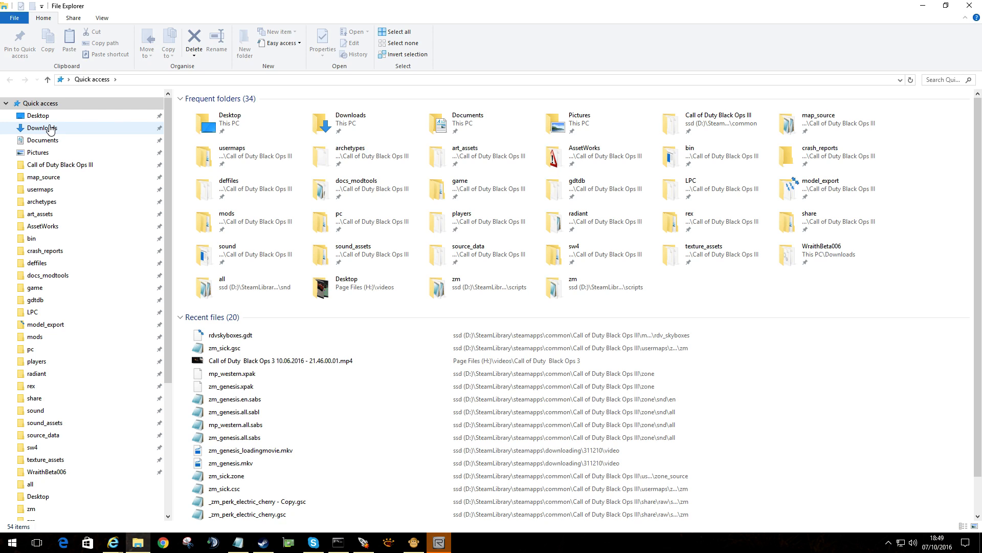
Locate the selected Sky_Mirrored sky images in Downloads > New folder (2).
left_click(42, 128)
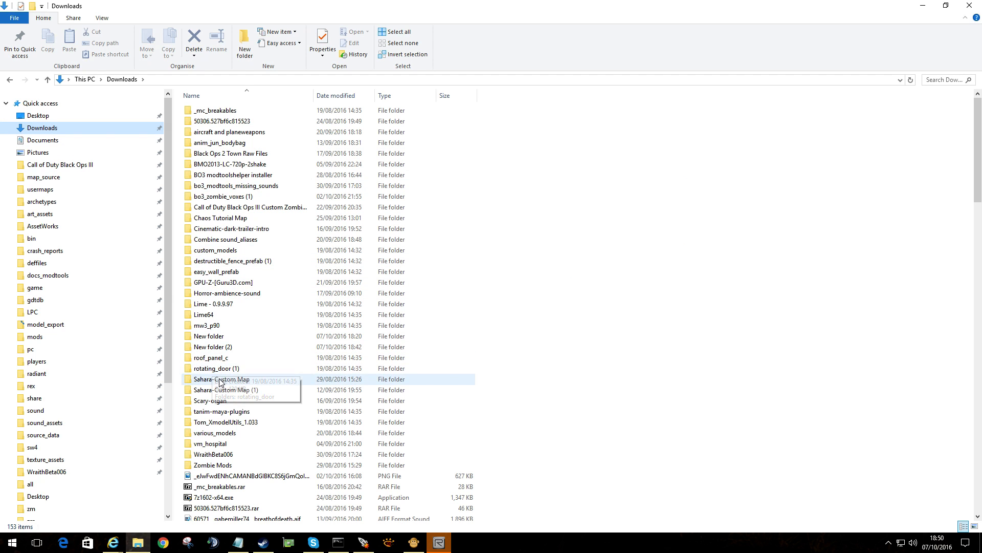
left_click(226, 293)
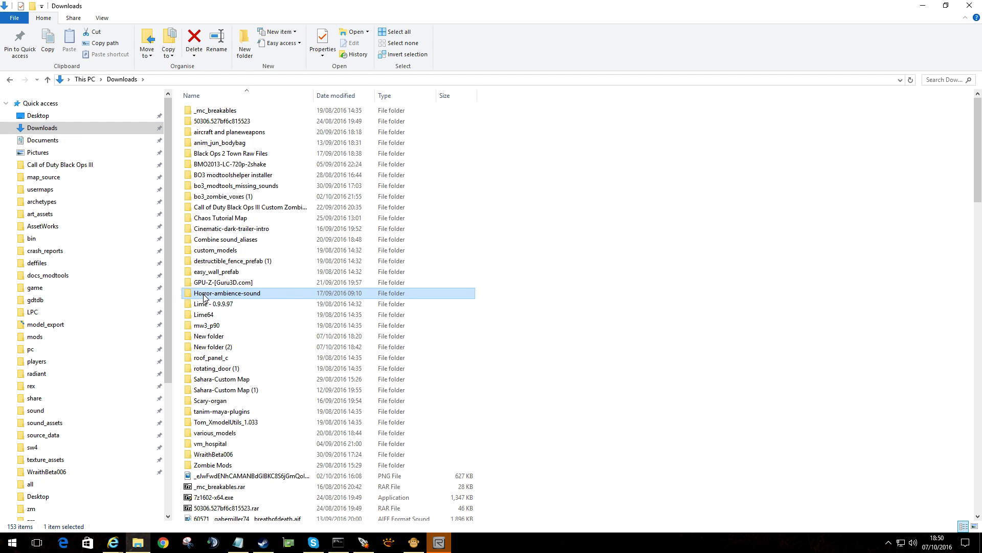
double_click(211, 347)
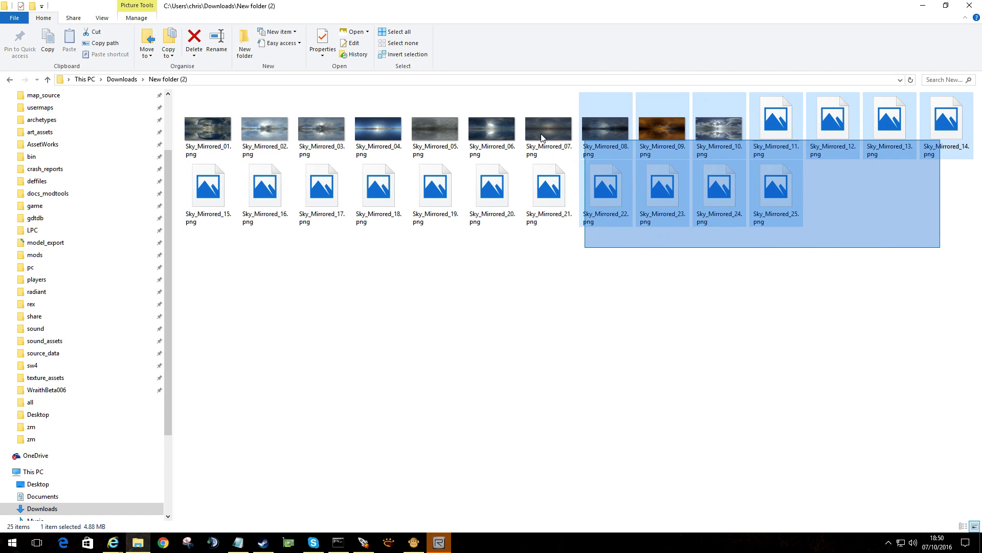
right_click(207, 122)
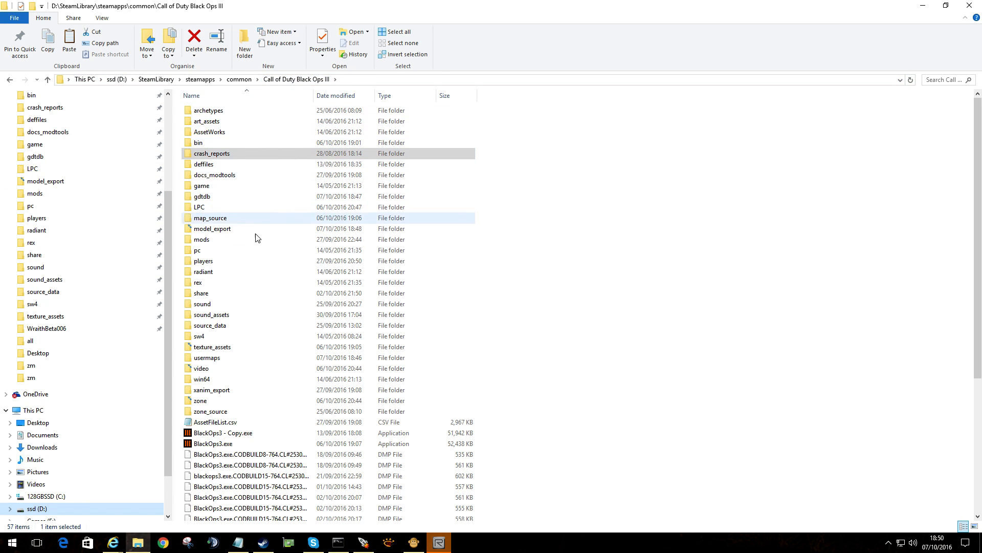
Create a new images folder inside model_export\rdv_skyboxes.
double_click(210, 217)
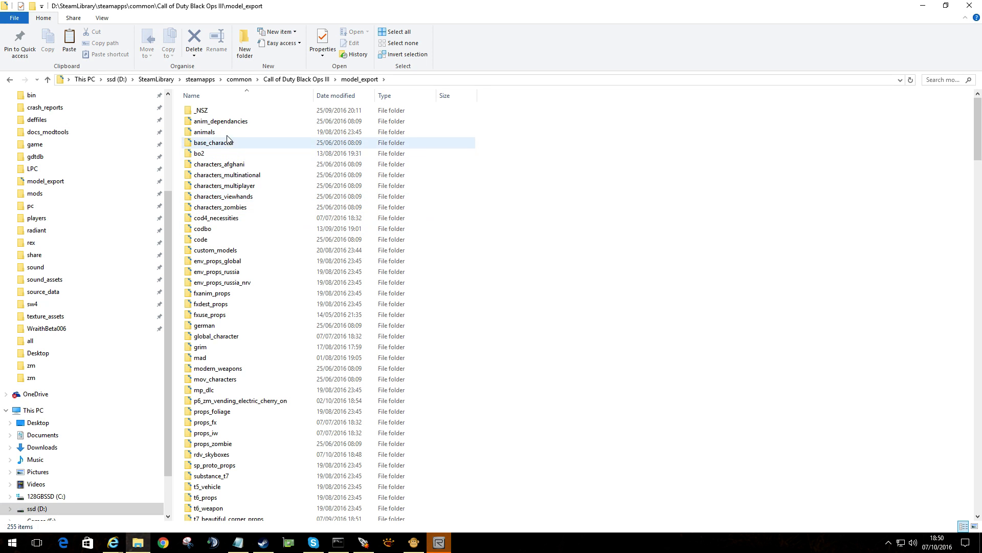
scroll("down", 3)
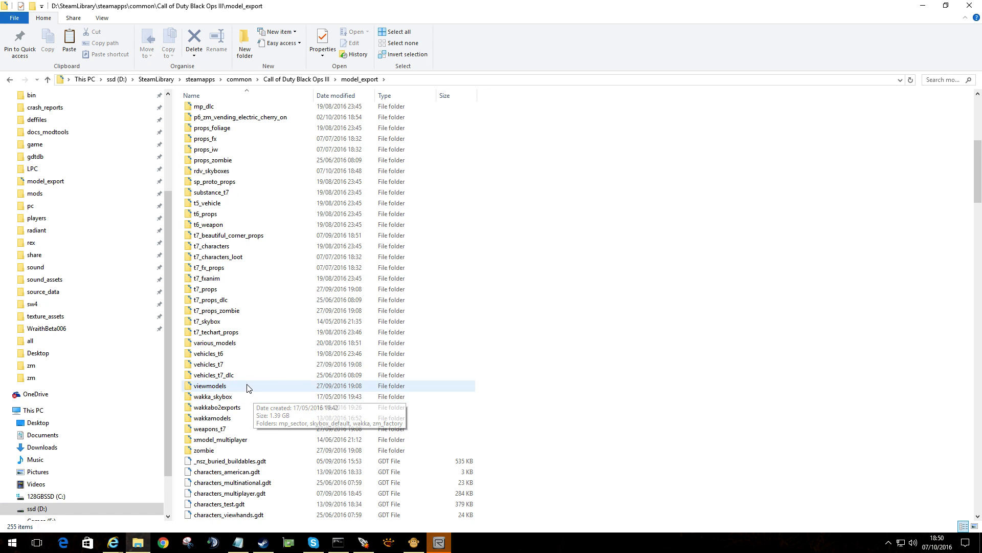
scroll("up", 3)
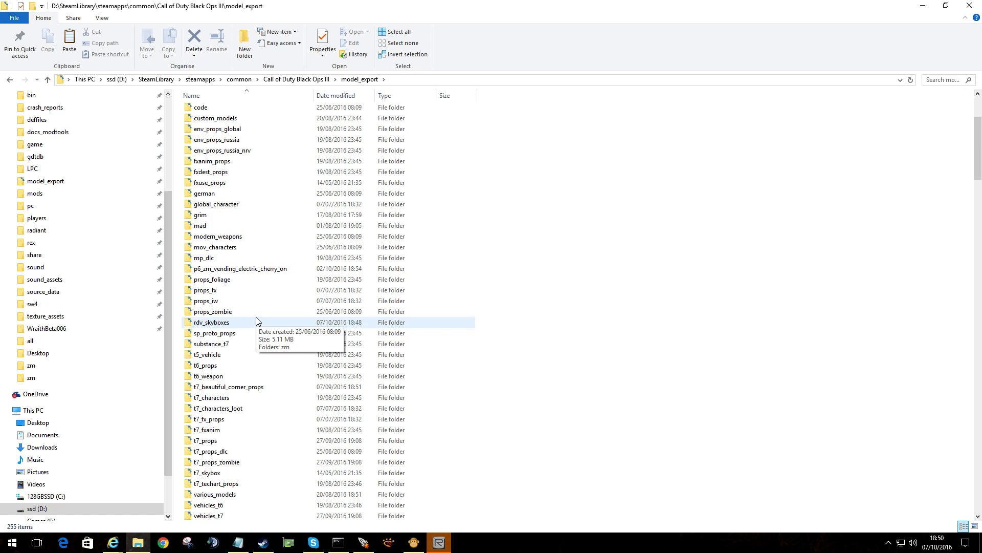
double_click(211, 322)
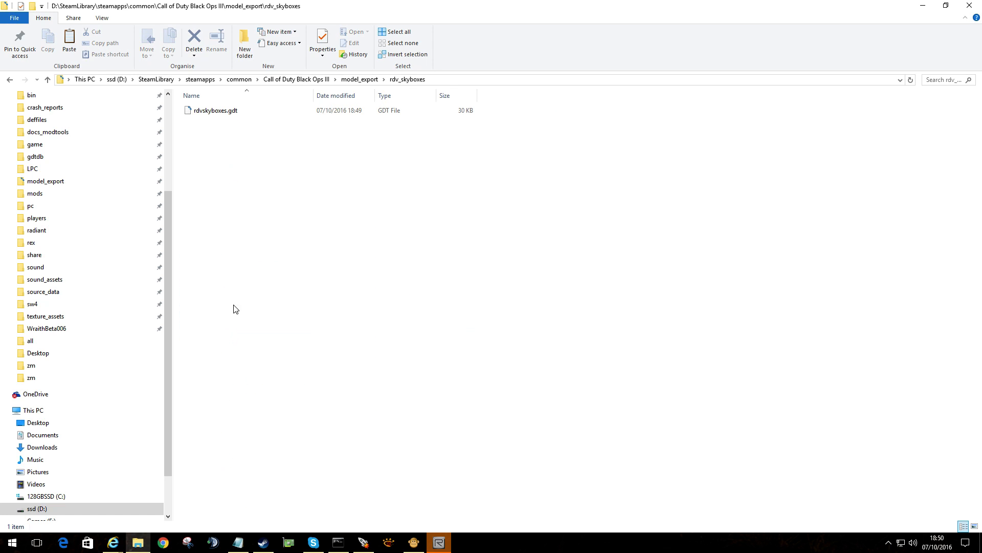
right_click(234, 309)
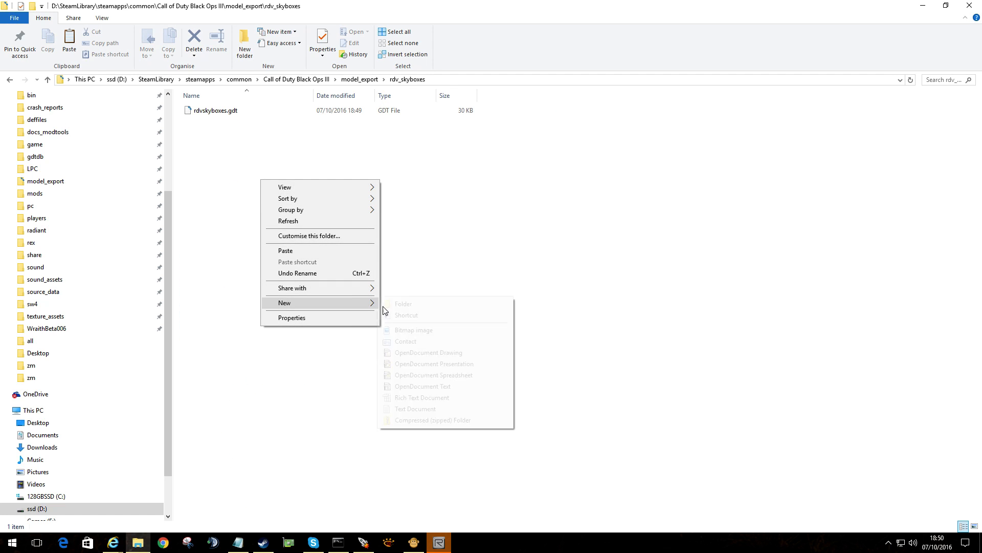
left_click(403, 304)
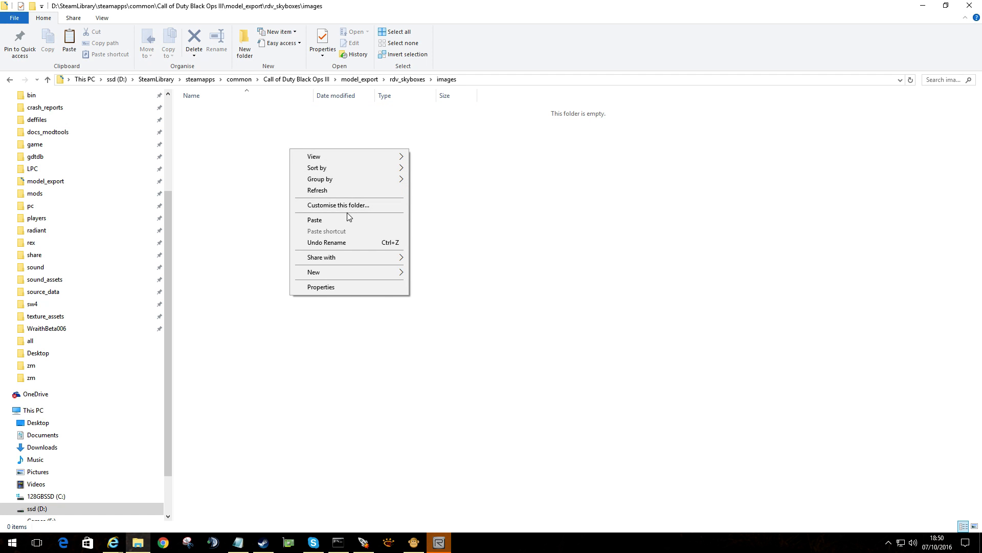
left_click(315, 219)
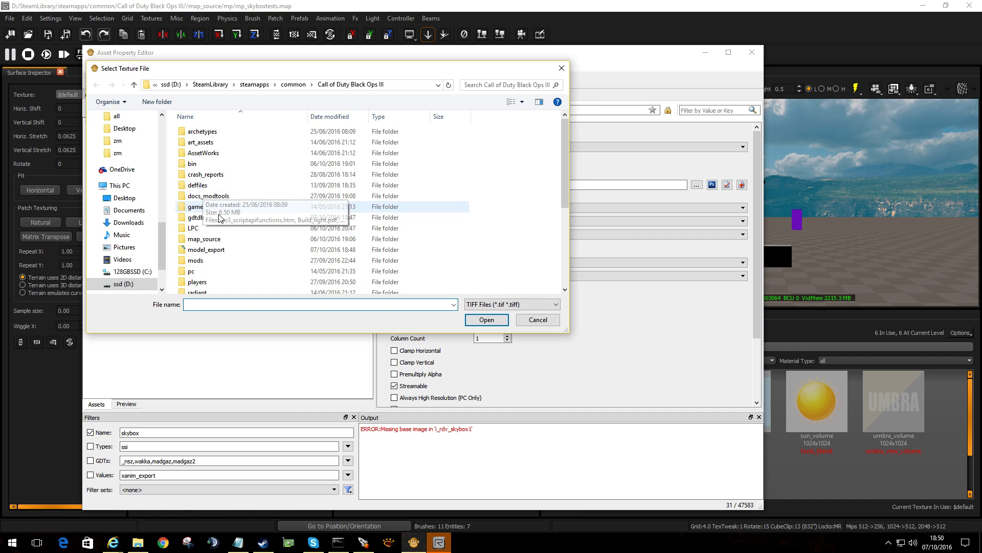
Pick Sky_Mirrored_01.png from rdv_skyboxes' images folder as i_rdv_skybox1's texture.
double_click(206, 249)
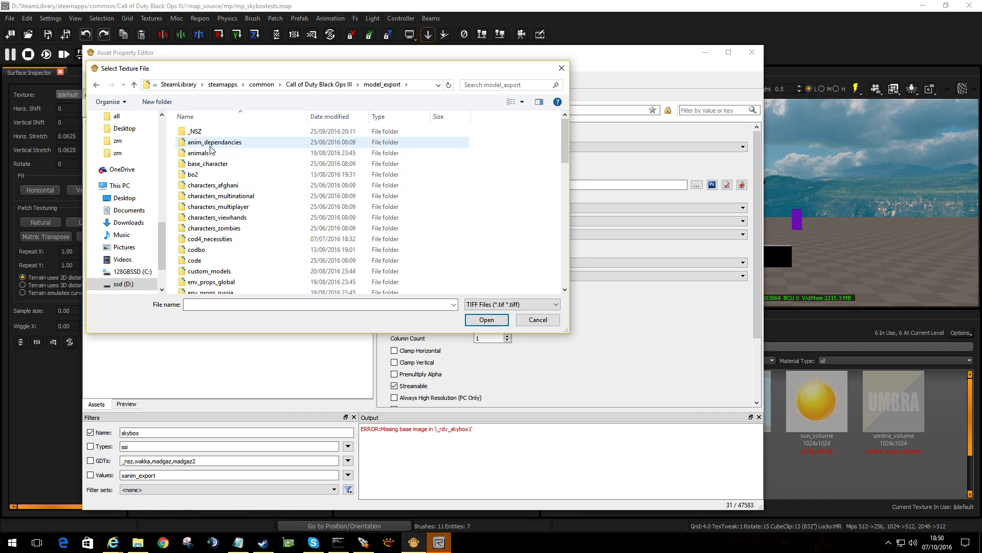
scroll("down", 3)
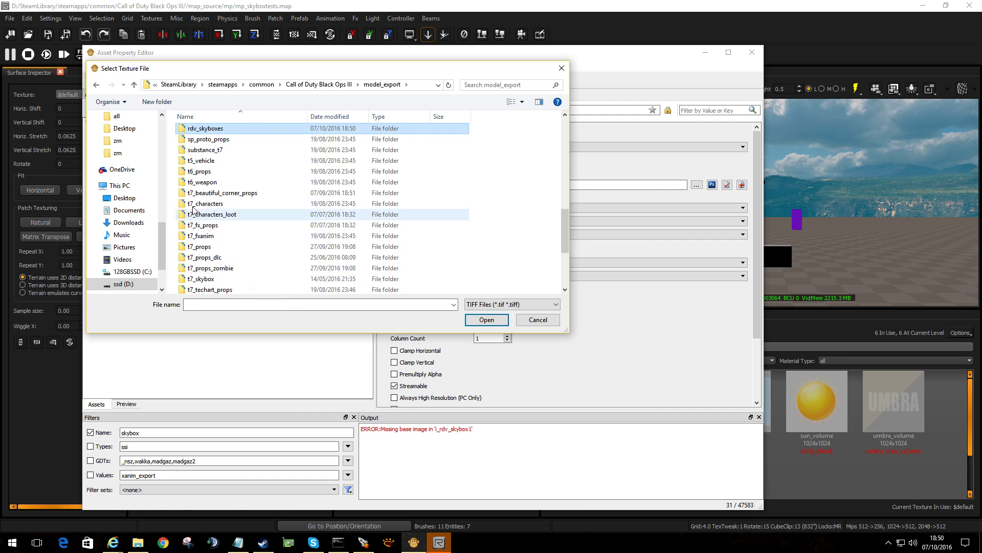
double_click(205, 128)
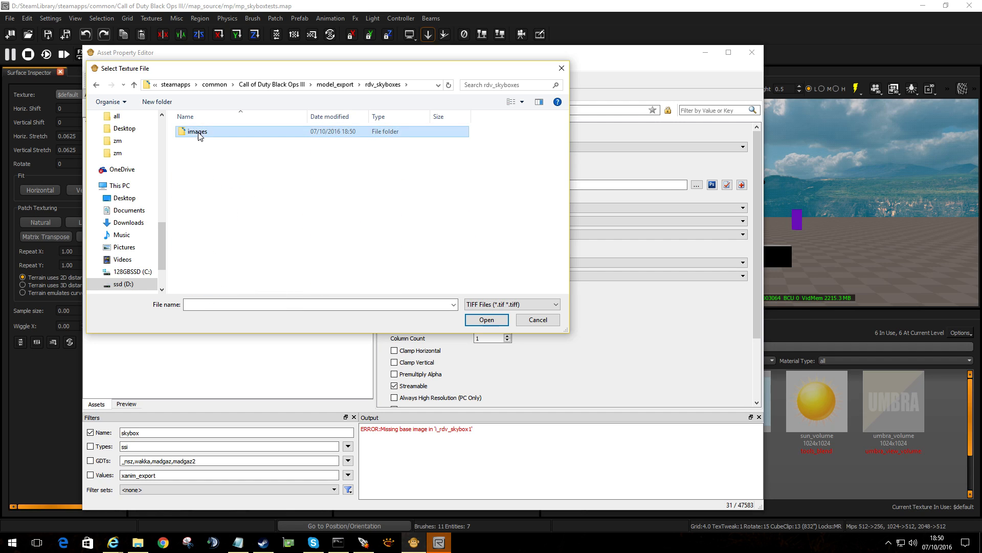
left_click(554, 304)
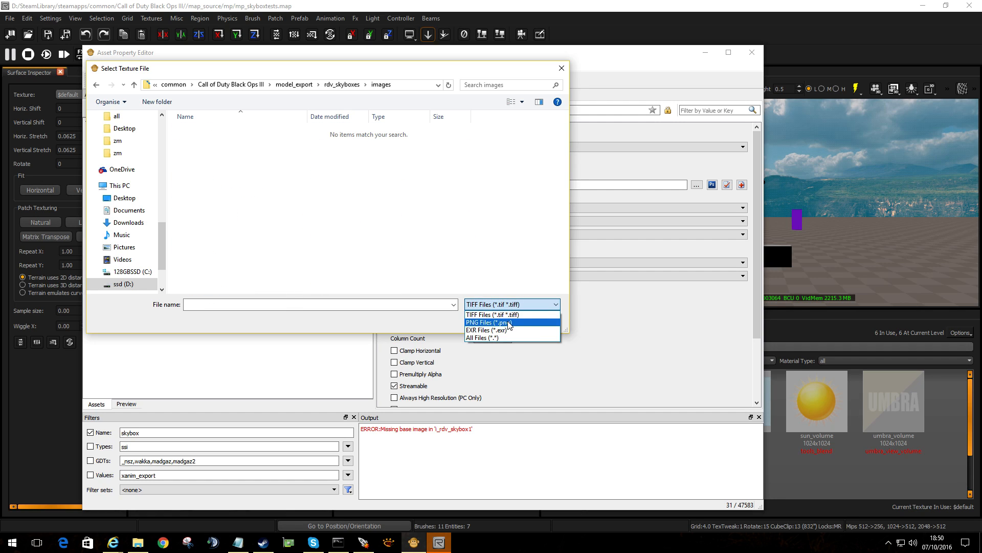
left_click(489, 322)
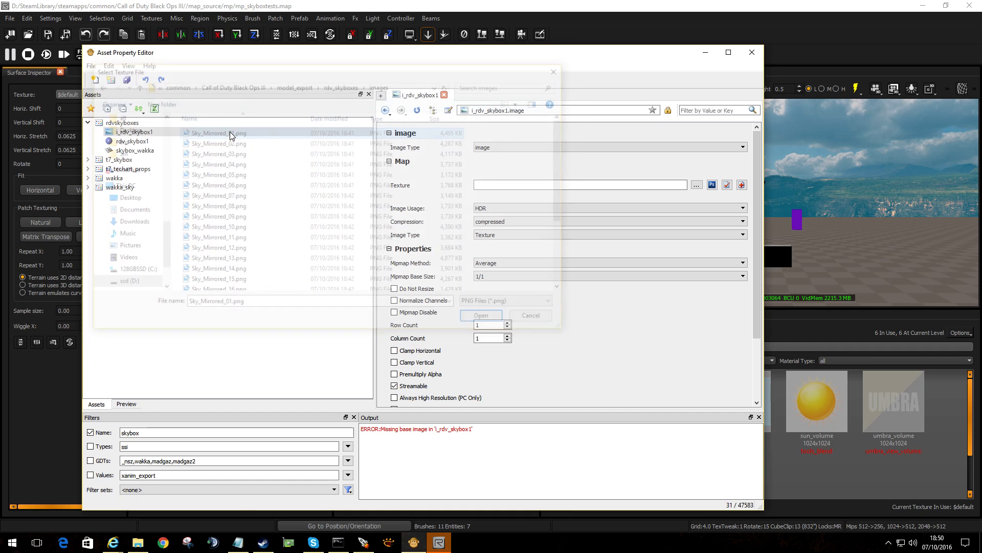
left_click(480, 315)
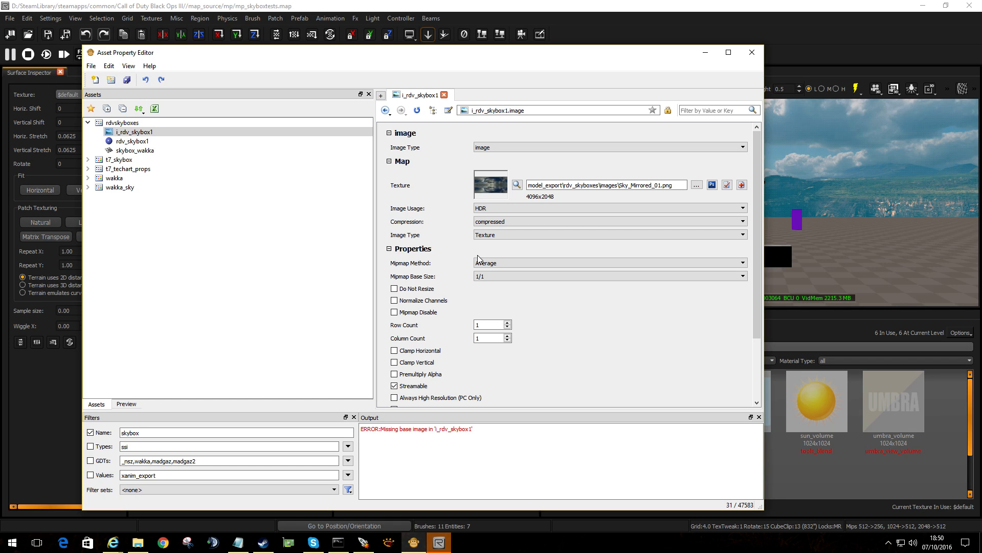
scroll("down", 3)
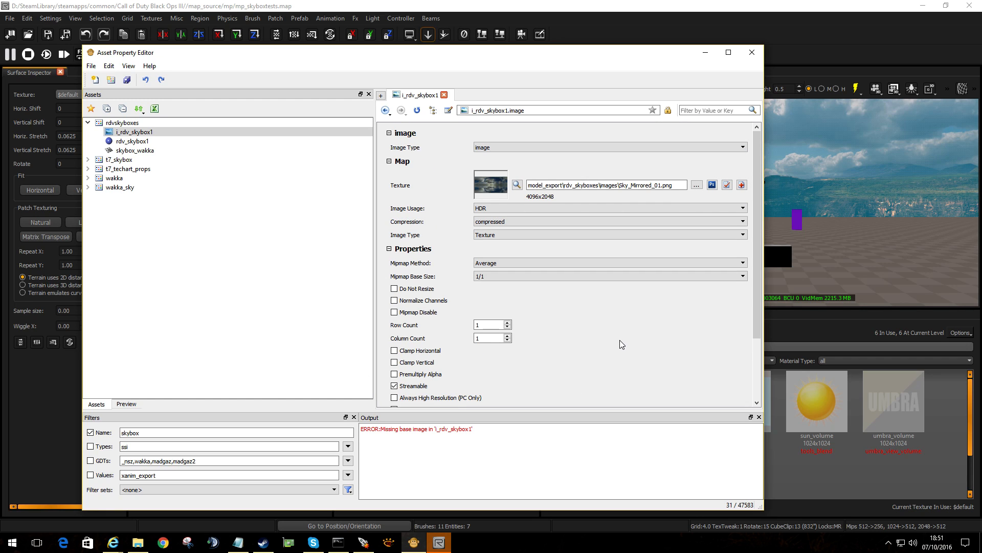
mouse_move(571, 324)
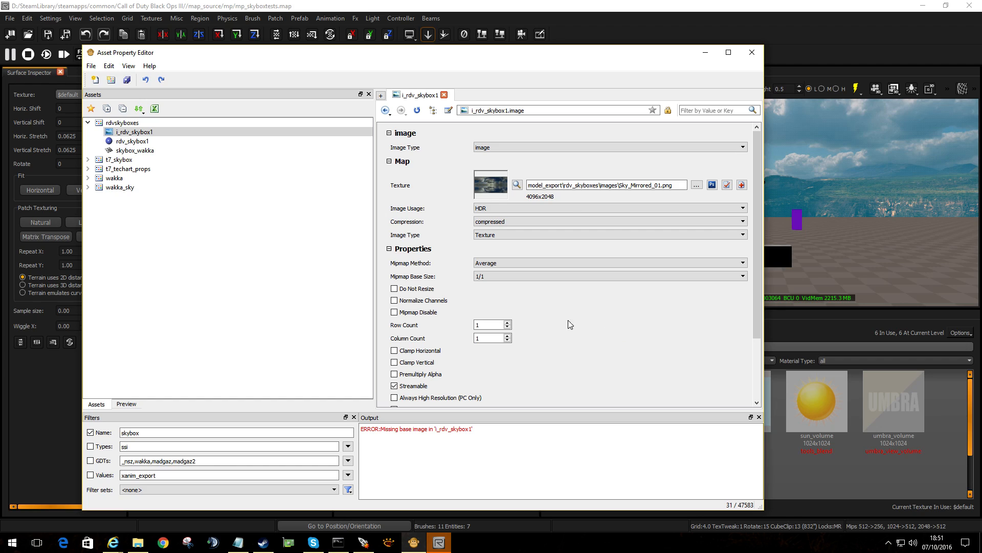
left_click(132, 142)
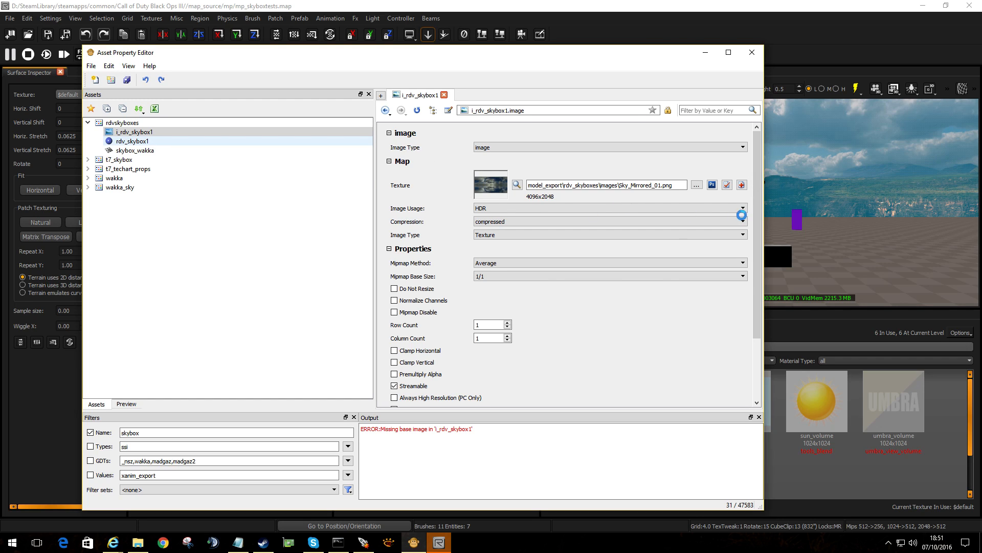
left_click(131, 141)
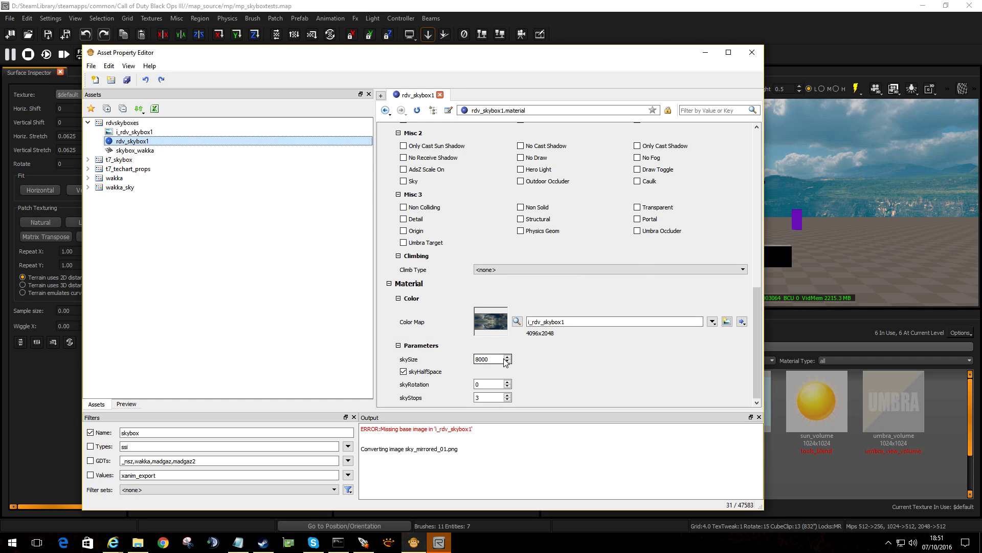
mouse_move(465, 376)
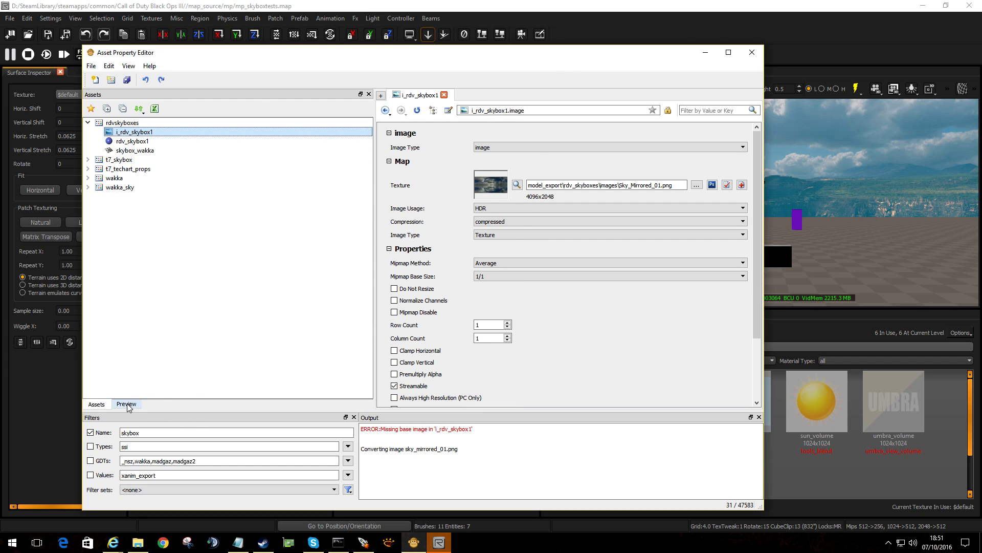
left_click(126, 404)
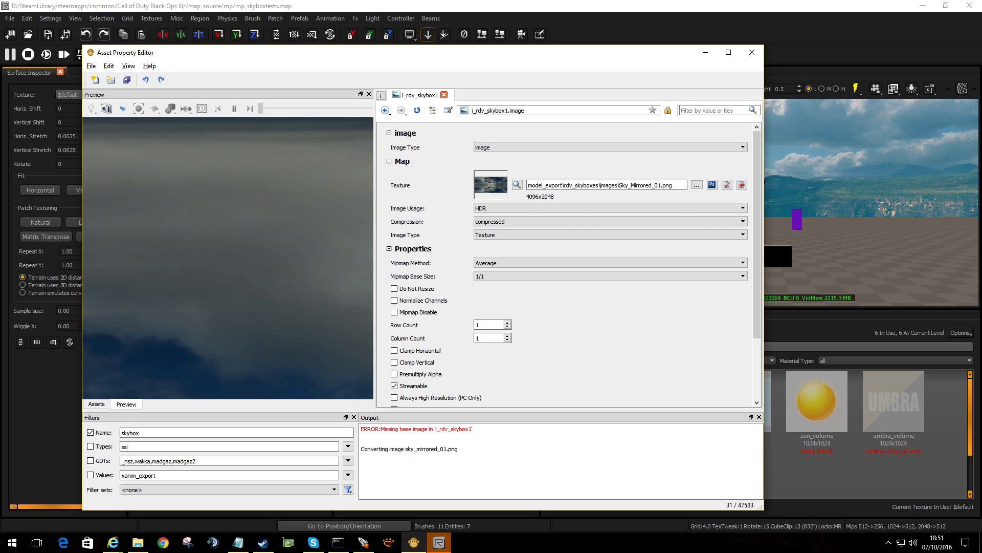
left_click(95, 404)
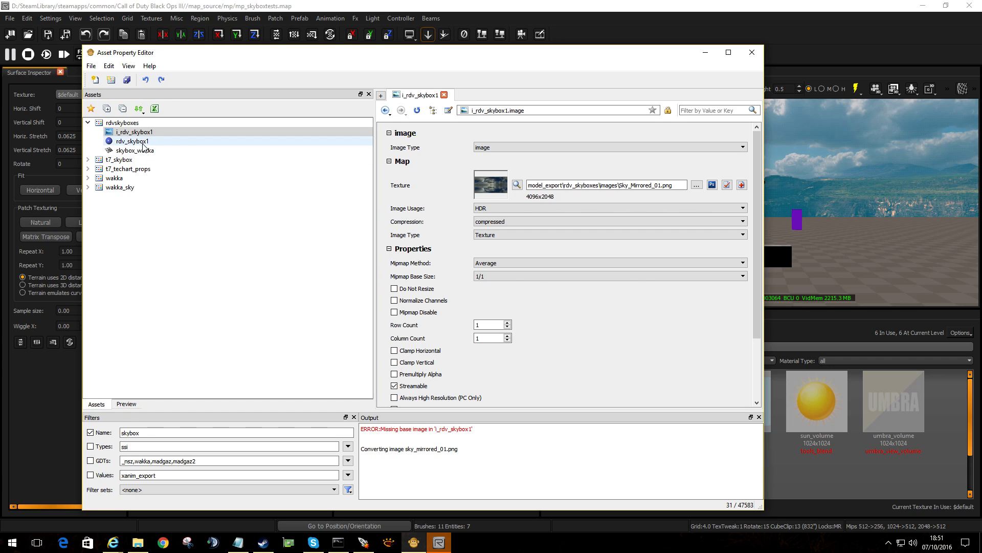
left_click(132, 141)
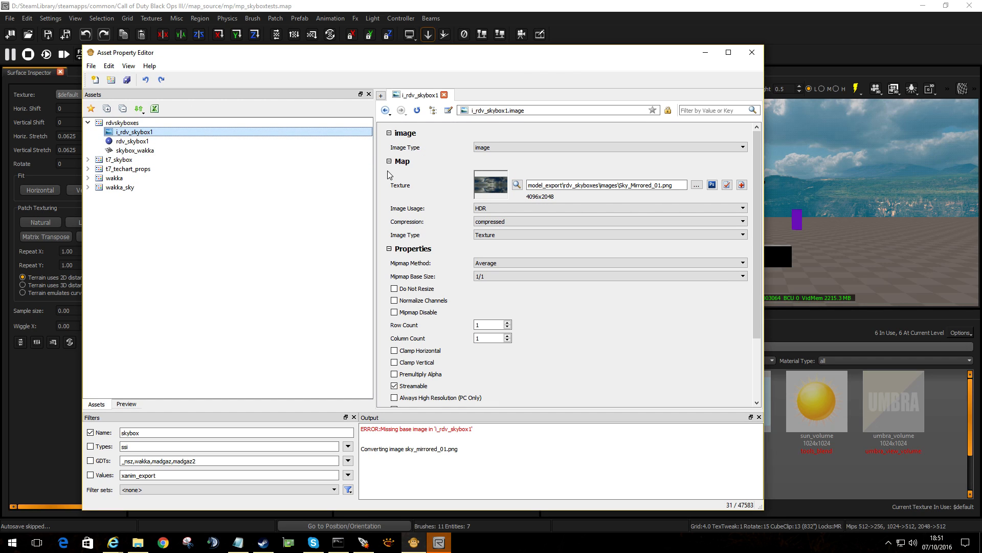
Replace skybox_wakka's mtl_skybox_zm_factory skin override with rdv_skybox1, then close the editor.
left_click(135, 151)
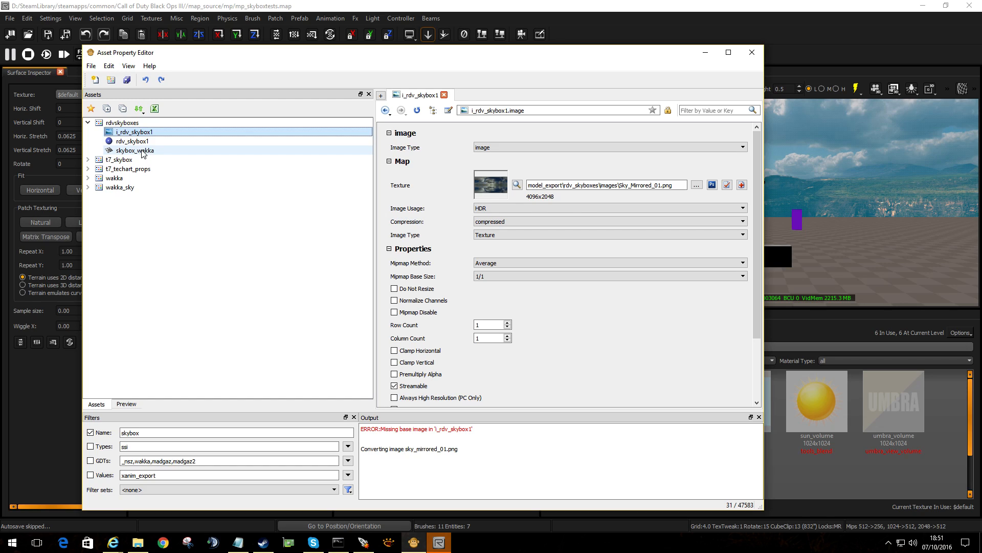
left_click(134, 151)
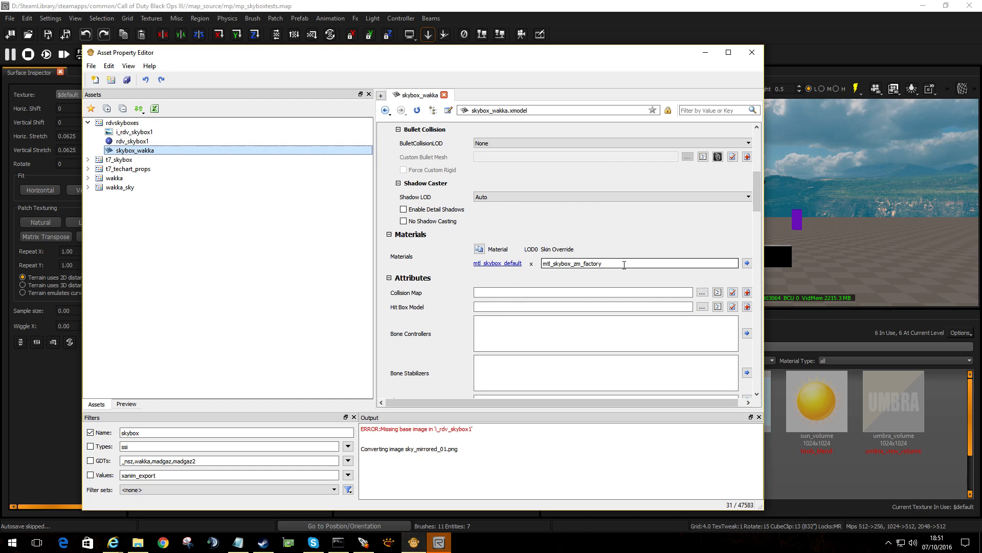
triple_click(572, 263)
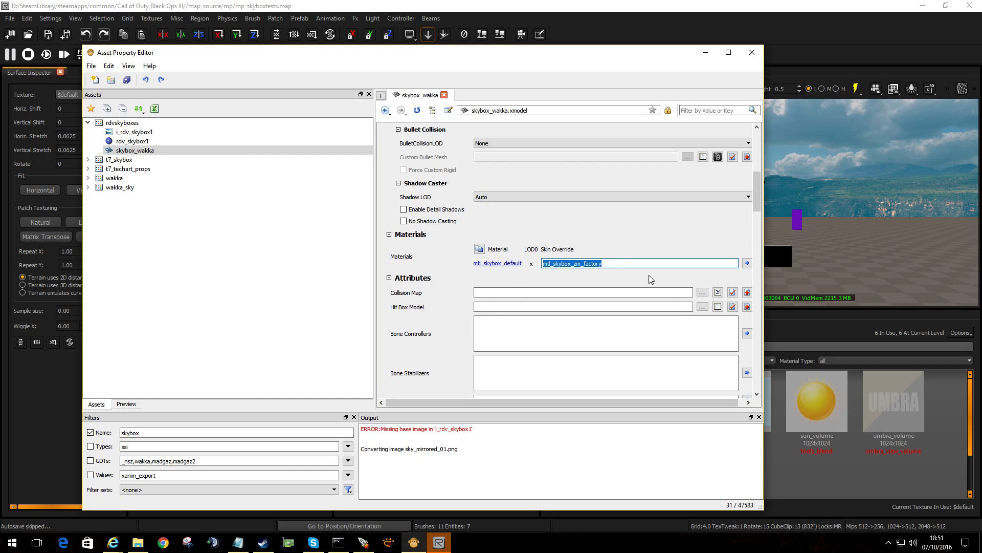
type("rdv_skybox1")
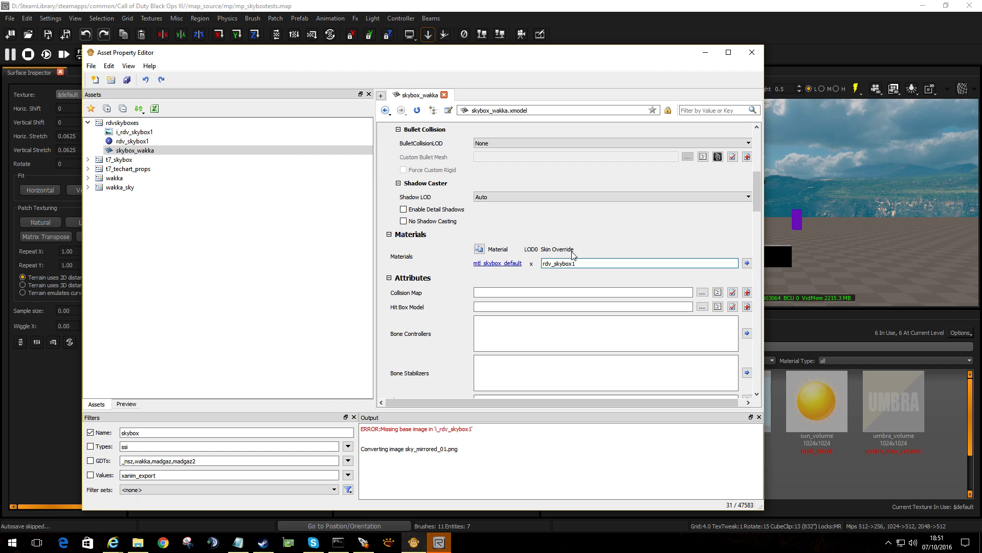
scroll("up", 3)
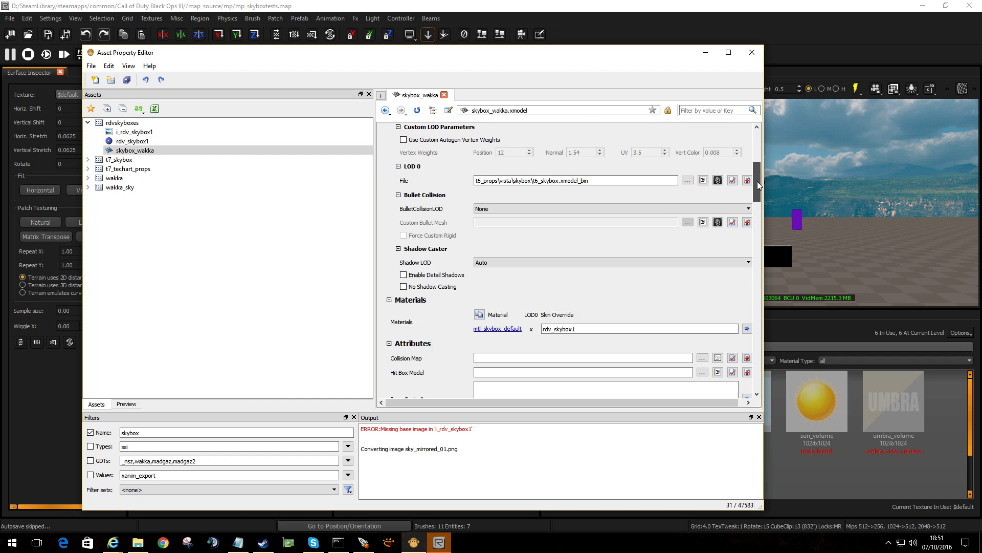
scroll("up", 3)
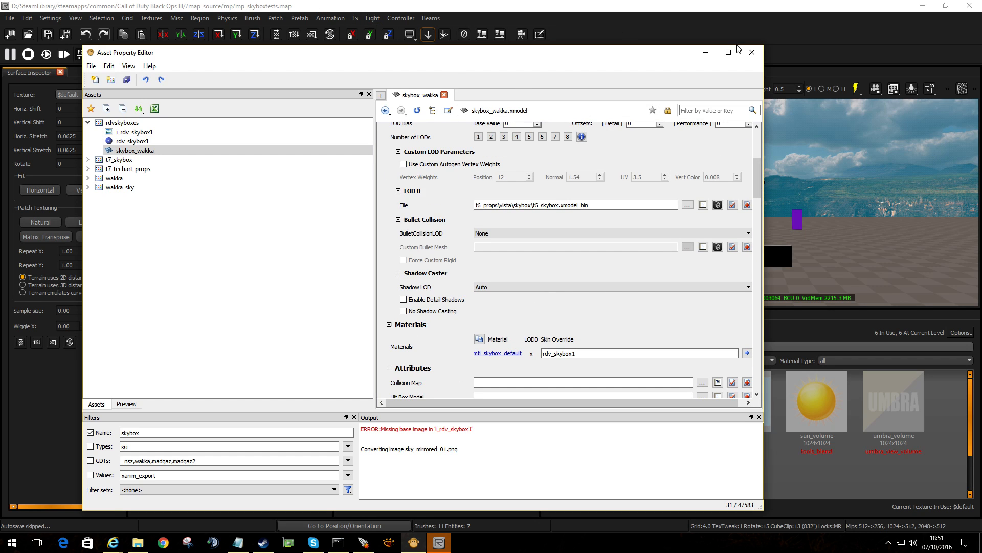
left_click(751, 53)
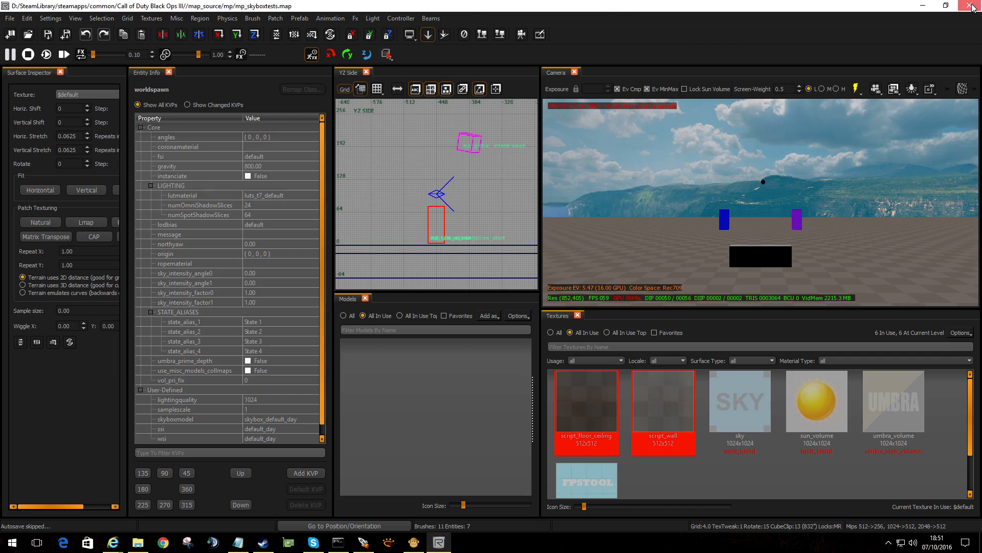
Close Radiant and the launcher, relaunch Mod Tools from Steam, and start Radiant.
left_click(976, 6)
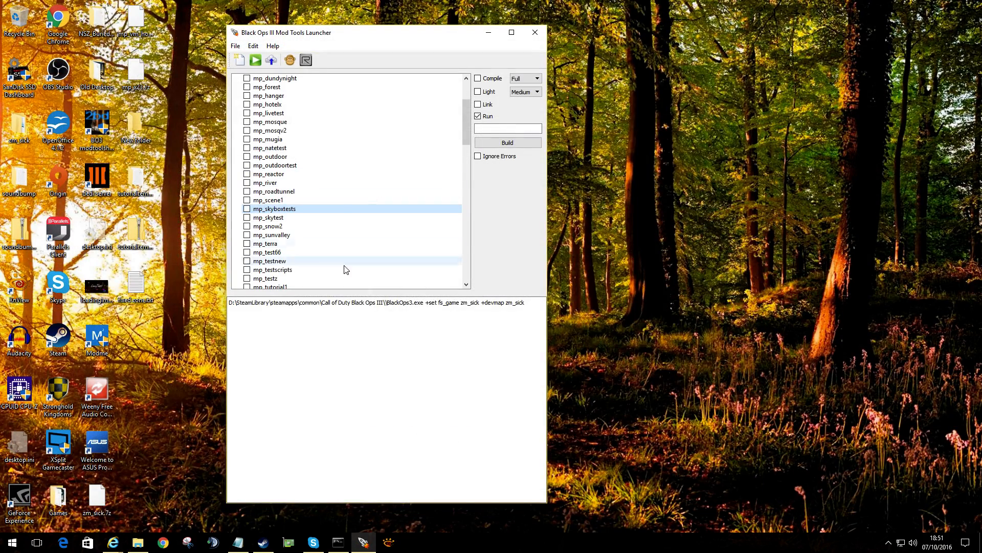
left_click(534, 31)
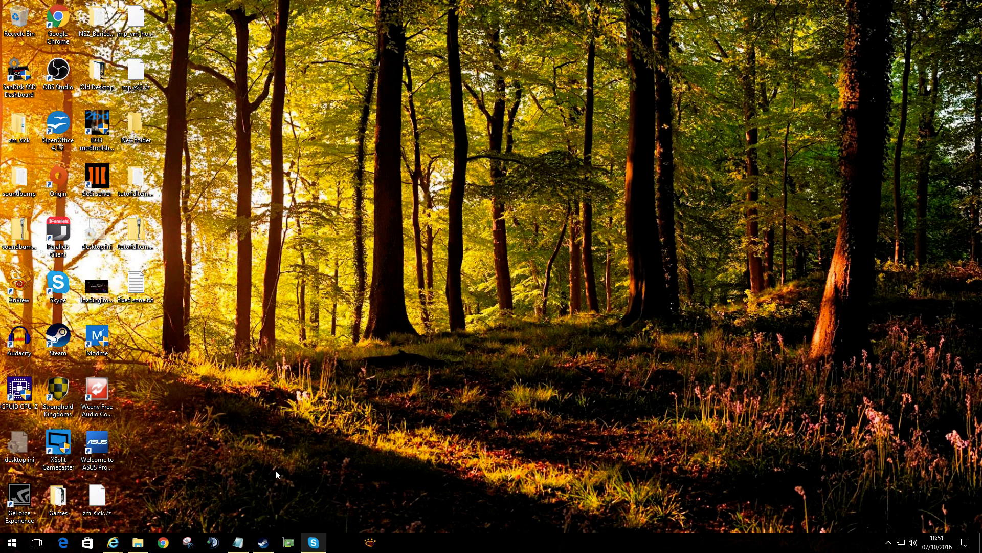
right_click(262, 542)
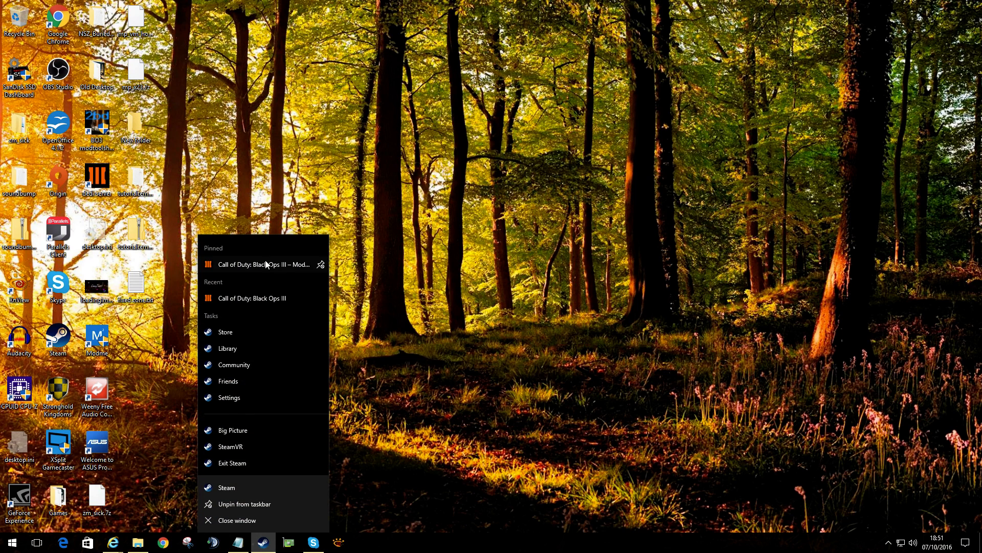
left_click(262, 264)
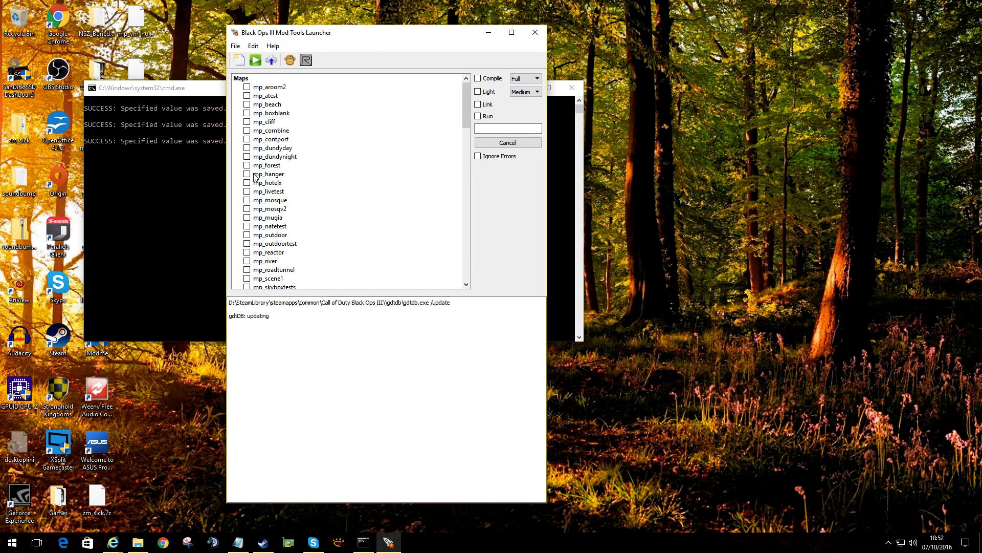
mouse_move(265, 324)
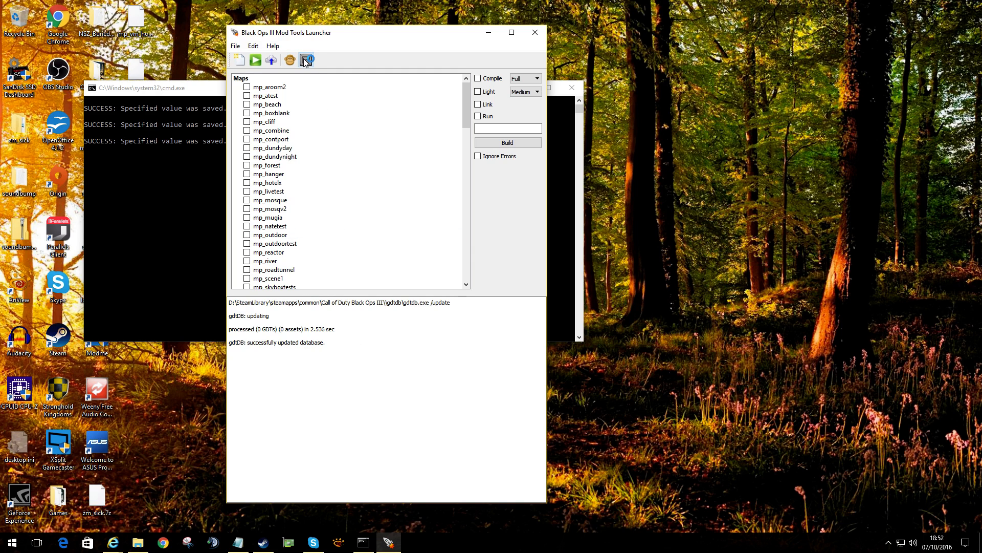
left_click(306, 59)
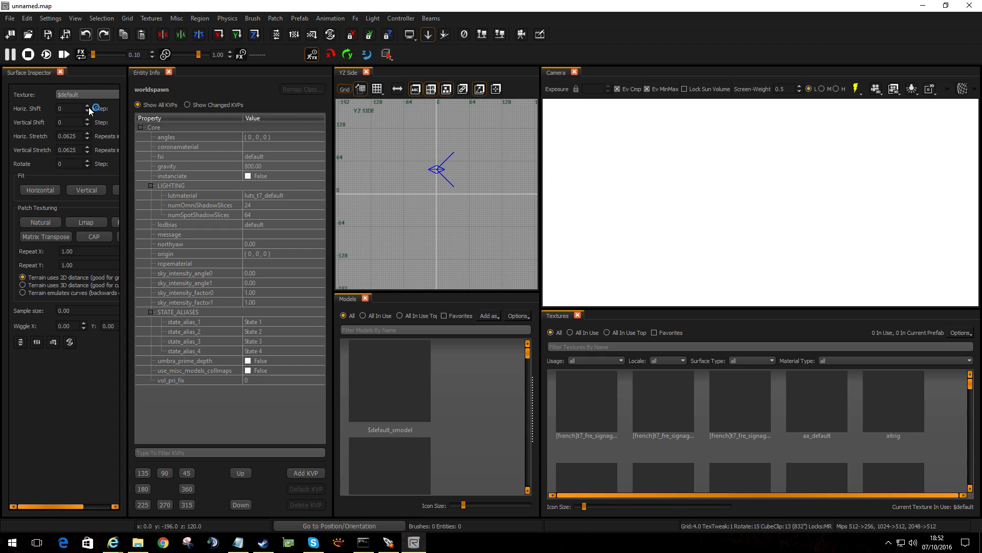
Load mp_skyboxtests.map in Radiant via File > Open.
left_click(61, 72)
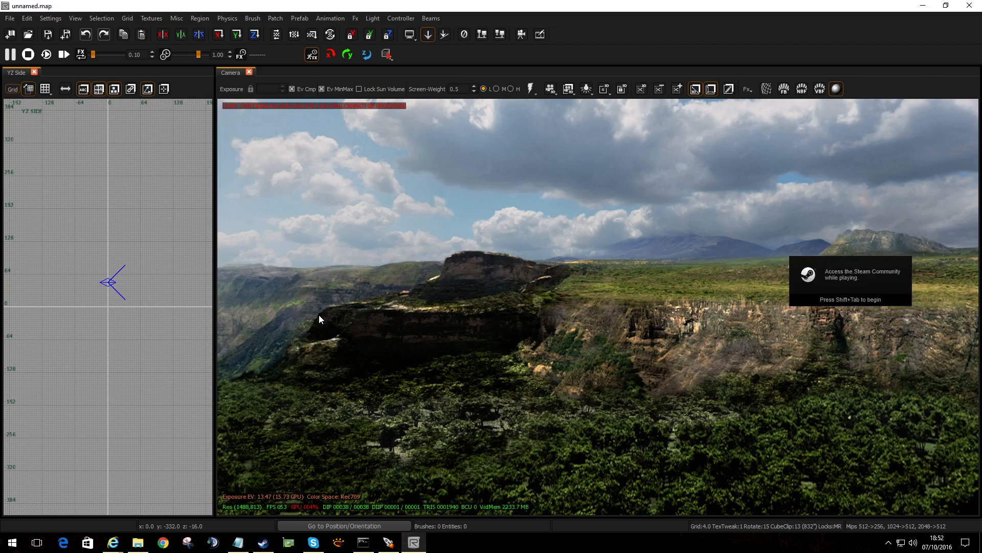
left_click(9, 17)
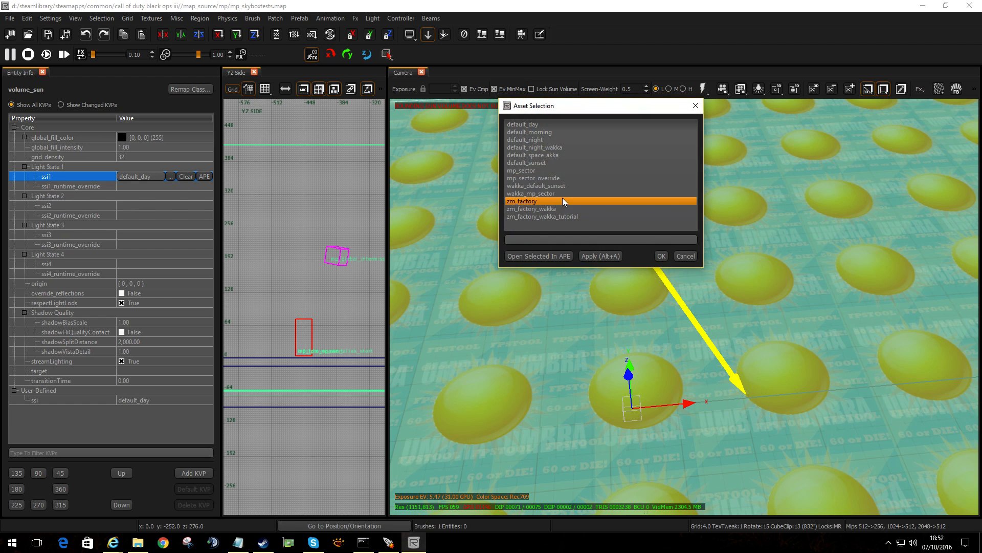
Step through zm_factory and default_day sun settings, ending on zm_factory_wakka for ssi1.
left_click(523, 124)
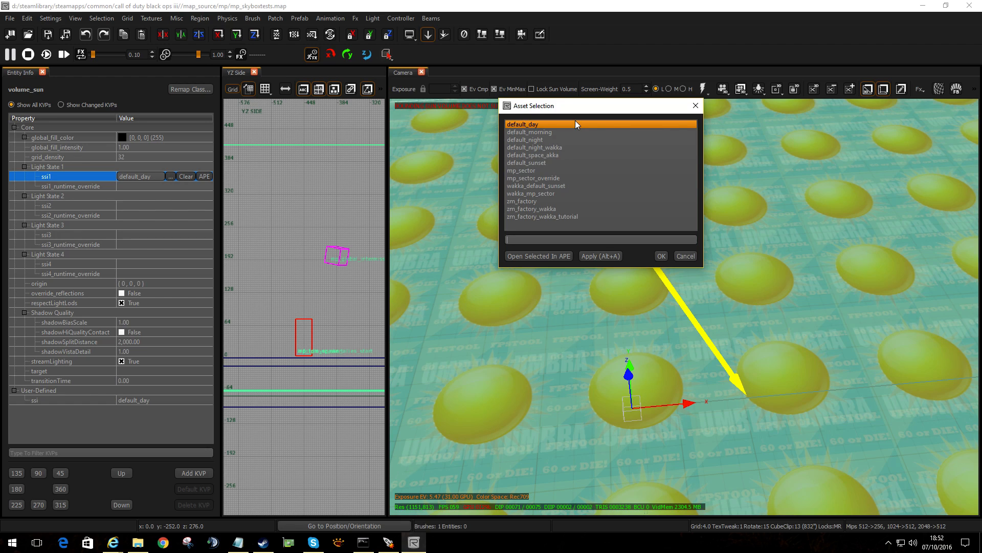
left_click(531, 209)
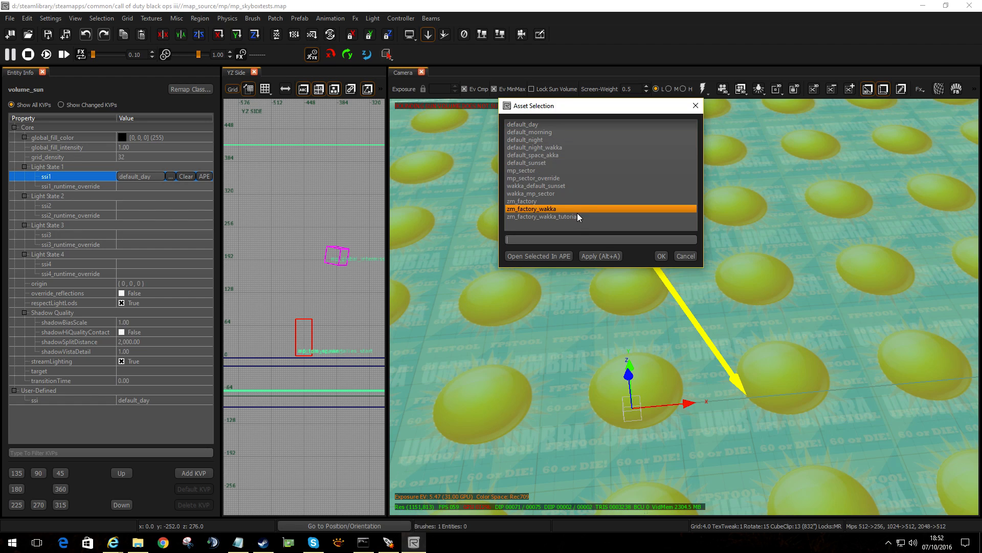
left_click(536, 185)
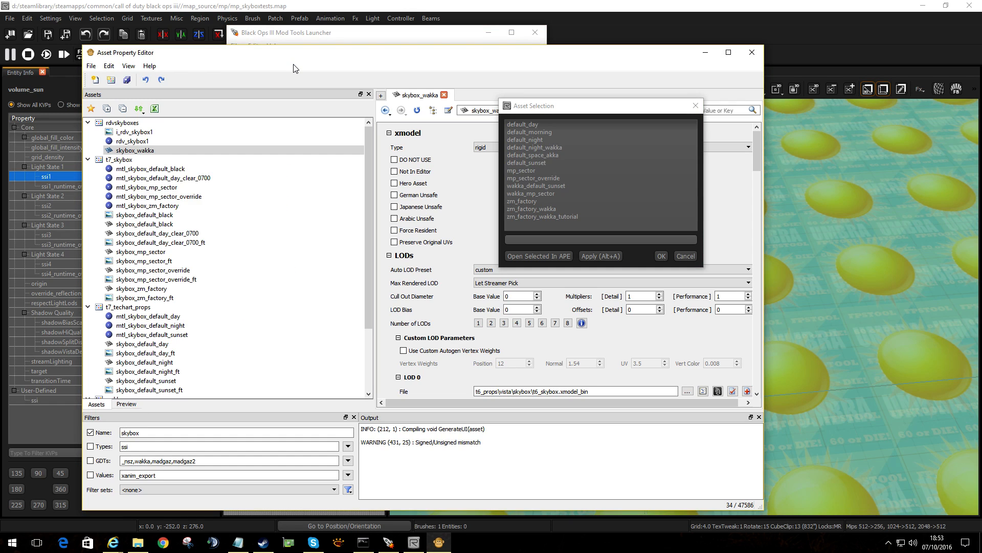
Bring the asset editor forward and filter its asset list to ssi sun settings.
left_click(134, 151)
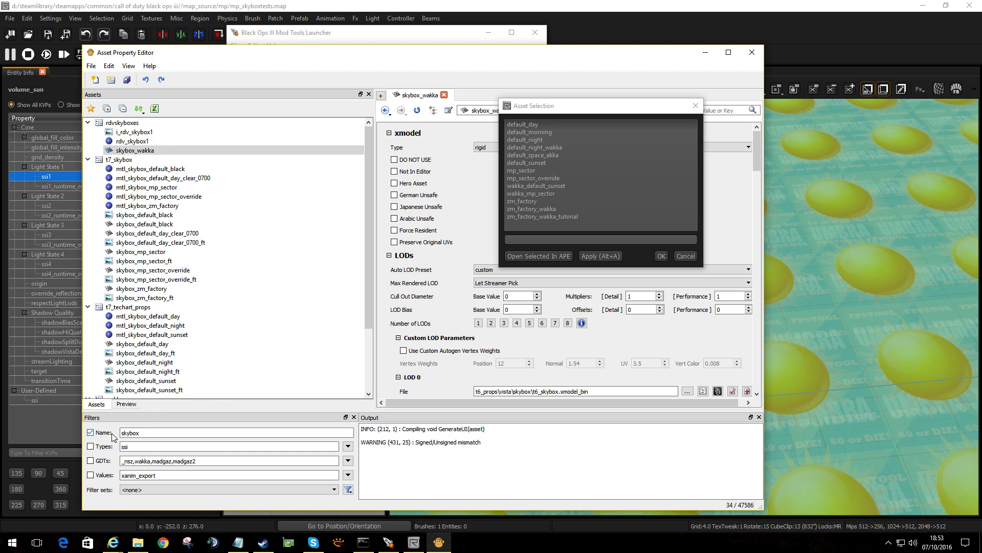
left_click(90, 446)
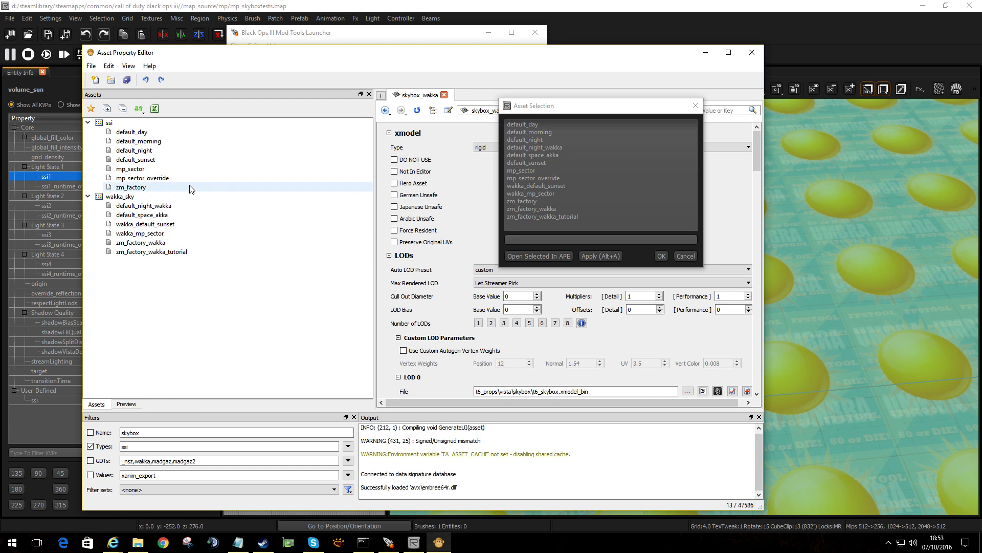
Duplicate zm_factory as rdv_skybox1 and select its SkyBox Model entry.
right_click(131, 187)
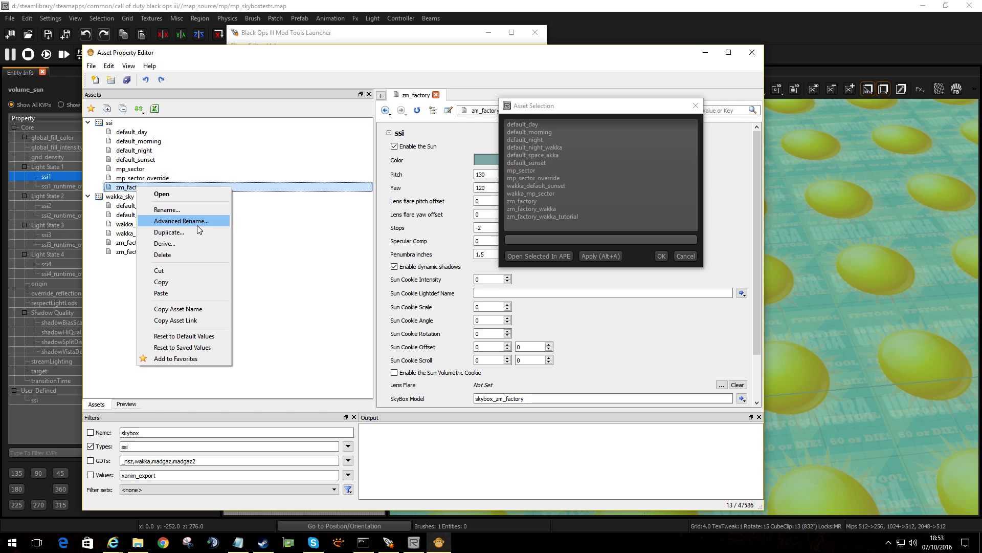
left_click(168, 232)
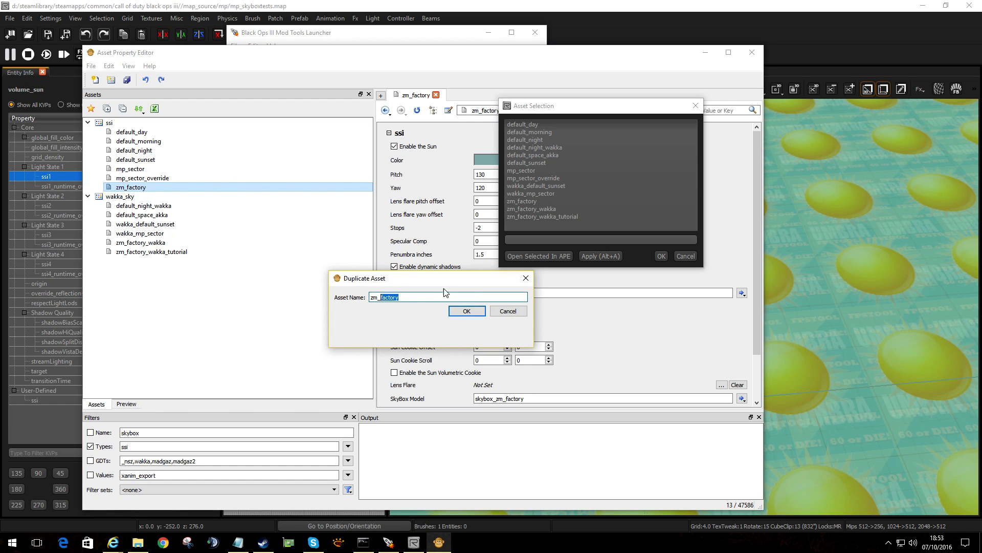
type("rdv_wakka")
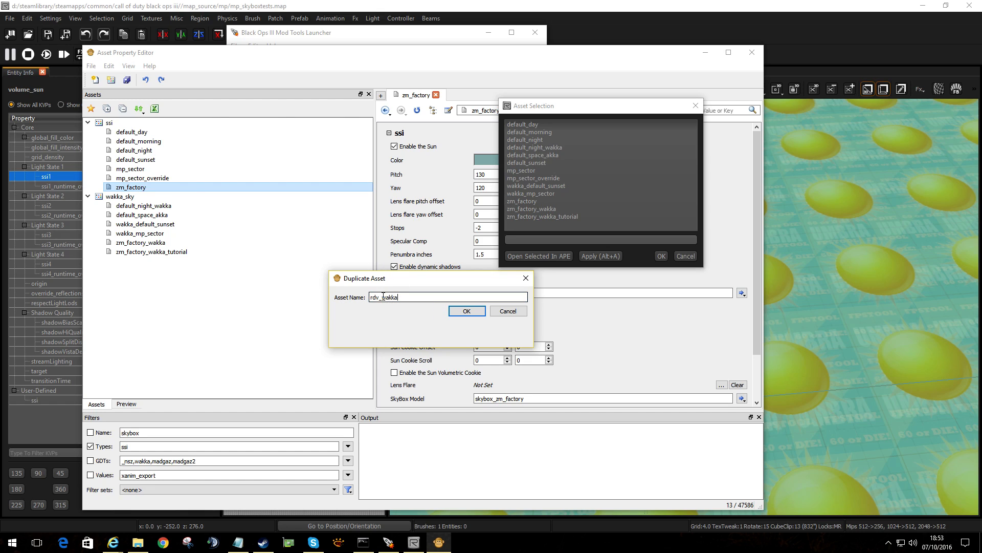
type("rdv_skybox")
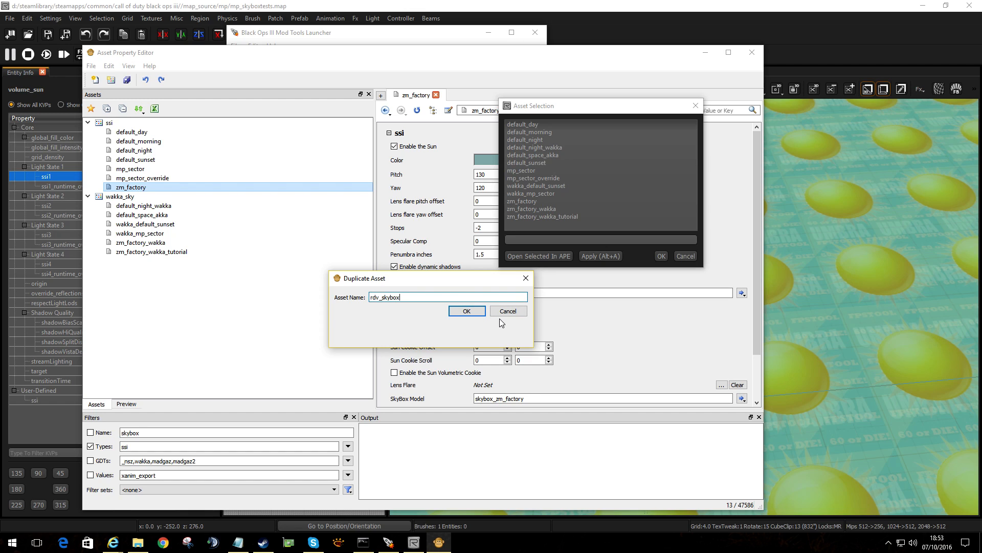
left_click(466, 311)
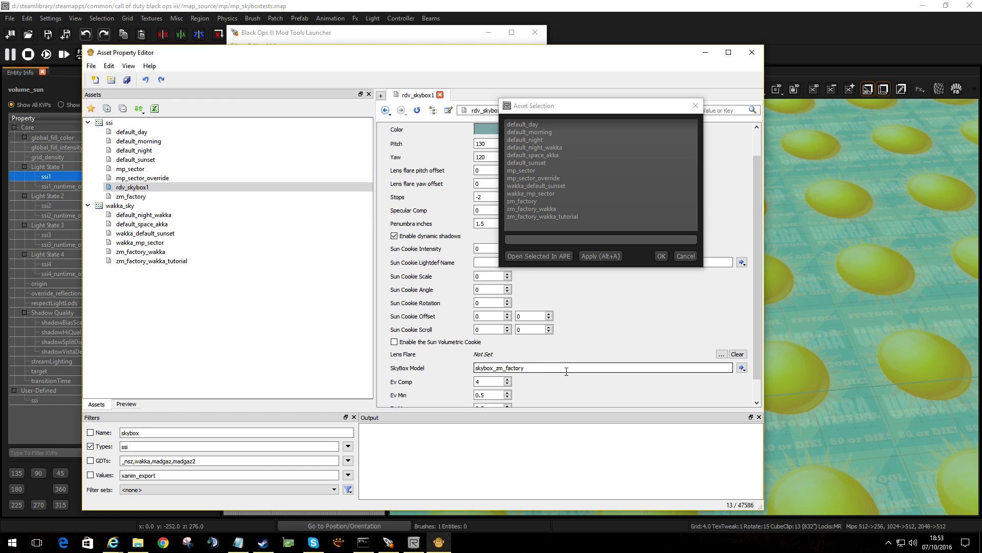
mouse_move(589, 366)
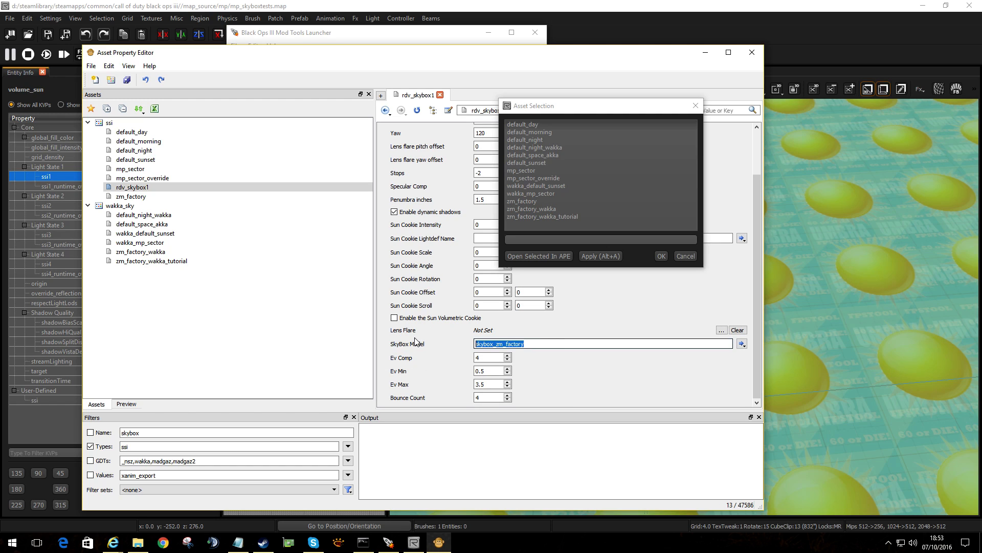
type("sky")
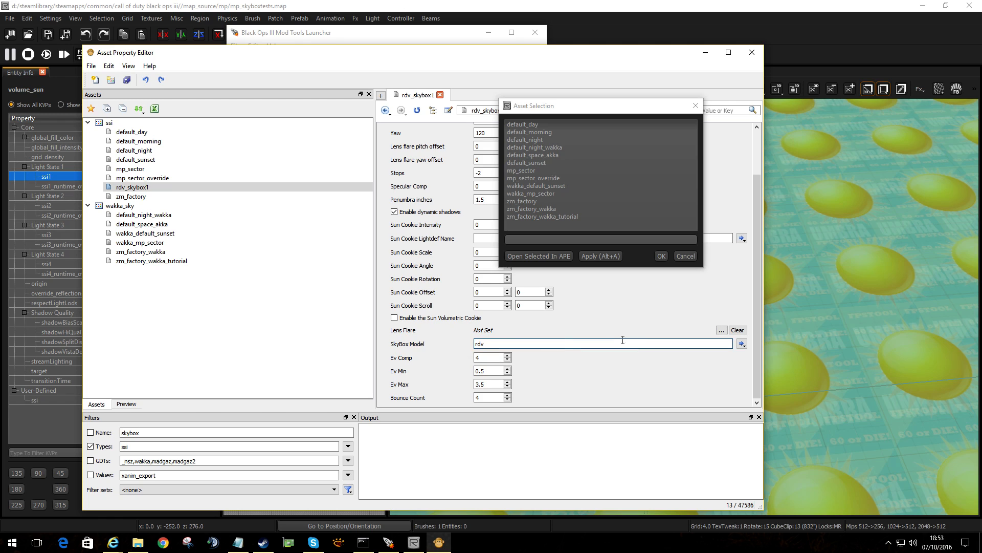
triple_click(602, 343)
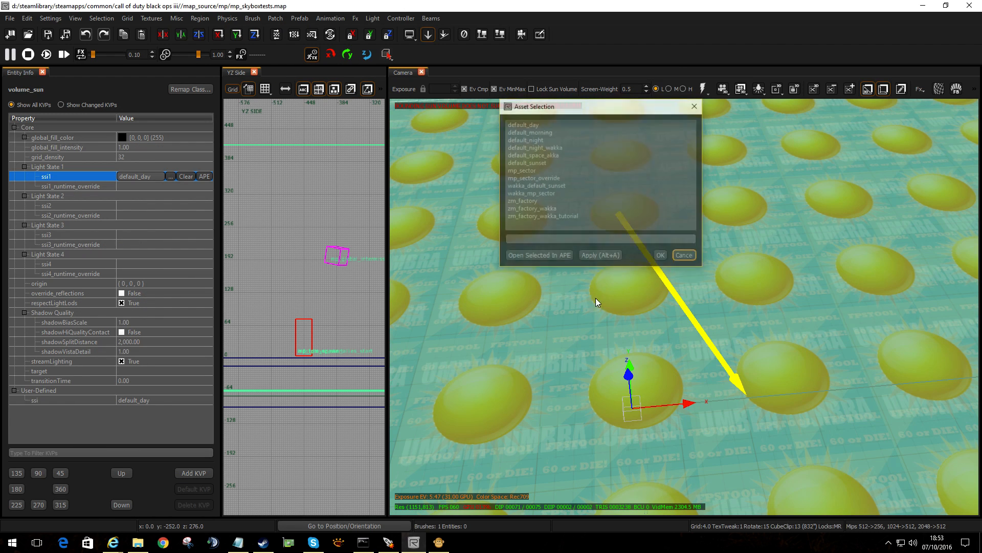
Switch the asset list filter from types to GDTs matching 'rdv'.
left_click(539, 254)
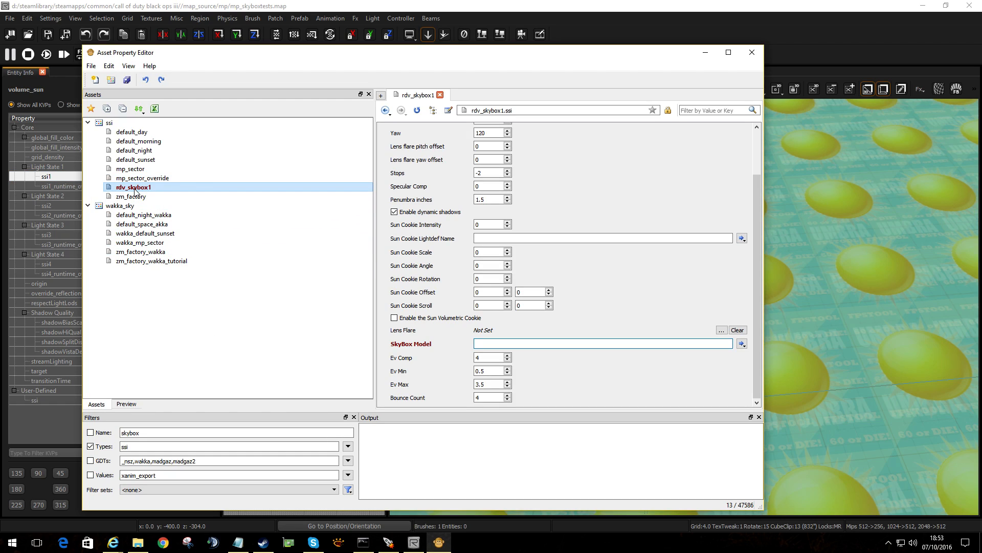
right_click(133, 187)
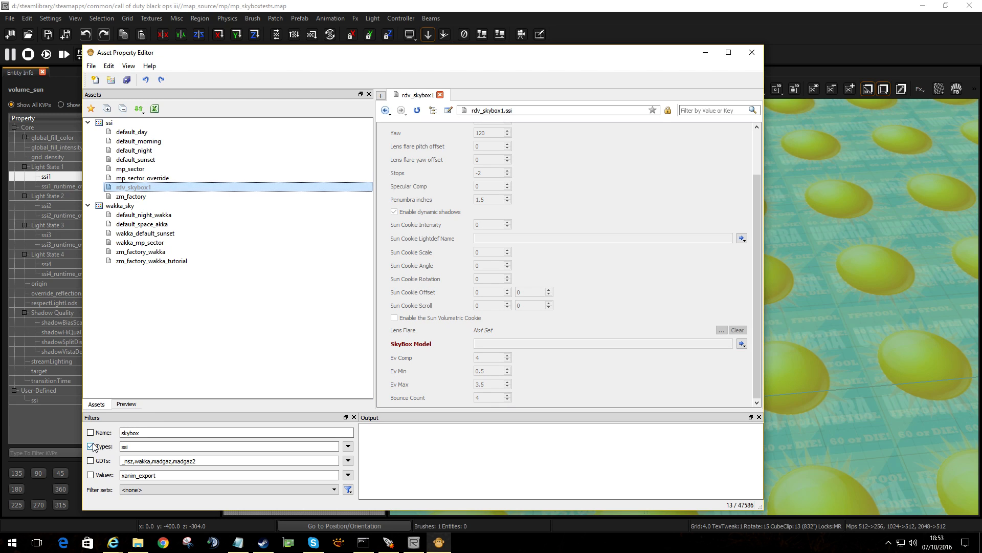
left_click(90, 447)
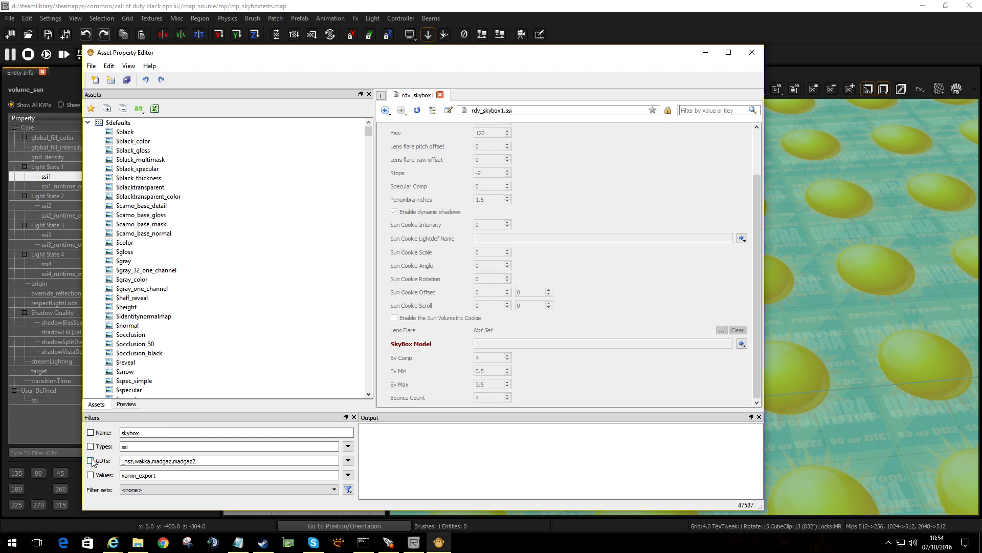
left_click(91, 460)
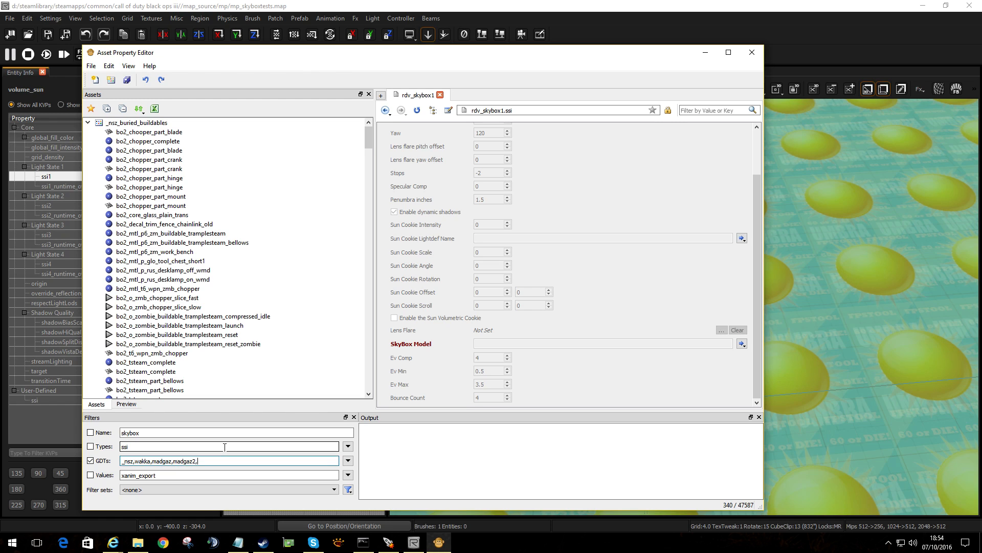
type("rdv")
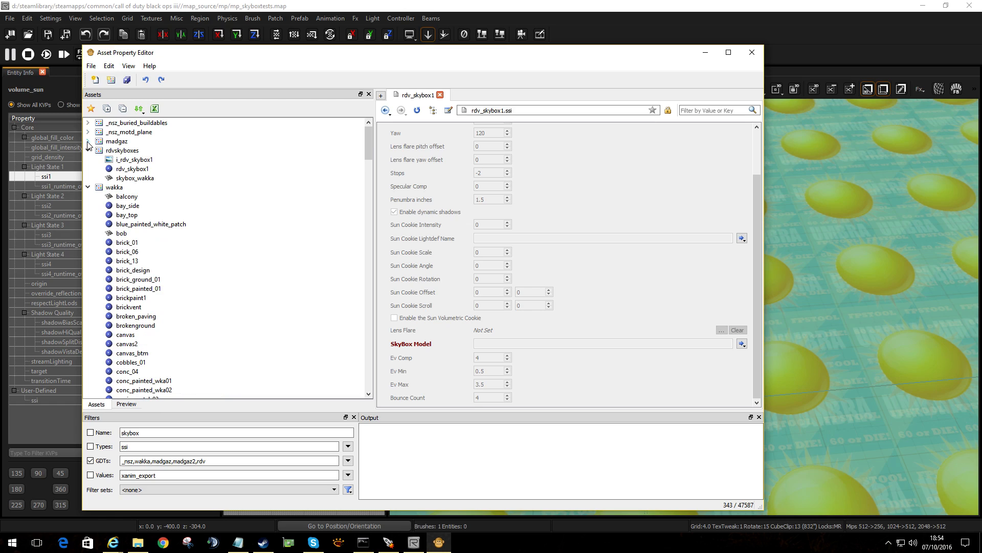
Move rdv_skybox1 into the rdvskyboxes GDT and save all changes.
right_click(119, 150)
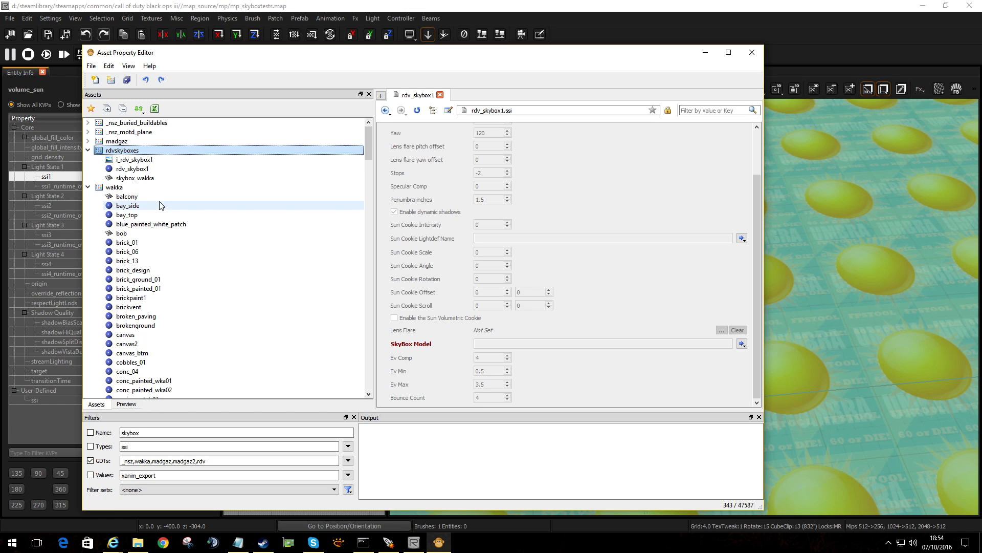
right_click(123, 151)
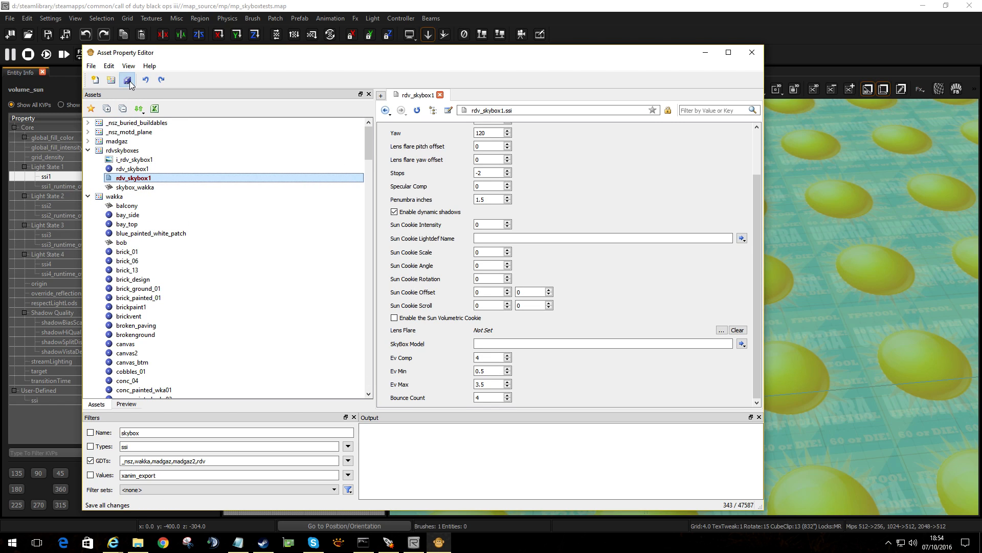
left_click(135, 187)
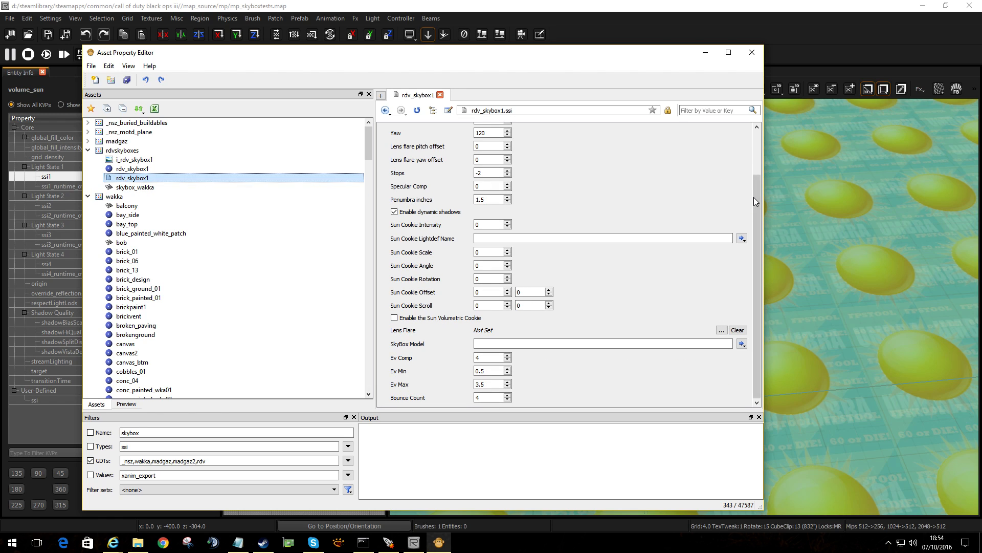
mouse_move(740, 279)
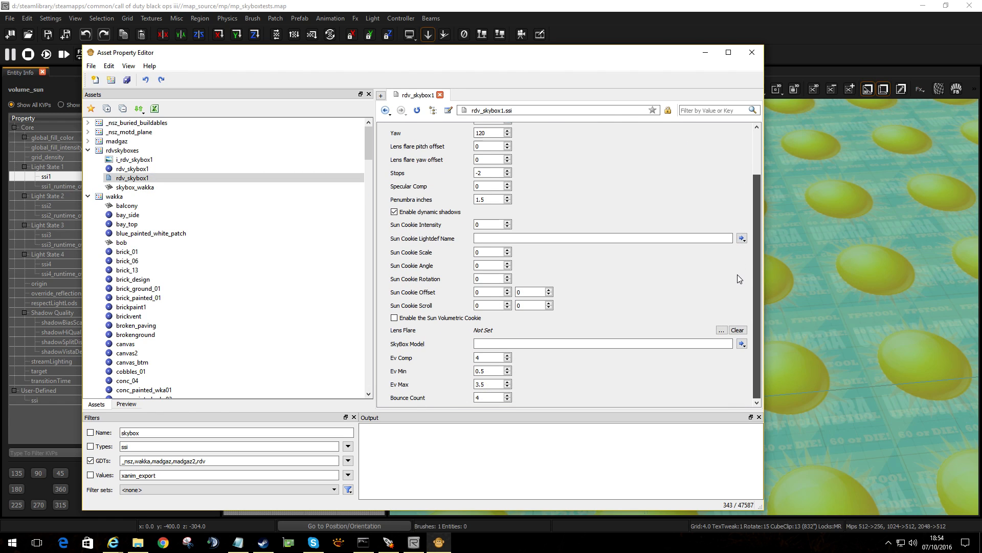
scroll("up", 3)
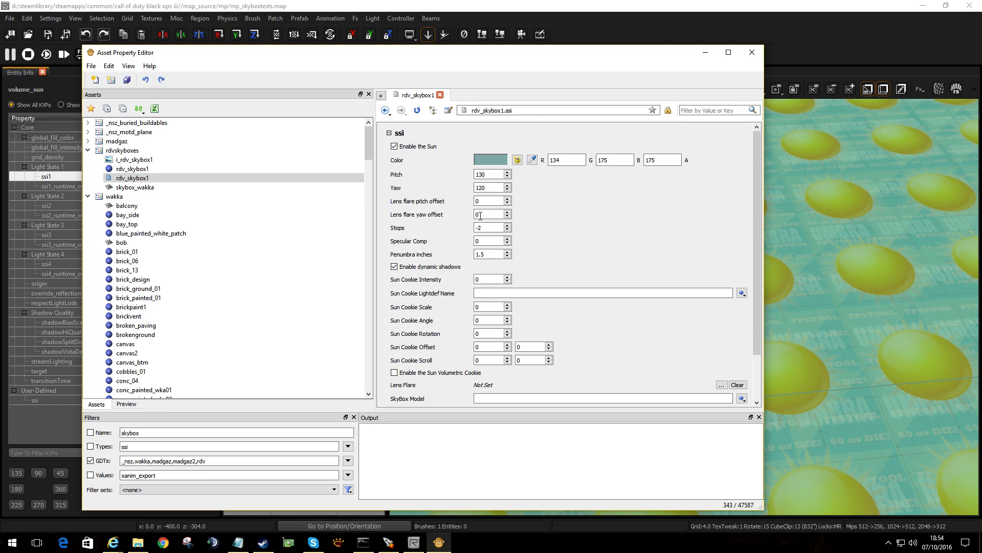
Enter skybox_wakka in rdv_skybox1's SkyBox Model field.
scroll("down", 3)
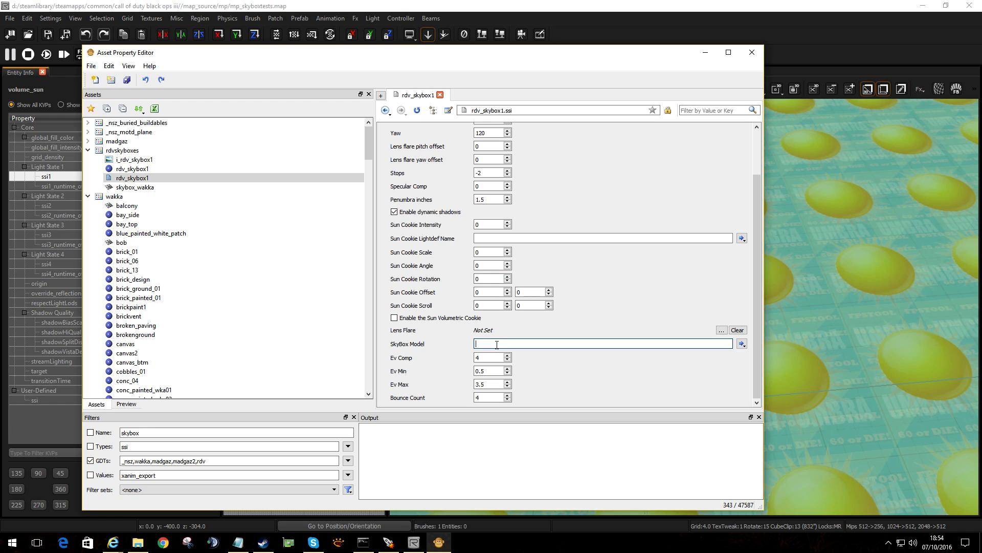
type("skybox_wakka")
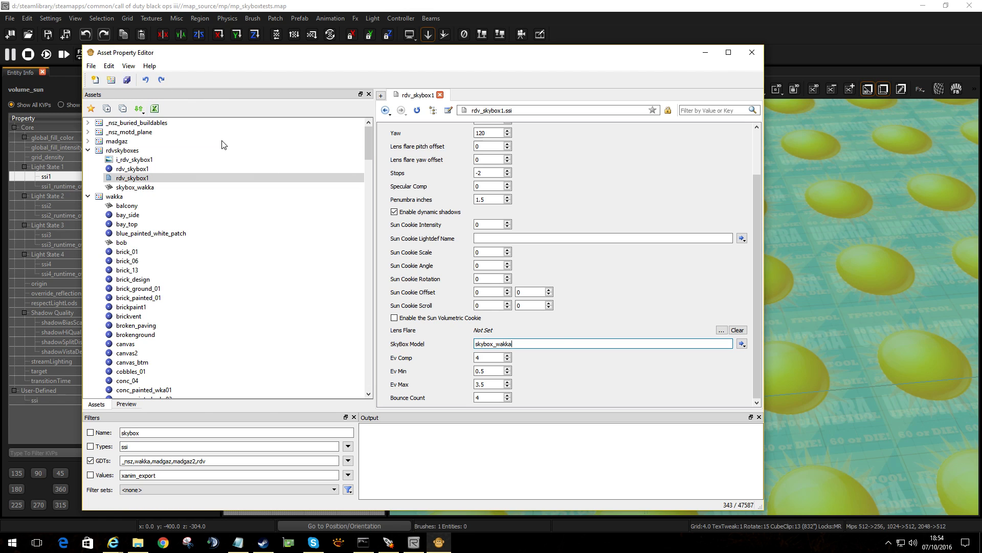
right_click(676, 297)
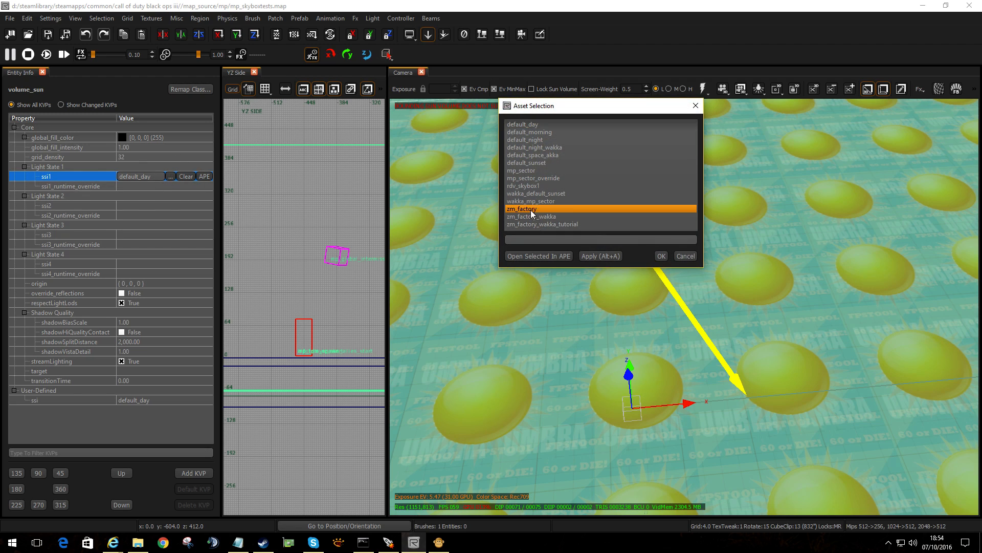
Pick rdv_skybox1 for volume_sun's ssi1 and run the lighting build.
left_click(535, 185)
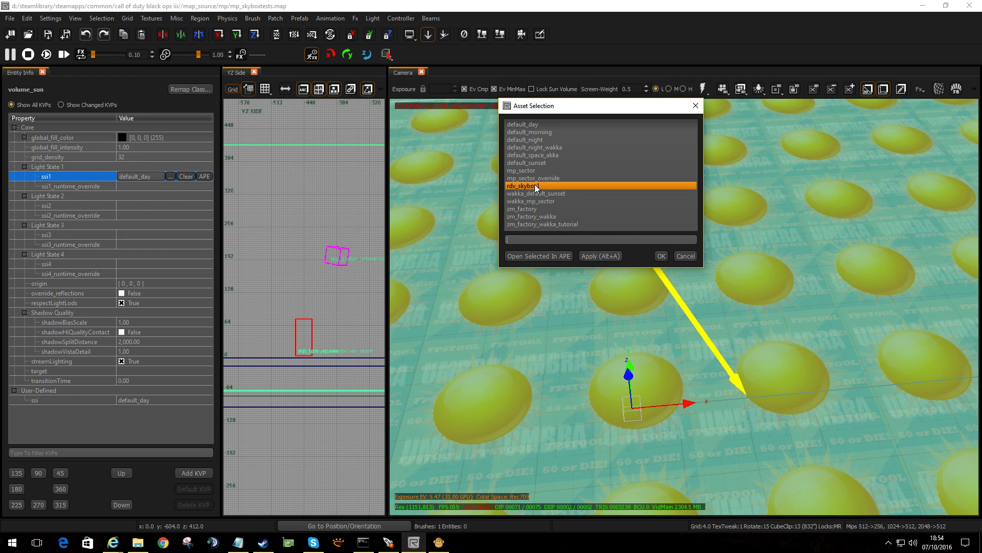
left_click(661, 256)
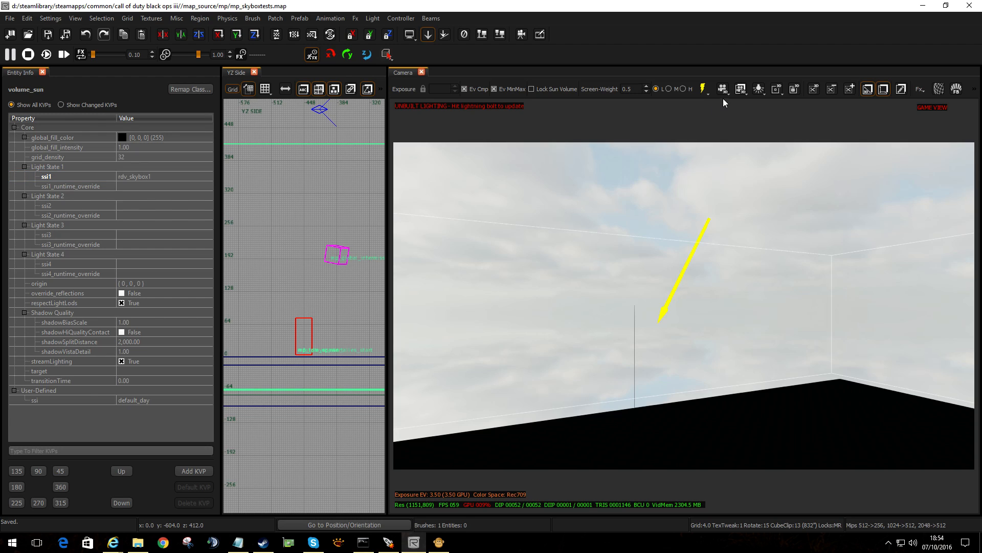
left_click(702, 89)
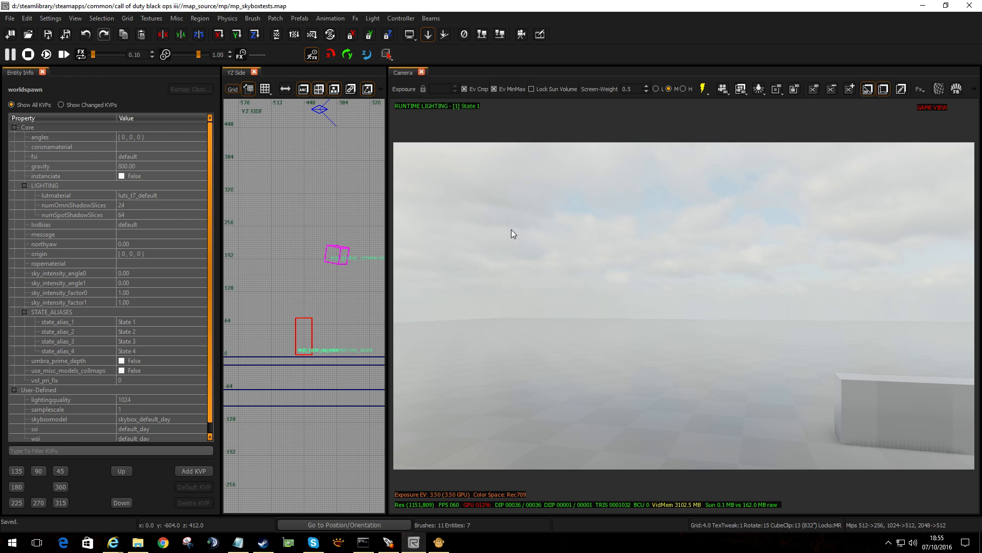
mouse_move(428, 249)
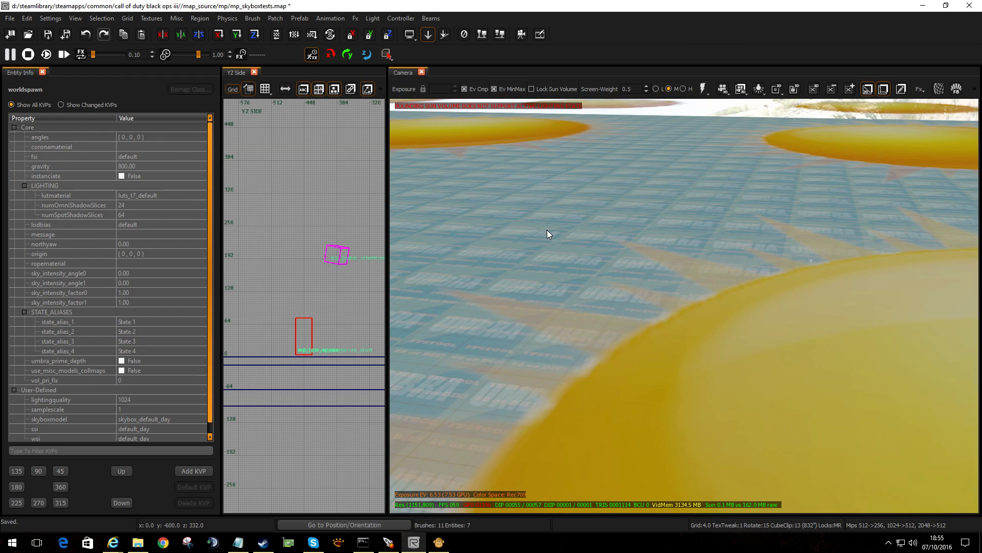
Inspect the new cloudy sky in the camera view, then return to Asset Property Editor.
left_click(702, 88)
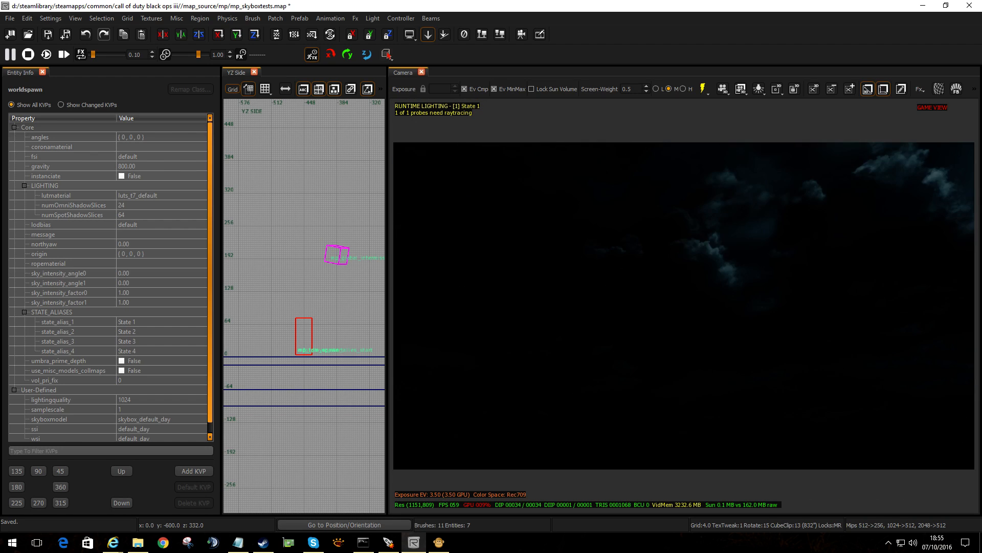
left_click(48, 34)
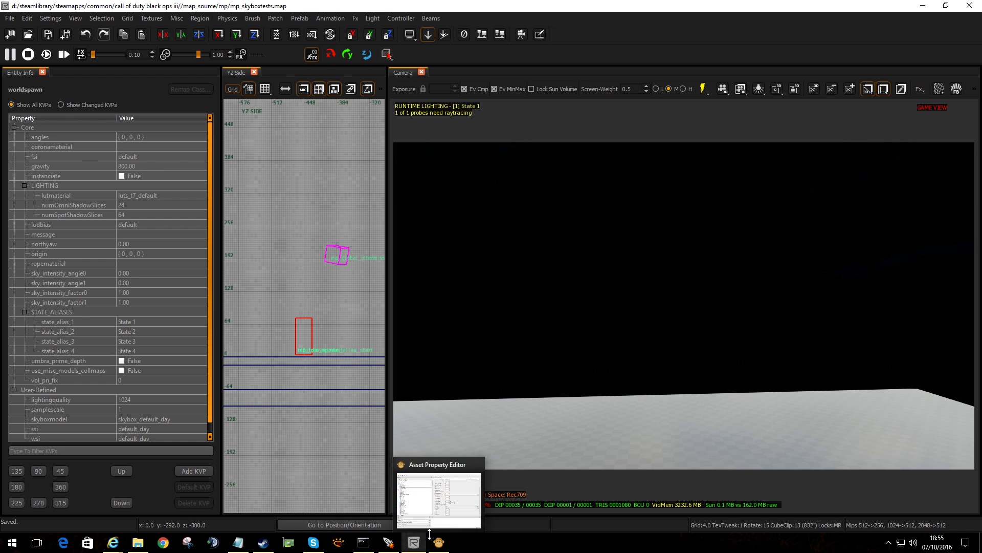
left_click(439, 503)
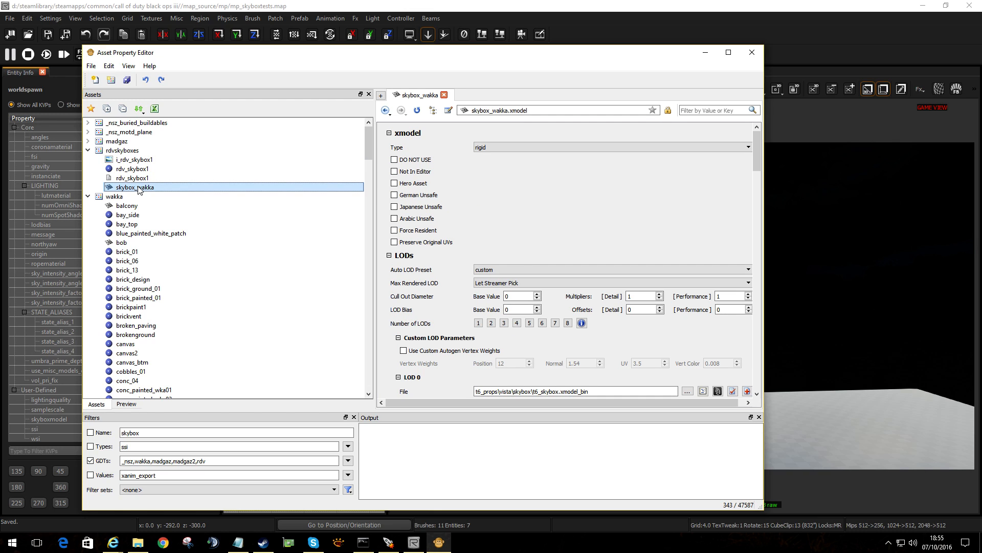
Duplicate the skybox_wakka model as skybox_wakka2.
scroll("down", 3)
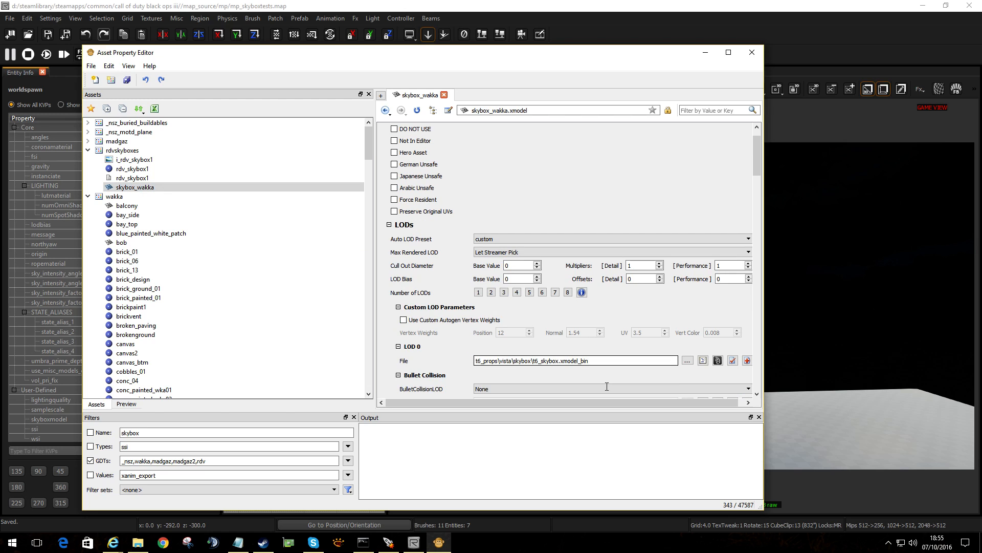
left_click(131, 178)
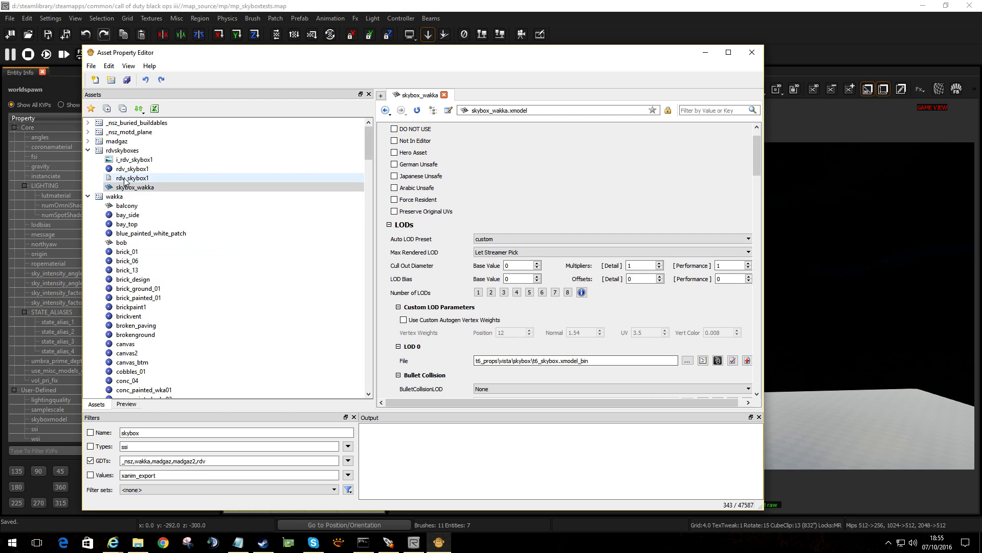
scroll("down", 3)
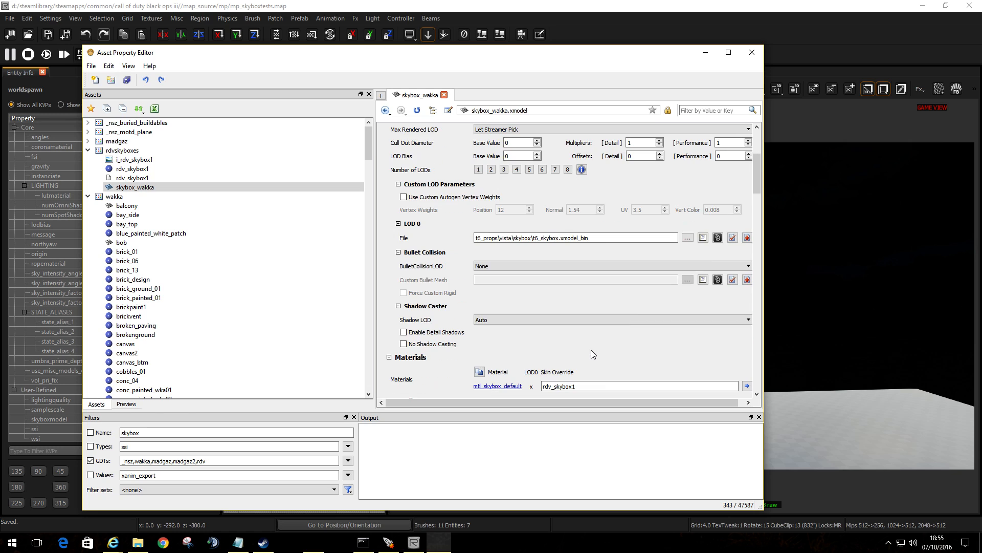
scroll("up", 3)
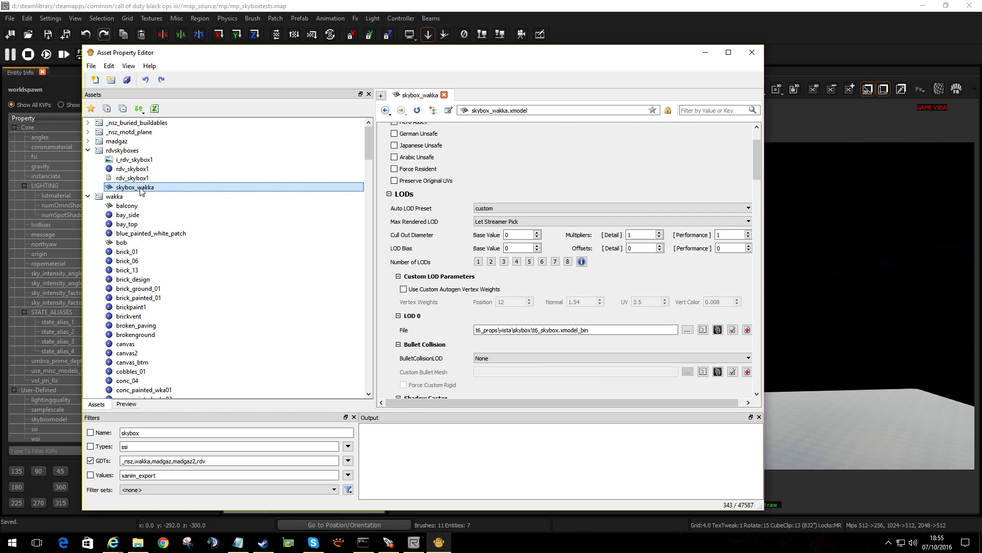
right_click(135, 187)
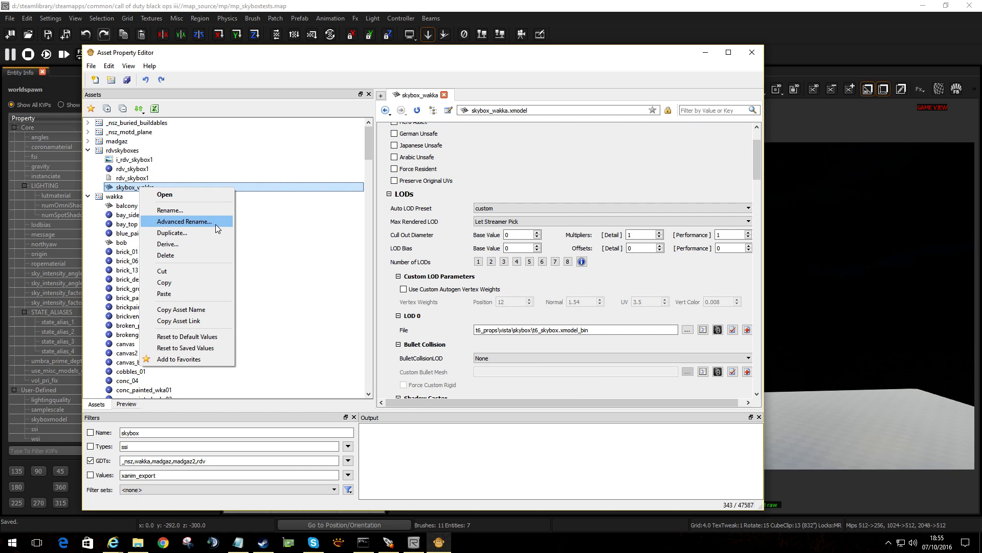
left_click(172, 232)
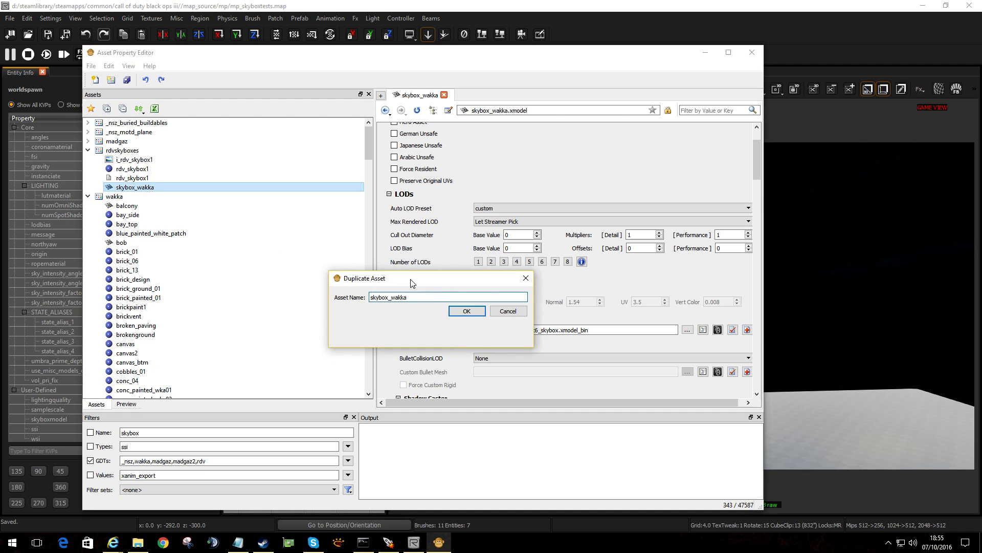
type("2")
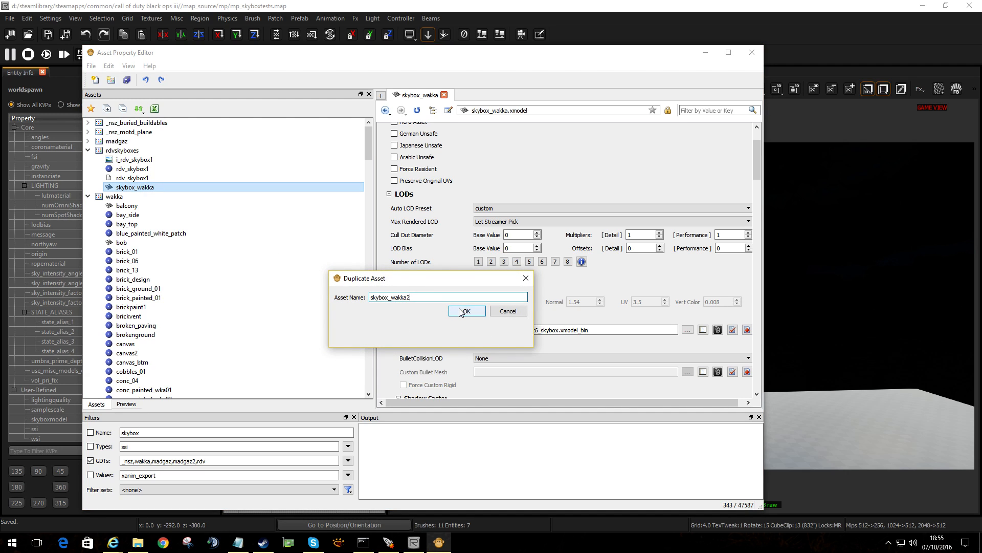
left_click(467, 311)
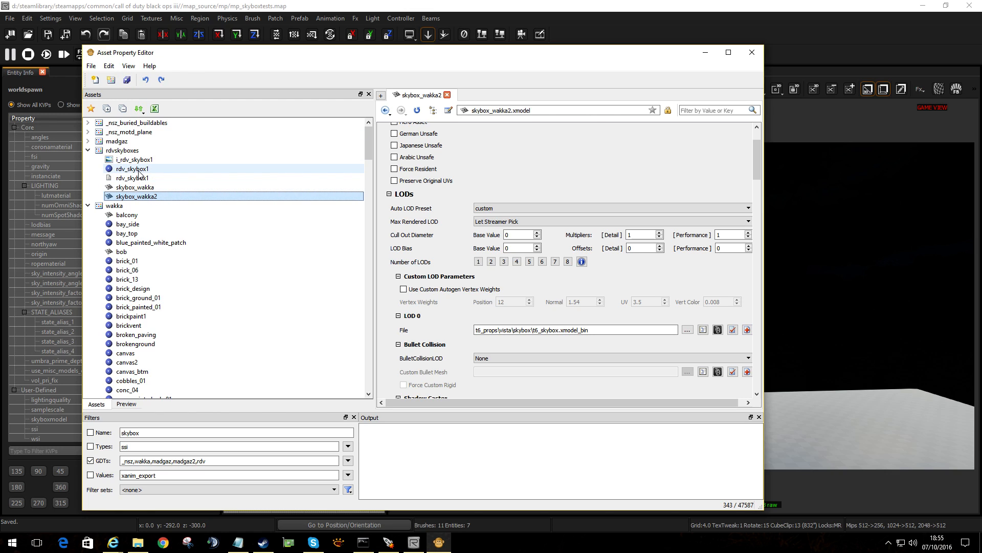
Duplicate rdv_skybox1's material, sun settings and i_rdv_skybox1 image as rdv_skybox2 and i_rdv_skybox2 copies.
right_click(131, 168)
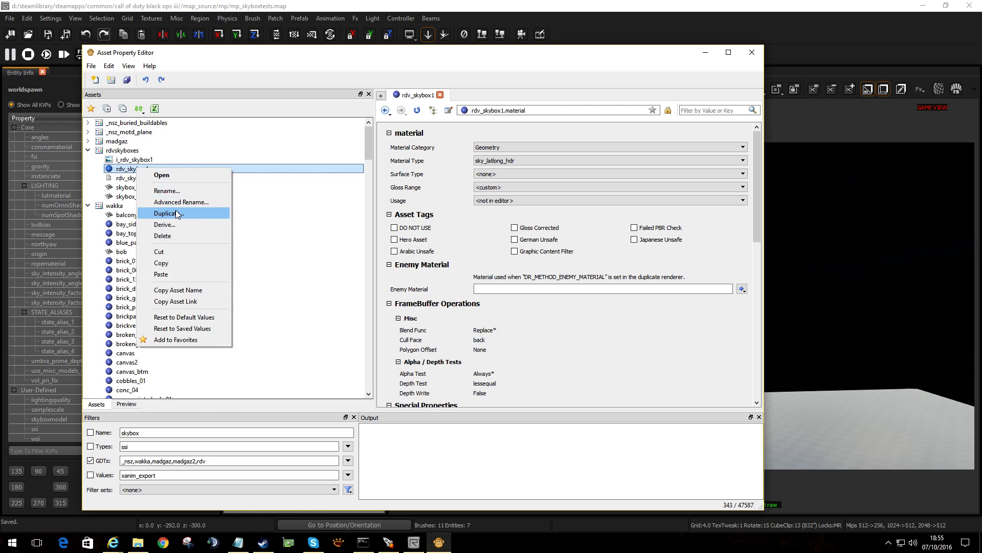
left_click(167, 213)
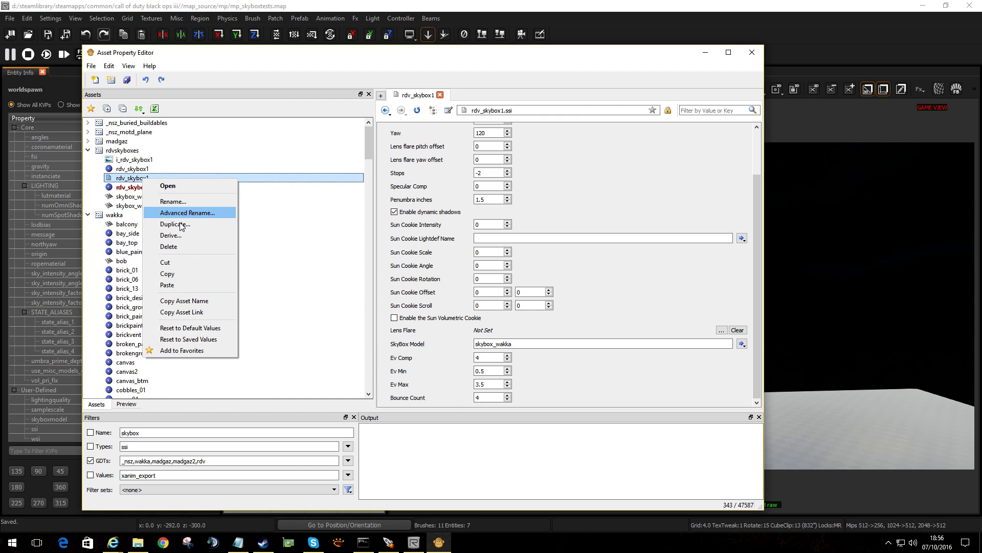
left_click(175, 224)
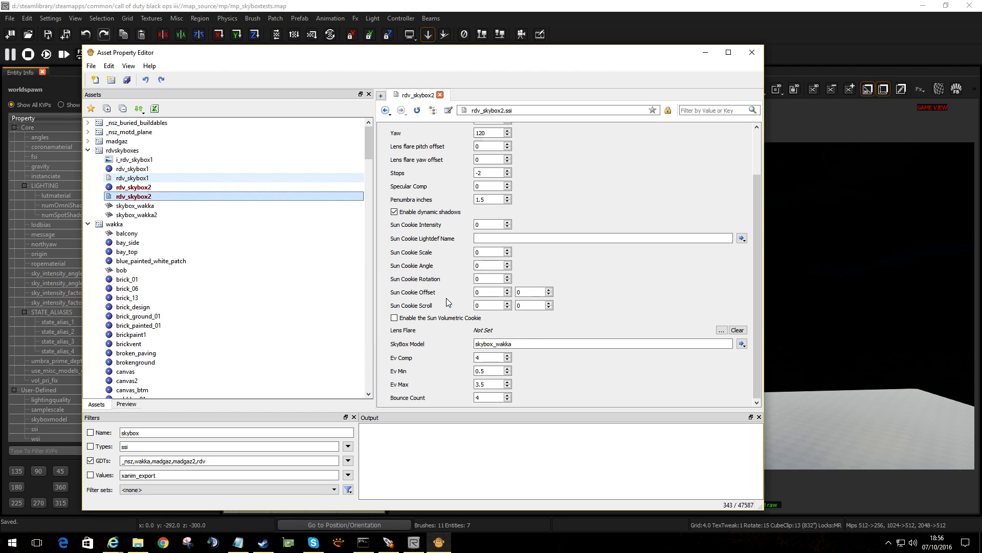
right_click(133, 159)
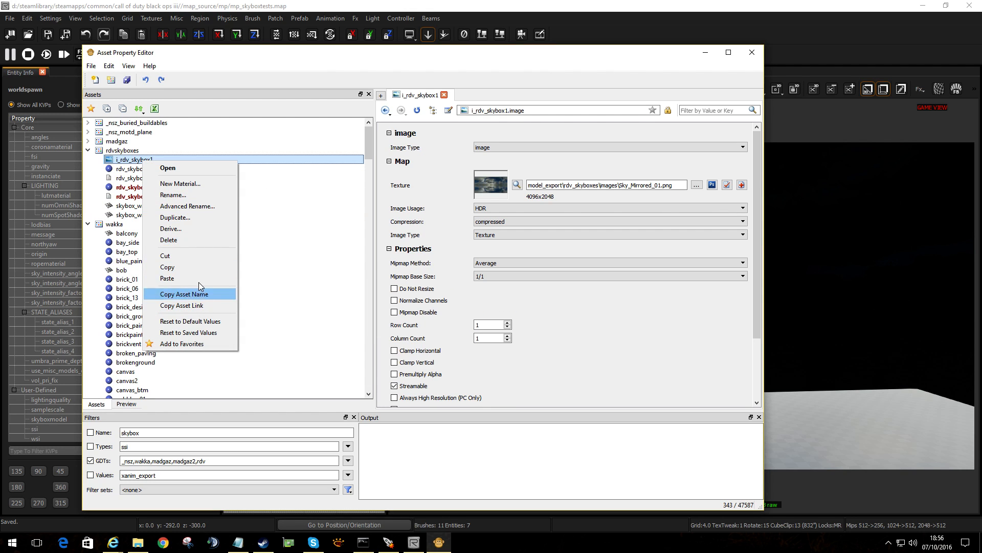
left_click(175, 217)
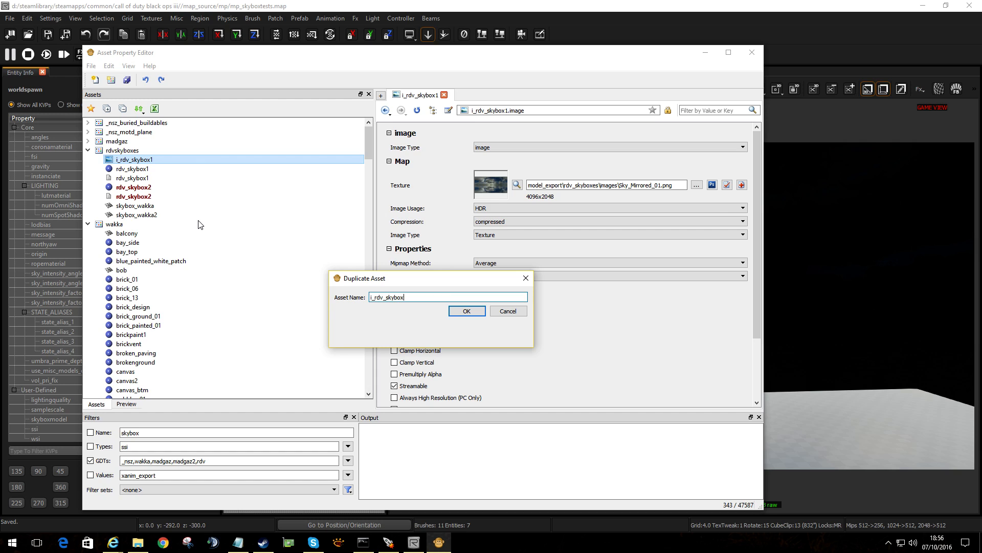
left_click(466, 311)
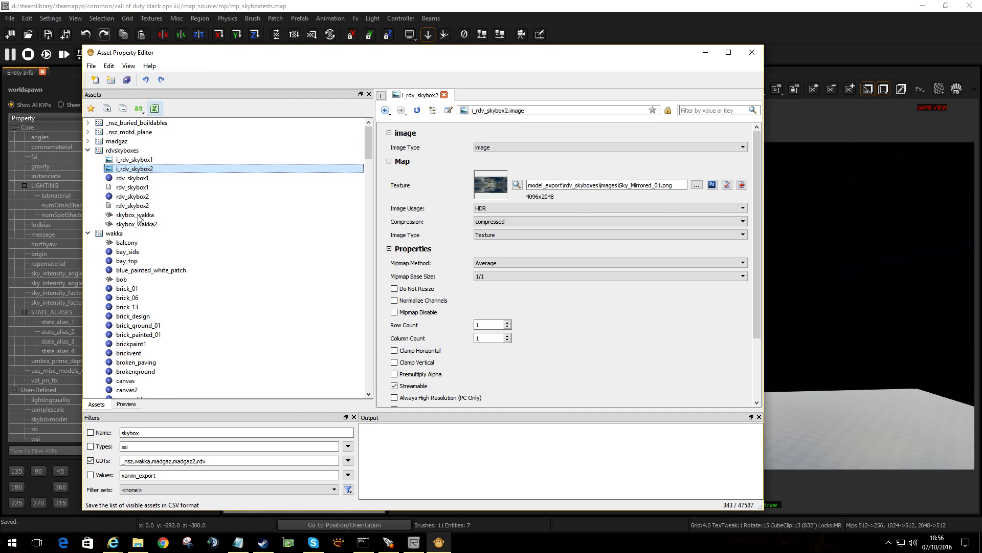
Give skybox_wakka2 the rdv_skybox2 material, save all, and inspect the i_rdv_skybox2 texture.
left_click(137, 224)
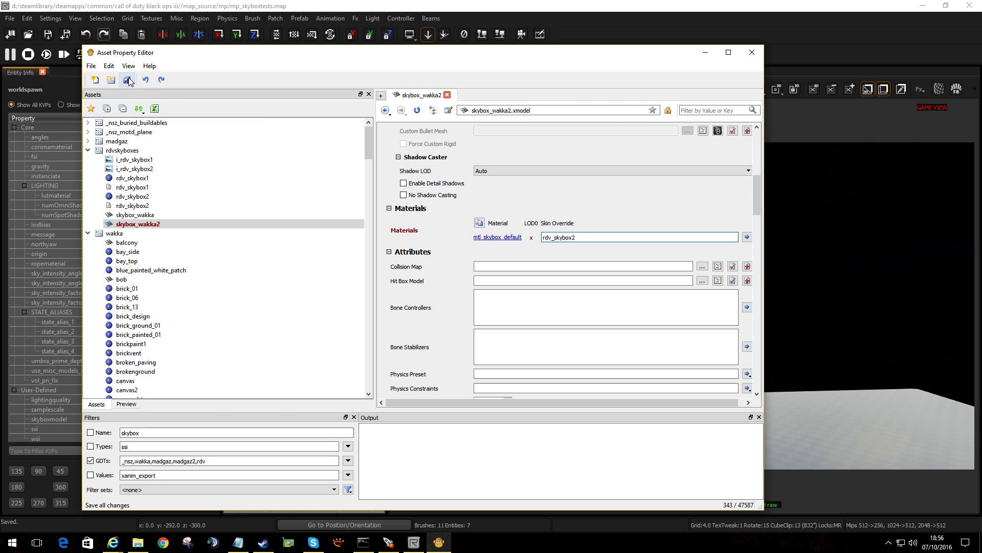
left_click(132, 187)
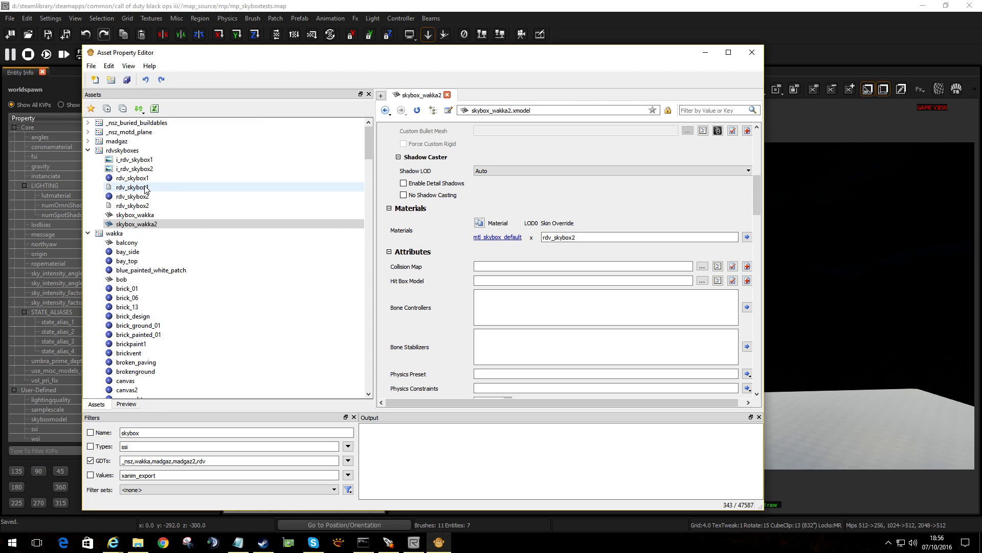
left_click(132, 187)
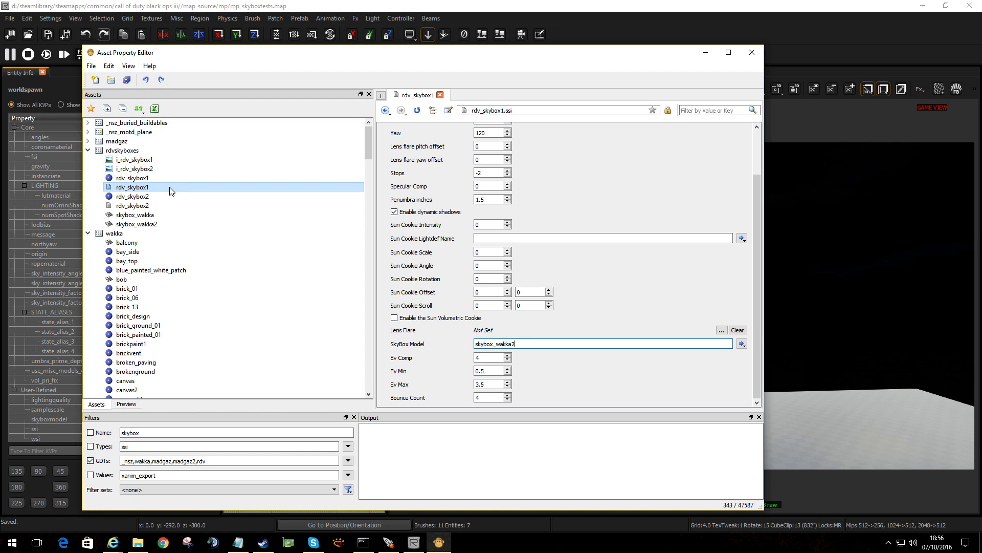
left_click(135, 168)
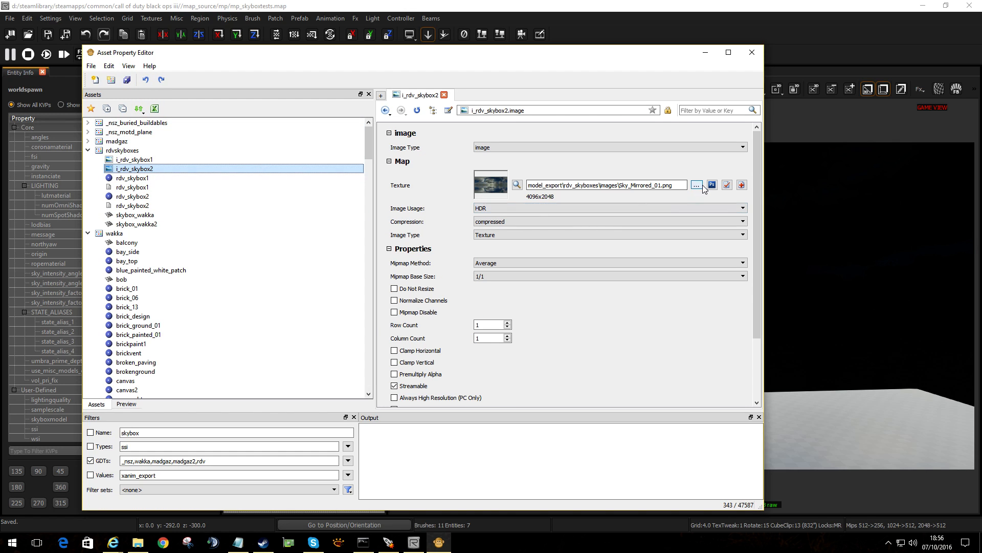
left_click(696, 185)
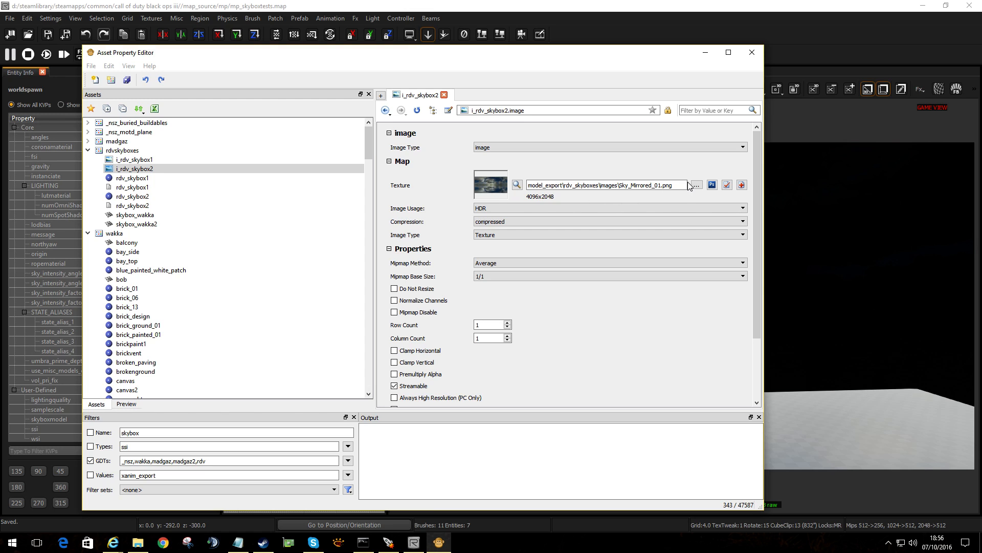
left_click(695, 185)
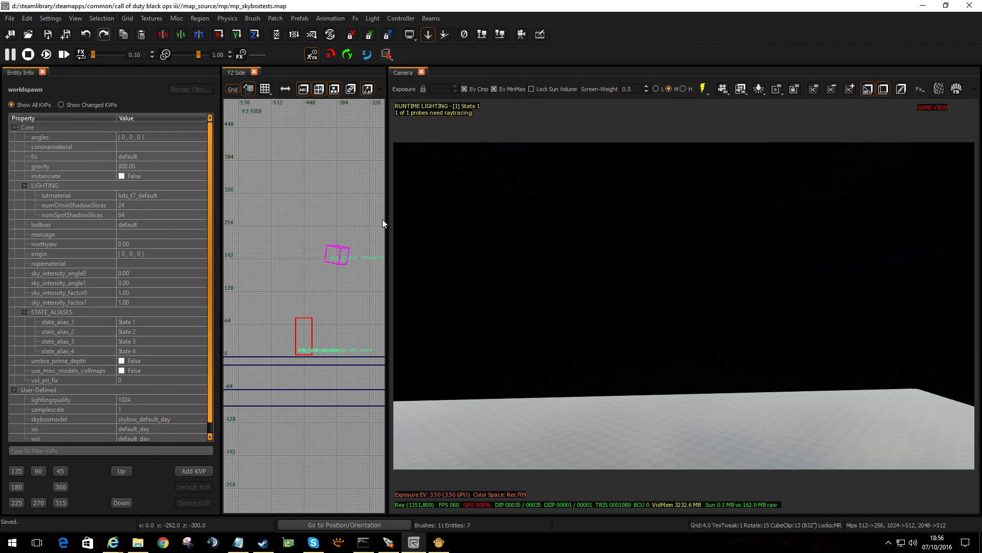
mouse_move(296, 181)
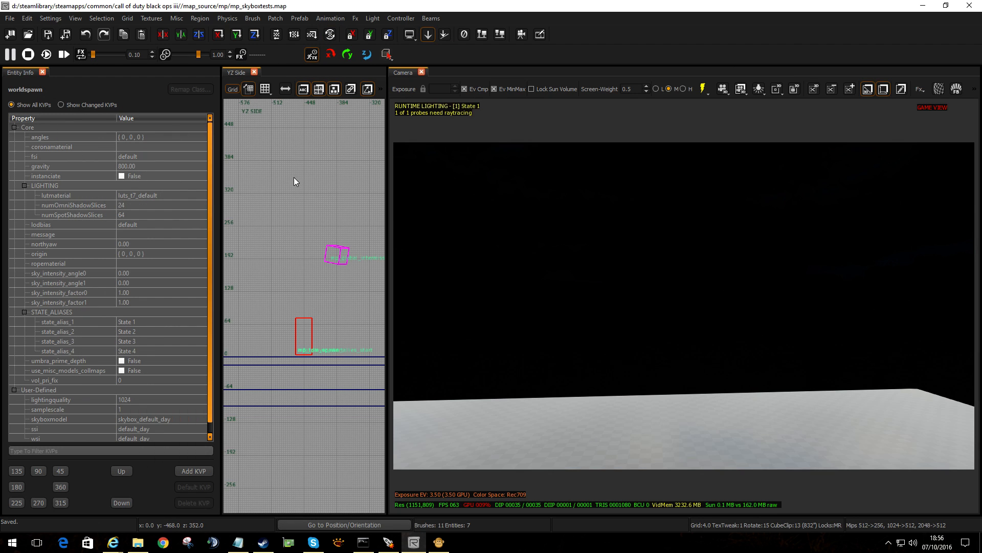
On volume_sun, set ssi1 to rdv_skybox1 and browse for rdv_skybox2 on ssi2.
left_click(42, 72)
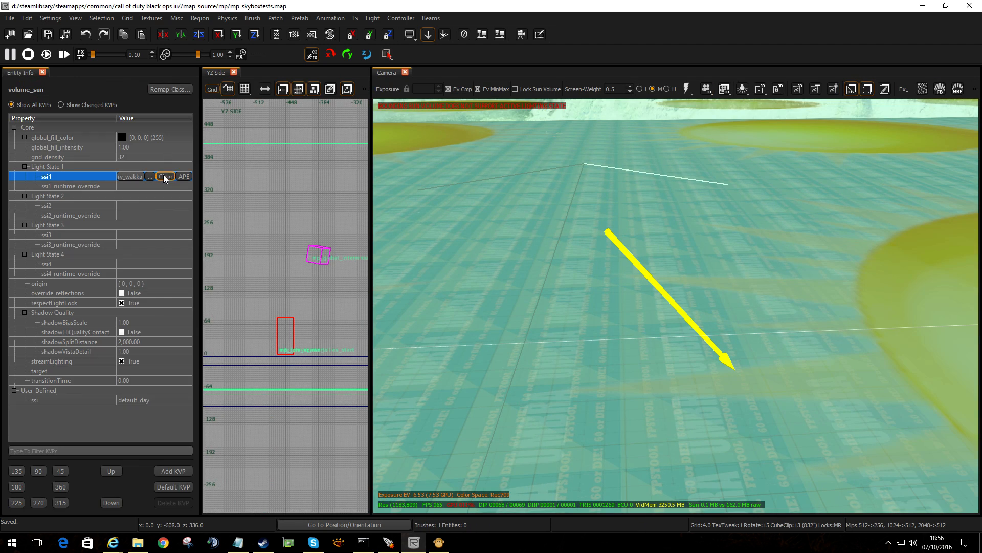
left_click(150, 176)
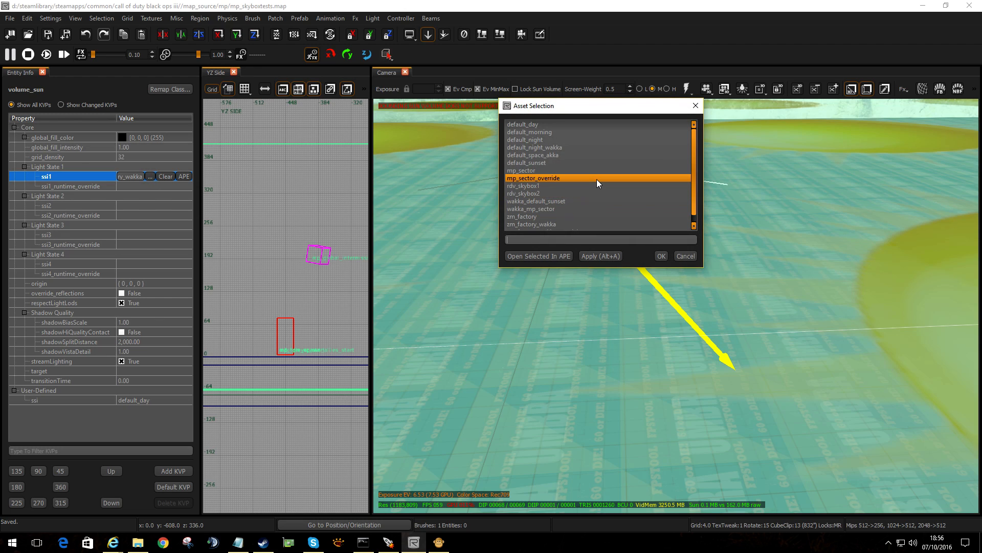
left_click(661, 256)
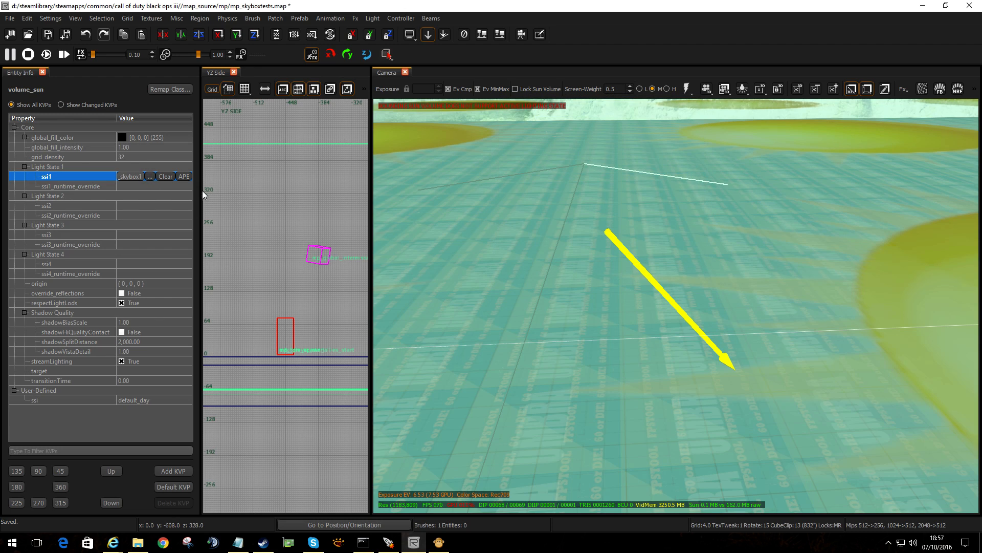
left_click(45, 206)
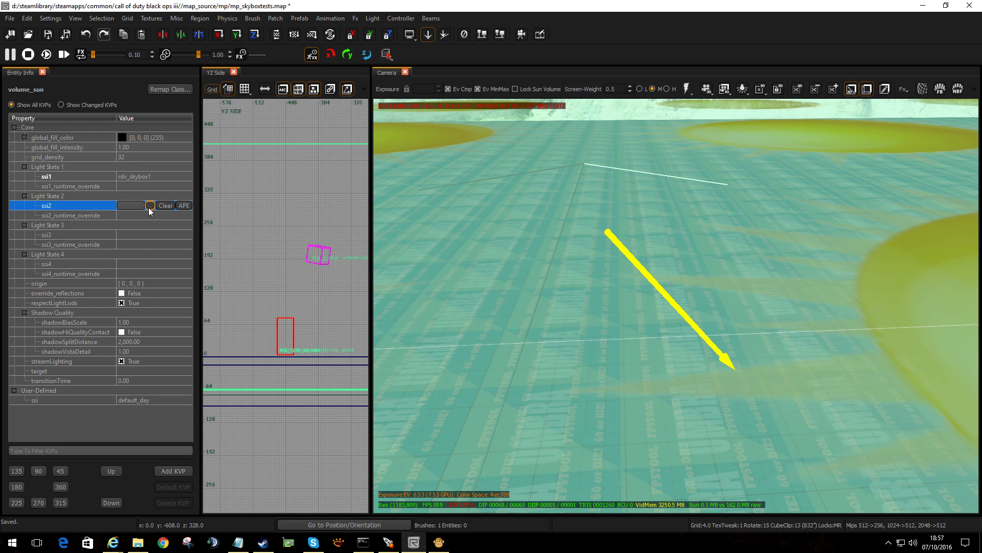
left_click(150, 205)
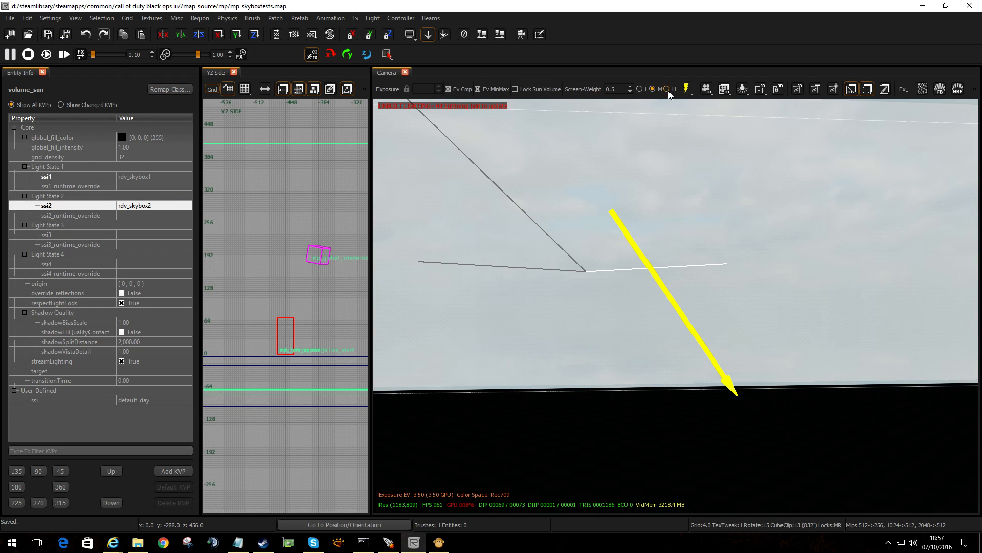
Rebuild the lighting and preview the cloudy sky under light state 2, then state 1.
left_click(684, 89)
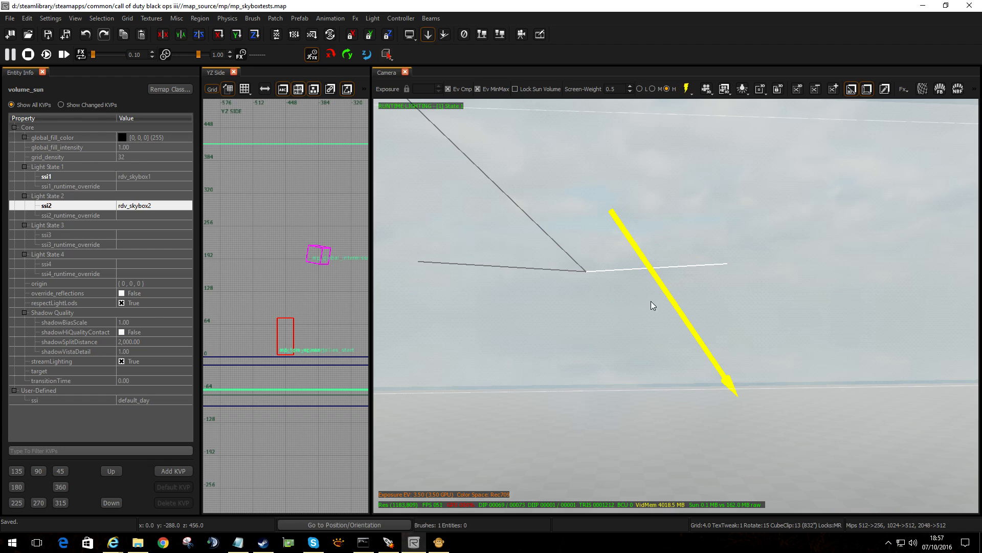
mouse_move(441, 200)
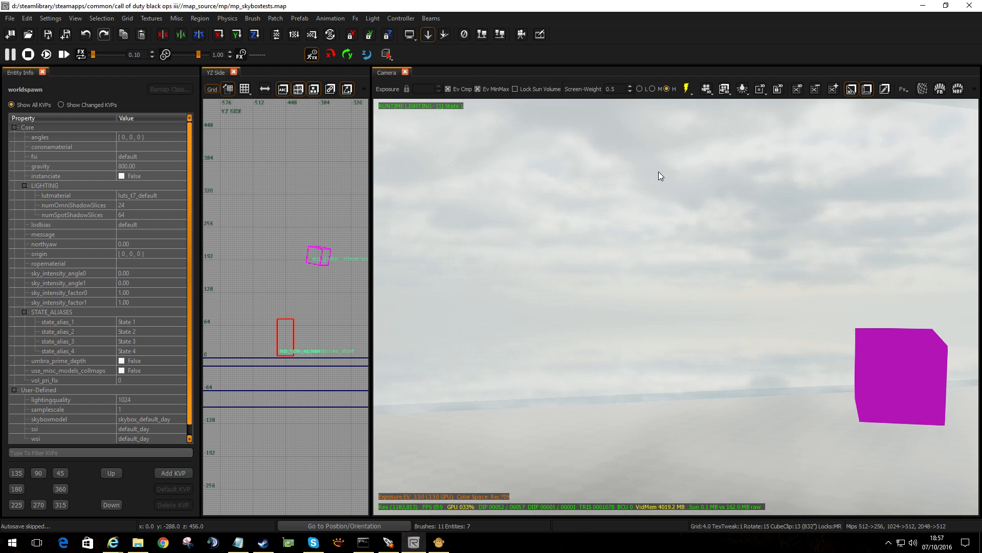
left_click(743, 89)
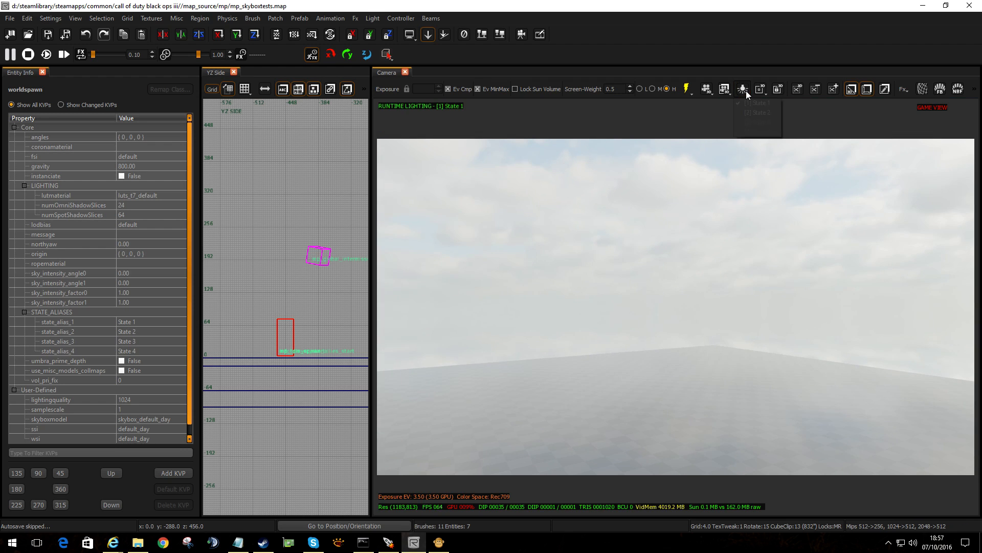
left_click(743, 88)
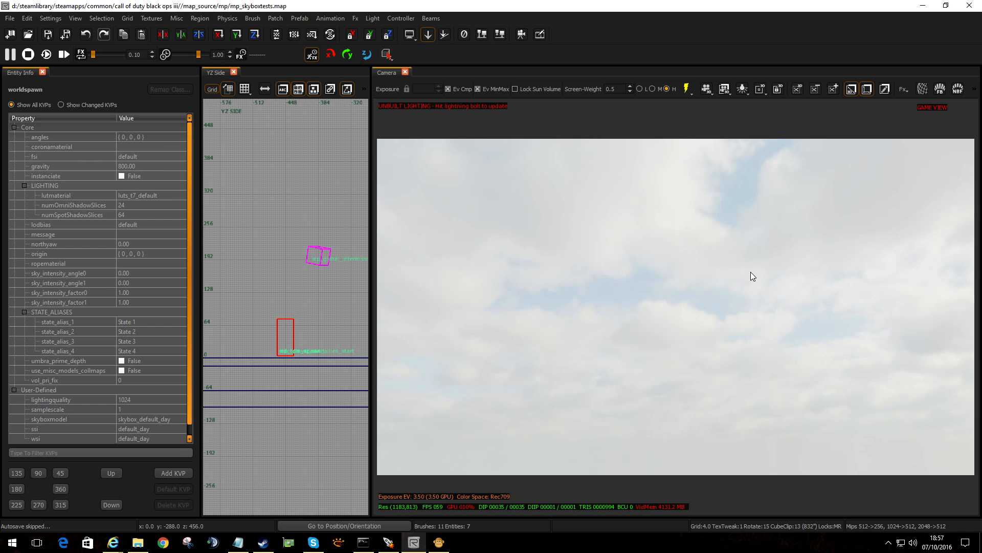
left_click(683, 88)
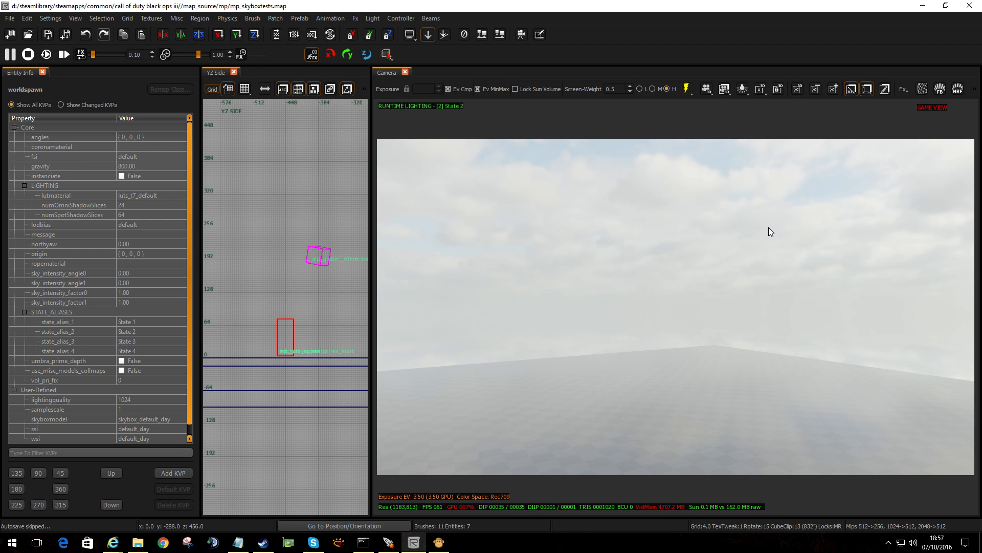
mouse_move(752, 234)
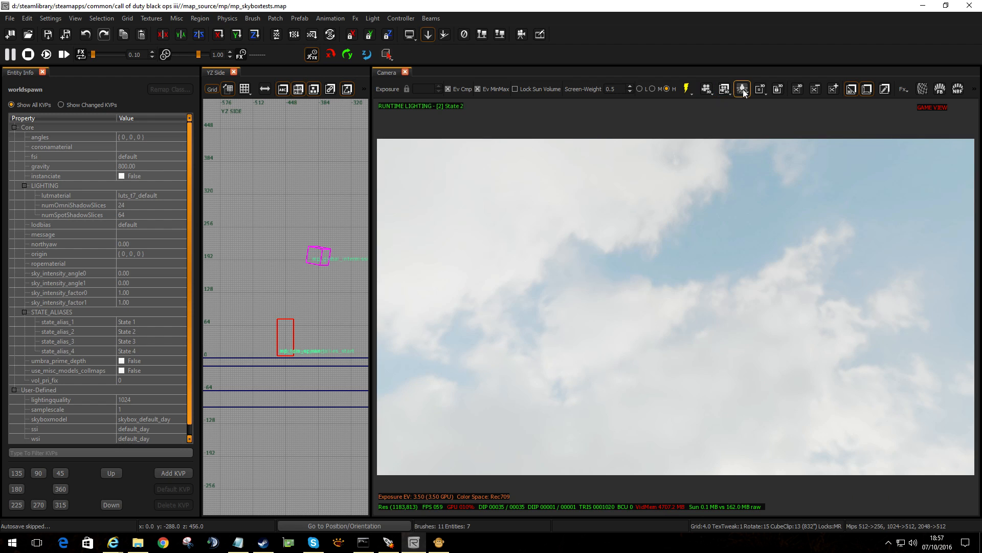
left_click(743, 89)
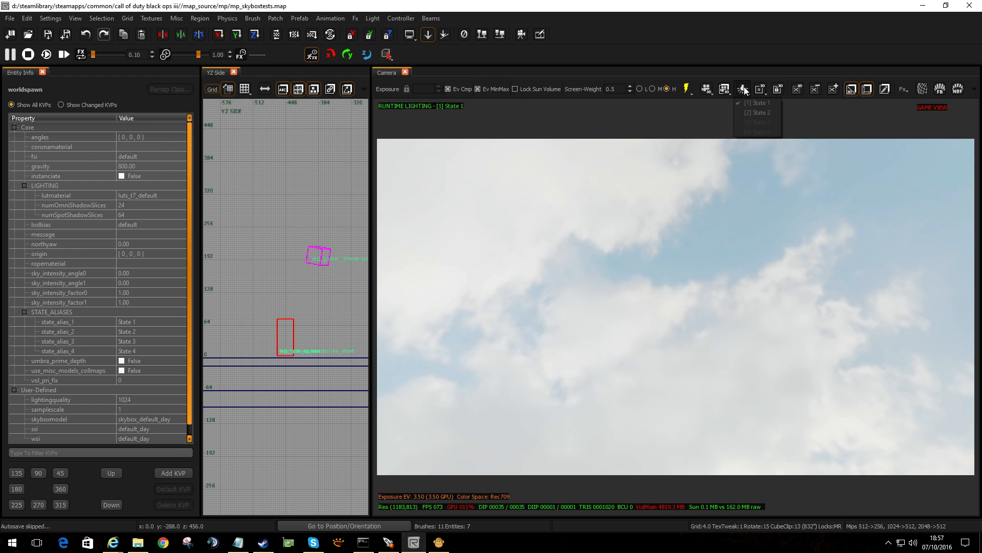
left_click(757, 113)
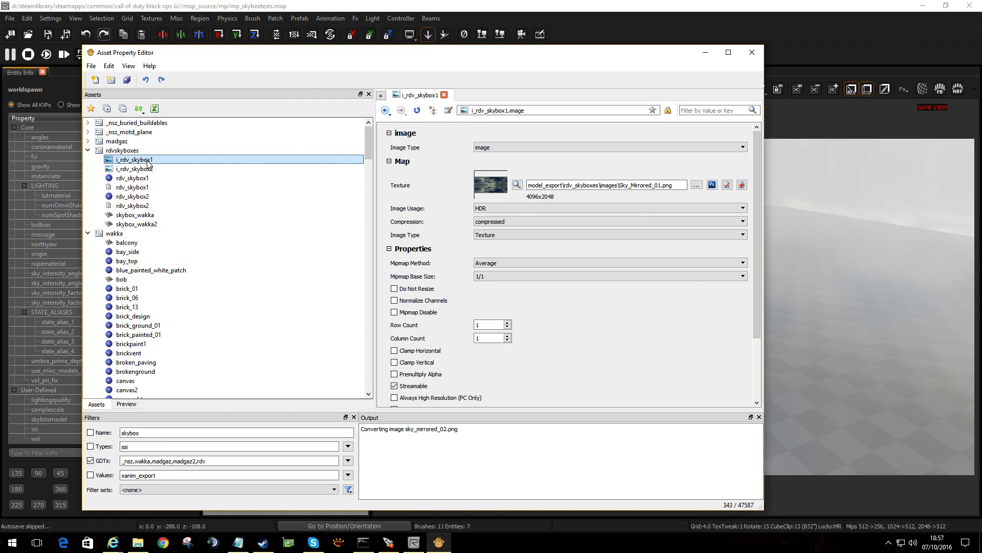
Confirm i_rdv_skybox2 uses Sky_Mirrored_02.png, then return to Radiant.
left_click(136, 168)
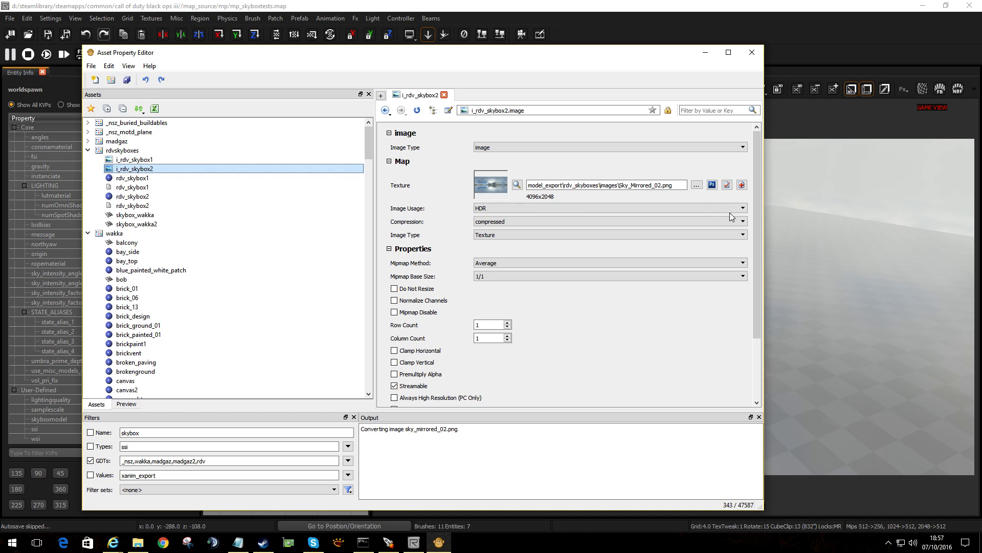
left_click(751, 52)
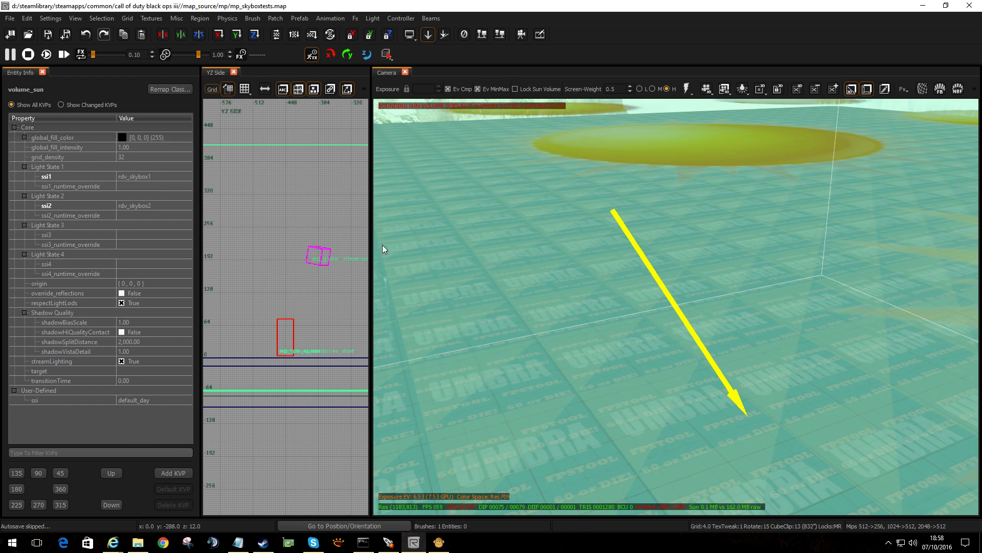
Browse the ssi3 sky setting, preview light state 3's starry sky, then switch light states again.
left_click(46, 235)
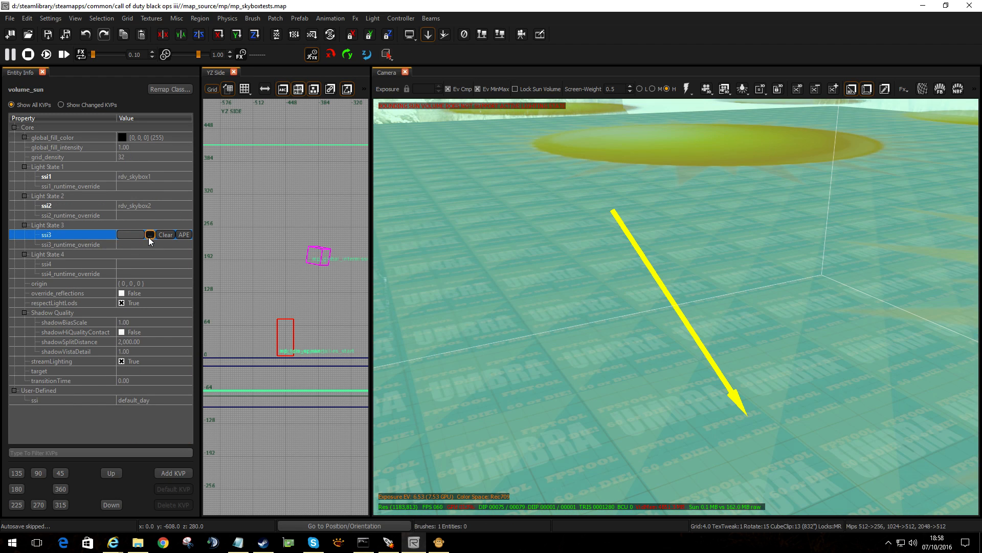
left_click(150, 235)
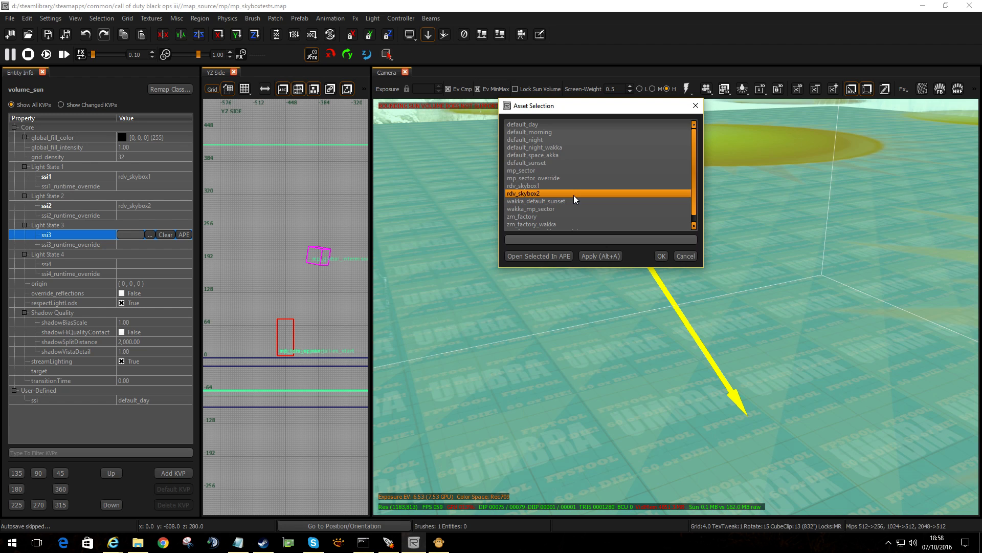
left_click(661, 256)
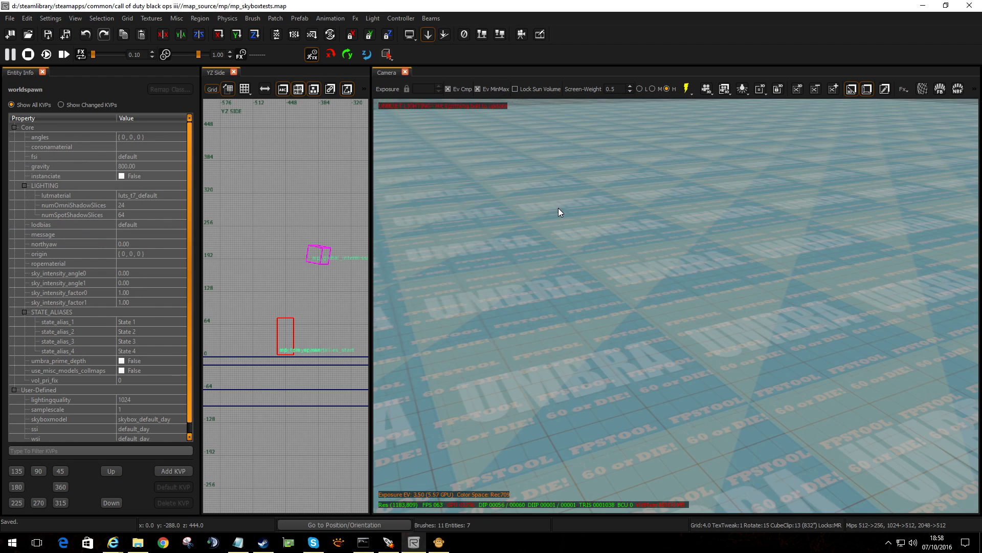
left_click(743, 88)
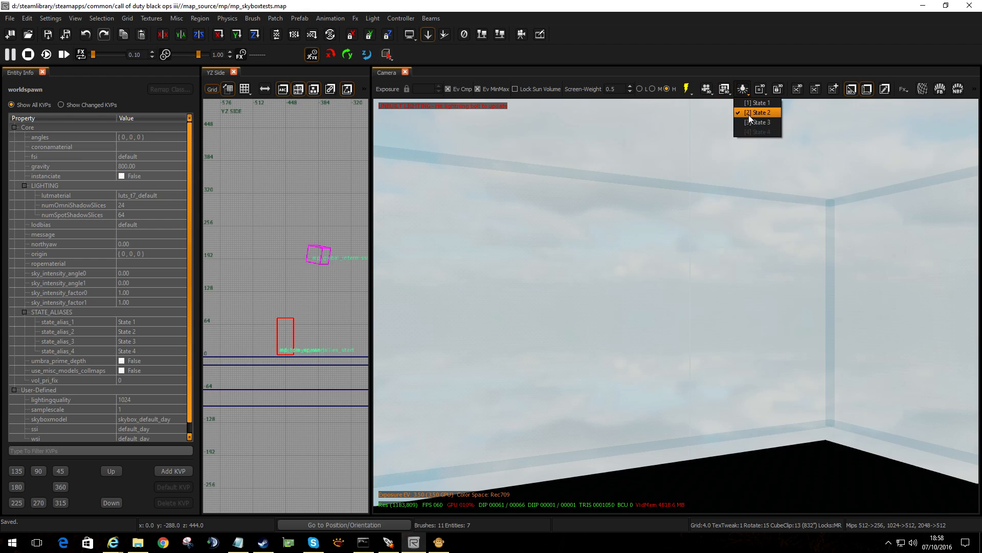
left_click(757, 122)
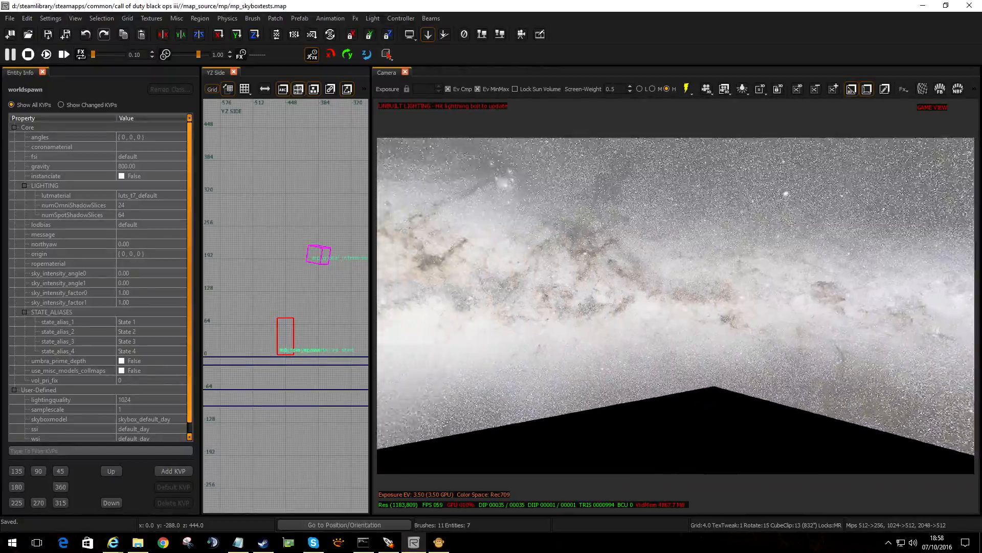
left_click(743, 89)
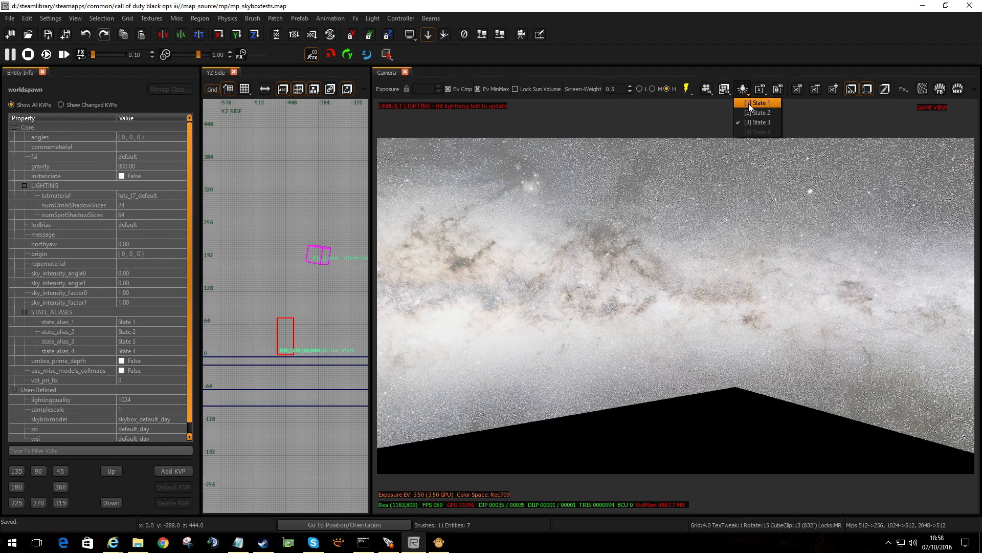
left_click(756, 103)
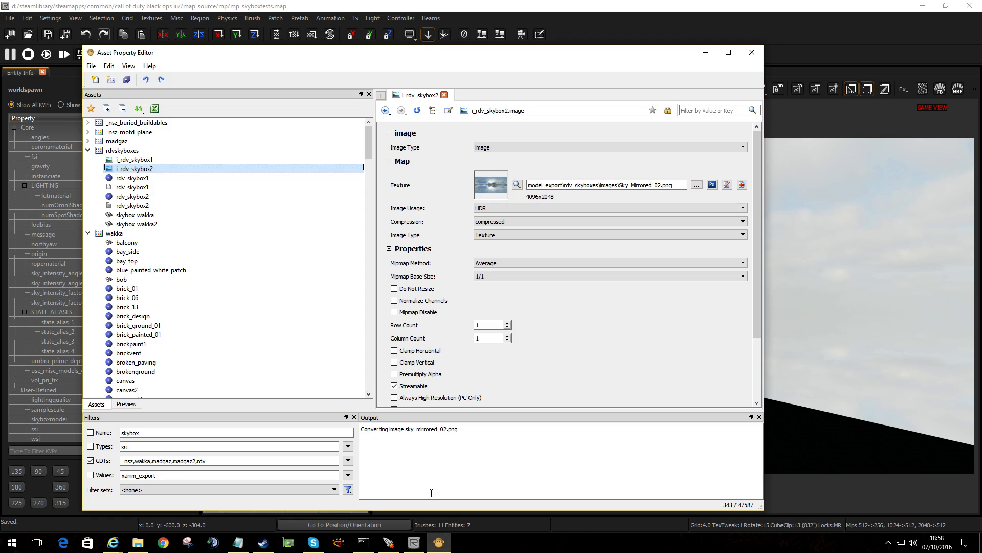
Inspect the skybox_wakka2 model and the rdv_skybox2 material's type.
left_click(137, 224)
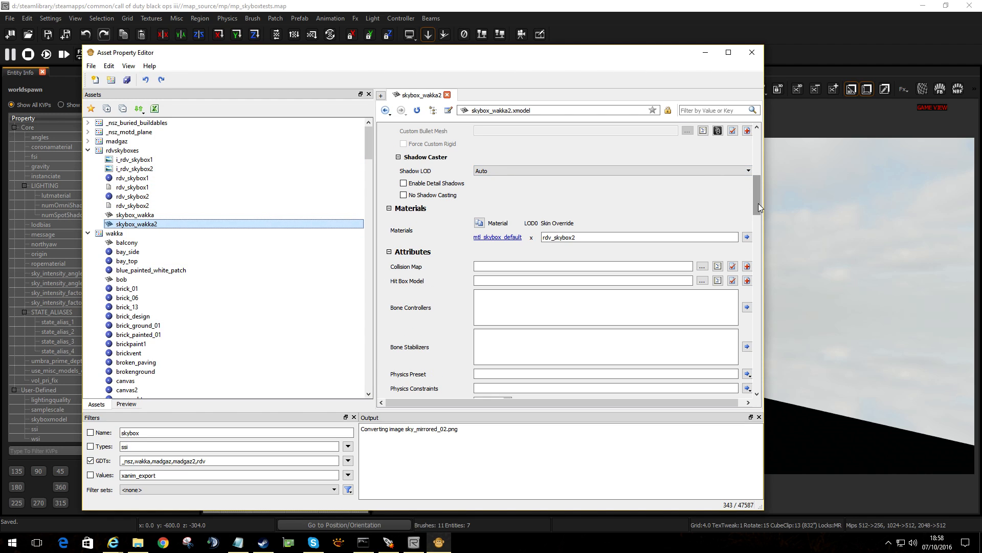
scroll("up", 3)
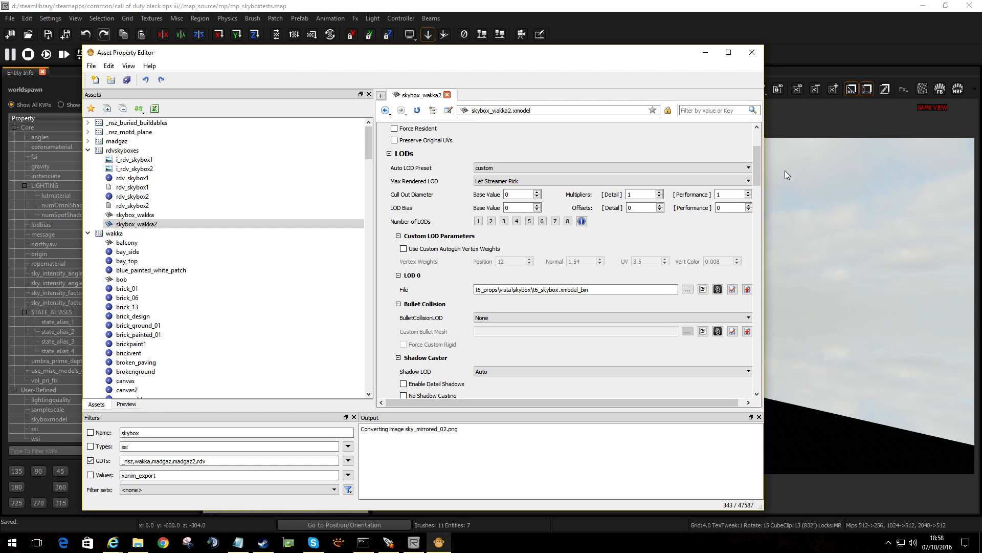
scroll("down", 3)
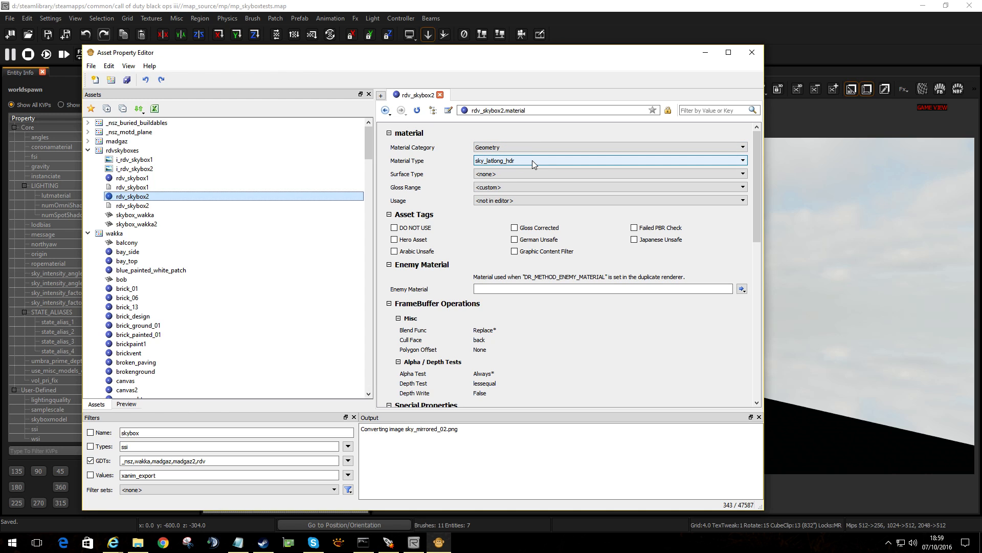
left_click(742, 159)
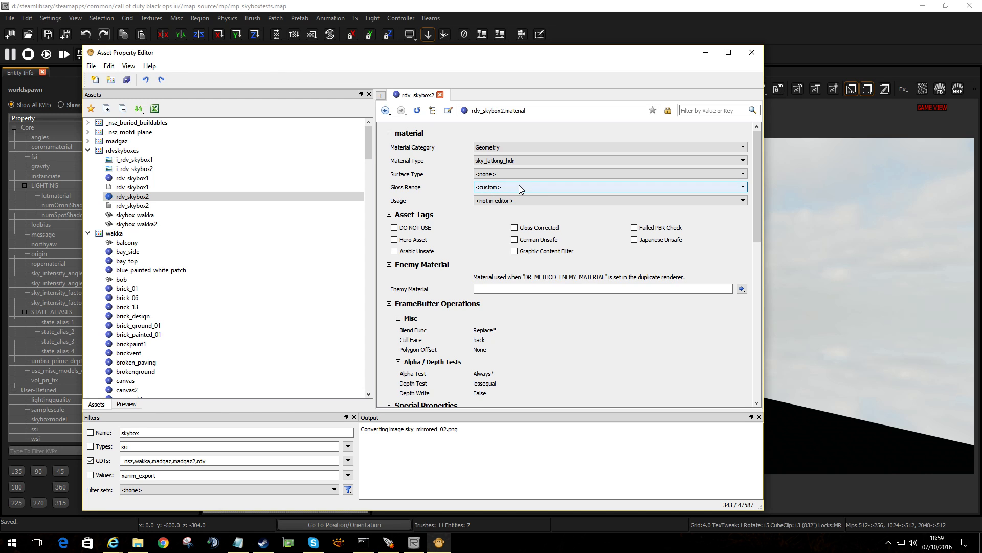
mouse_move(735, 174)
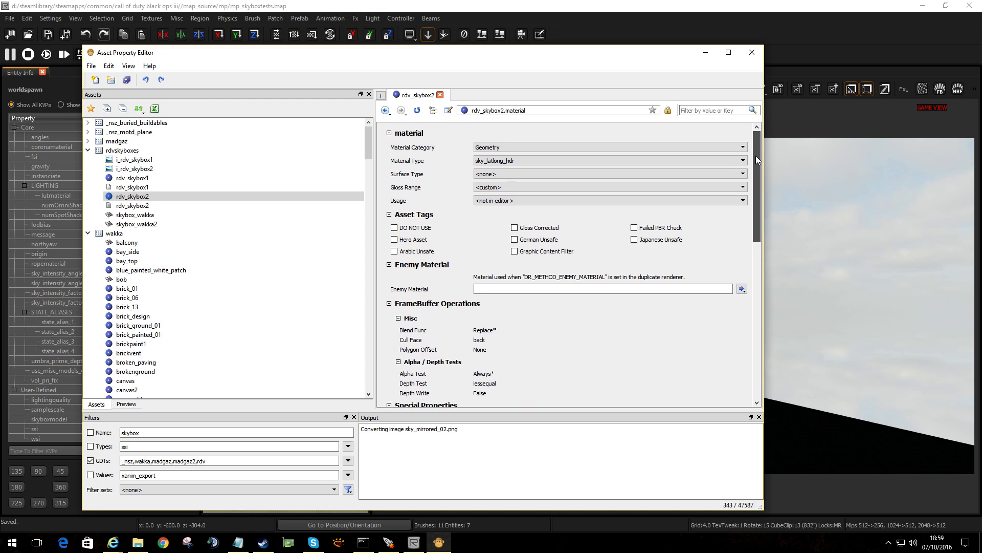
Set rdv_skybox2's SkyBox Model to skybox_wakka2 and preview the light state 2 sky.
left_click(132, 206)
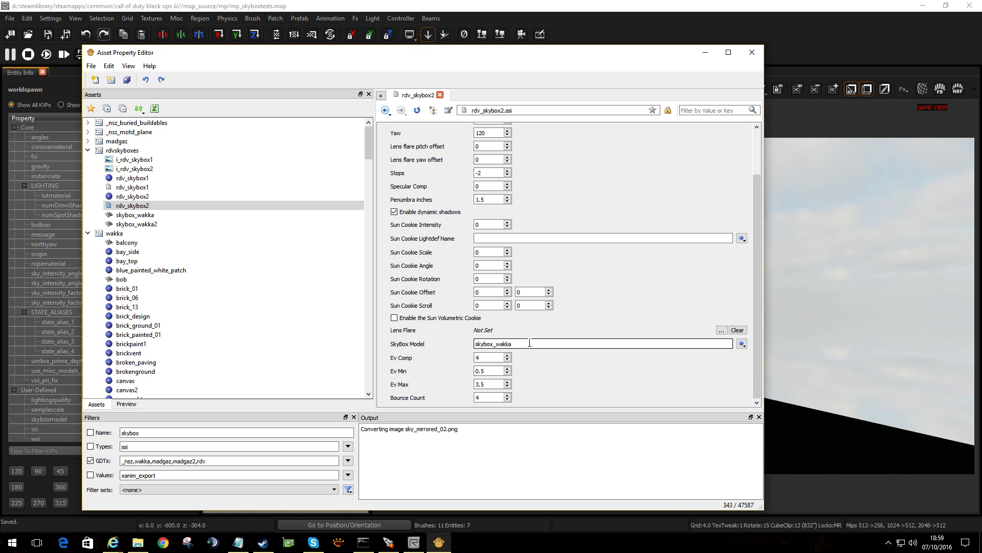
type("2")
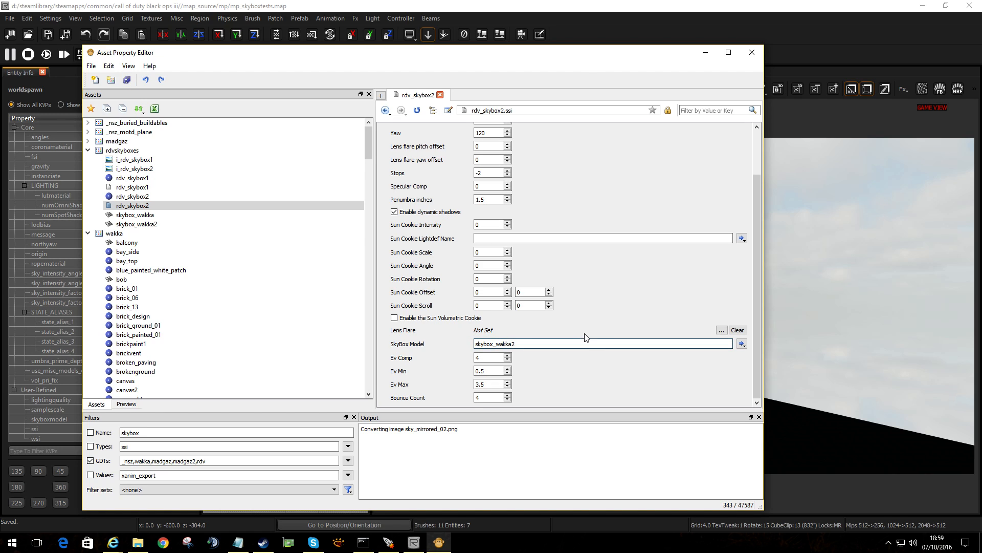
scroll("up", 3)
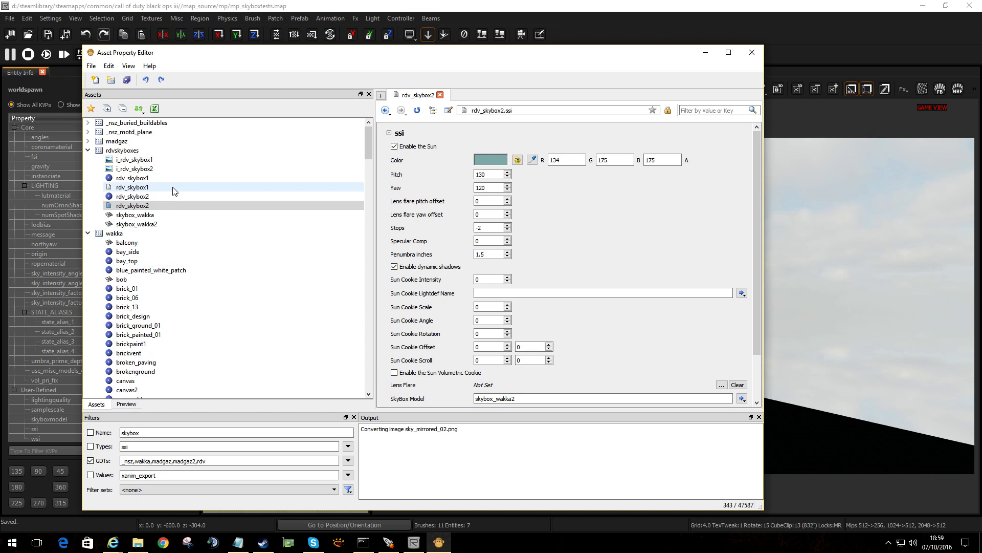
left_click(135, 169)
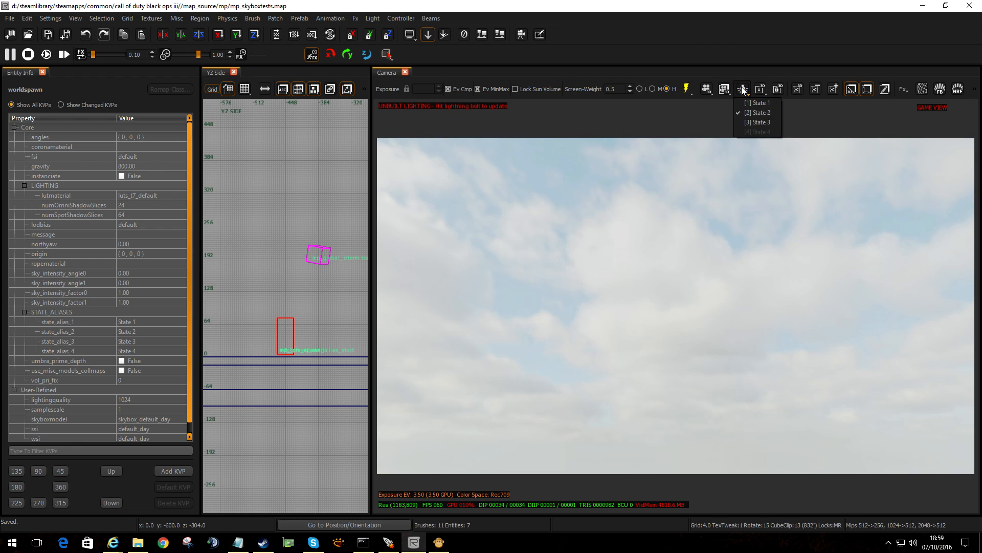
left_click(759, 113)
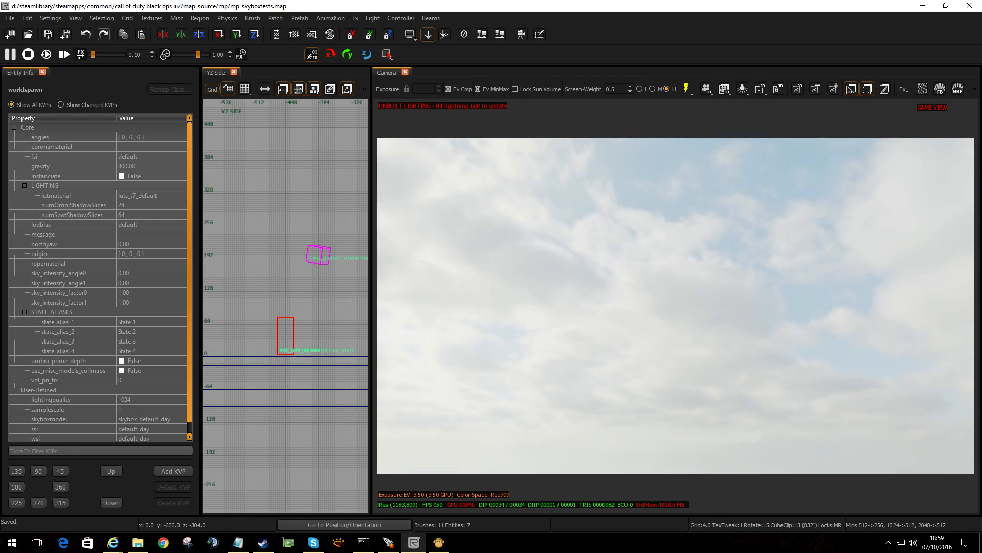